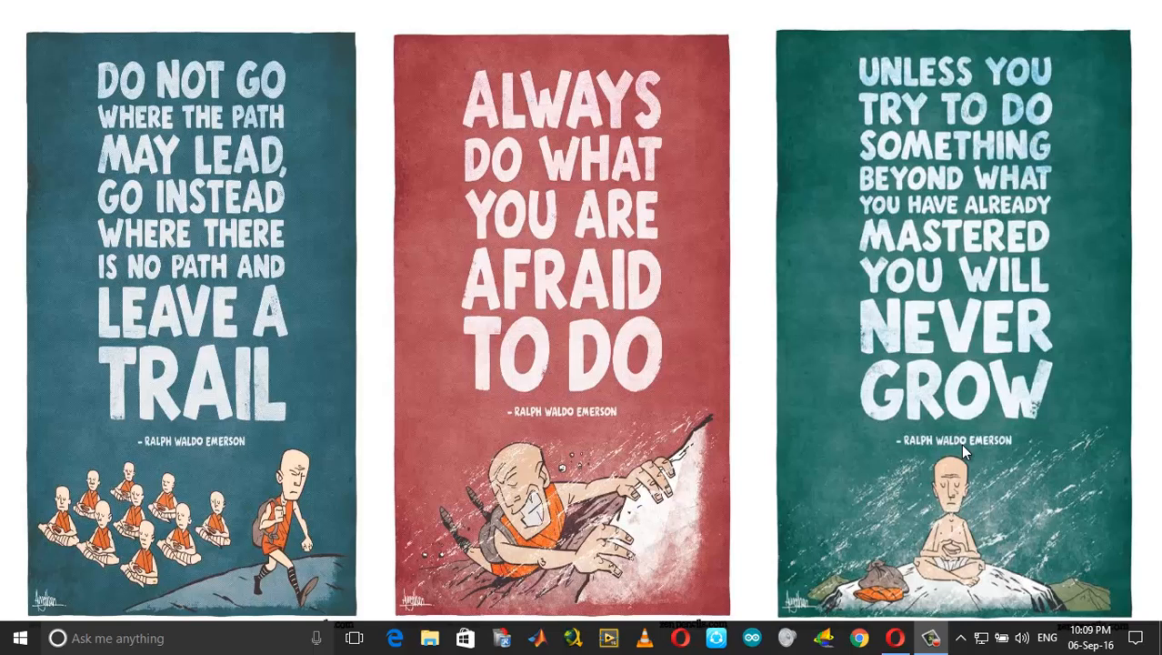
Search 'eve' from Start and launch Event Viewer
left_click(959, 637)
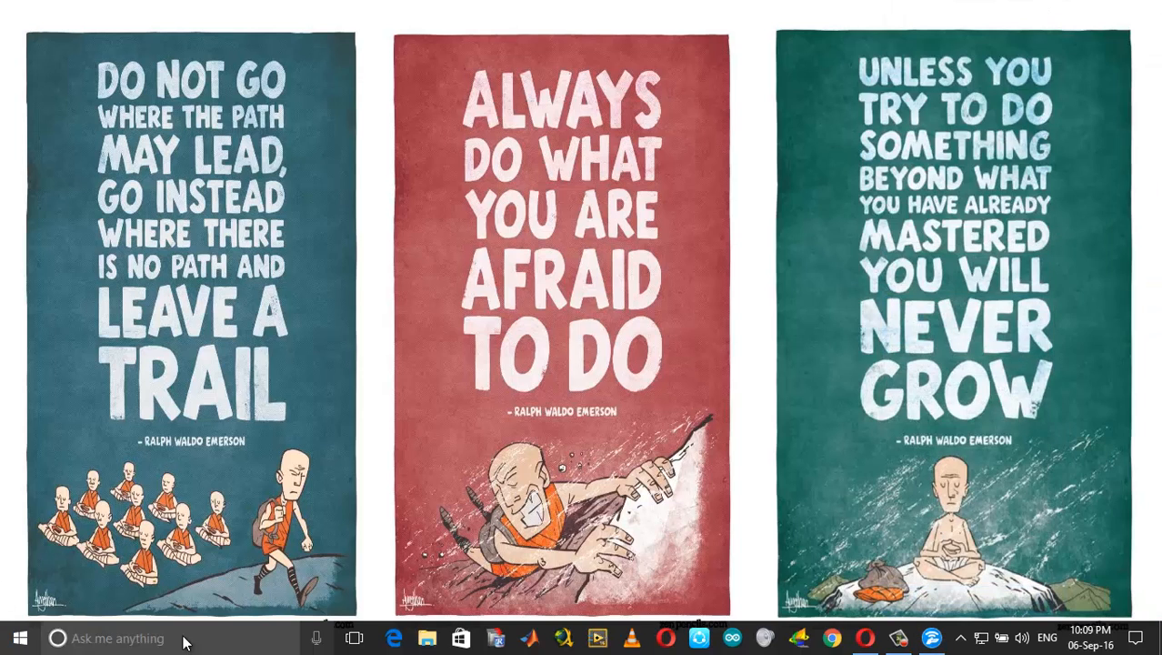
type("eve")
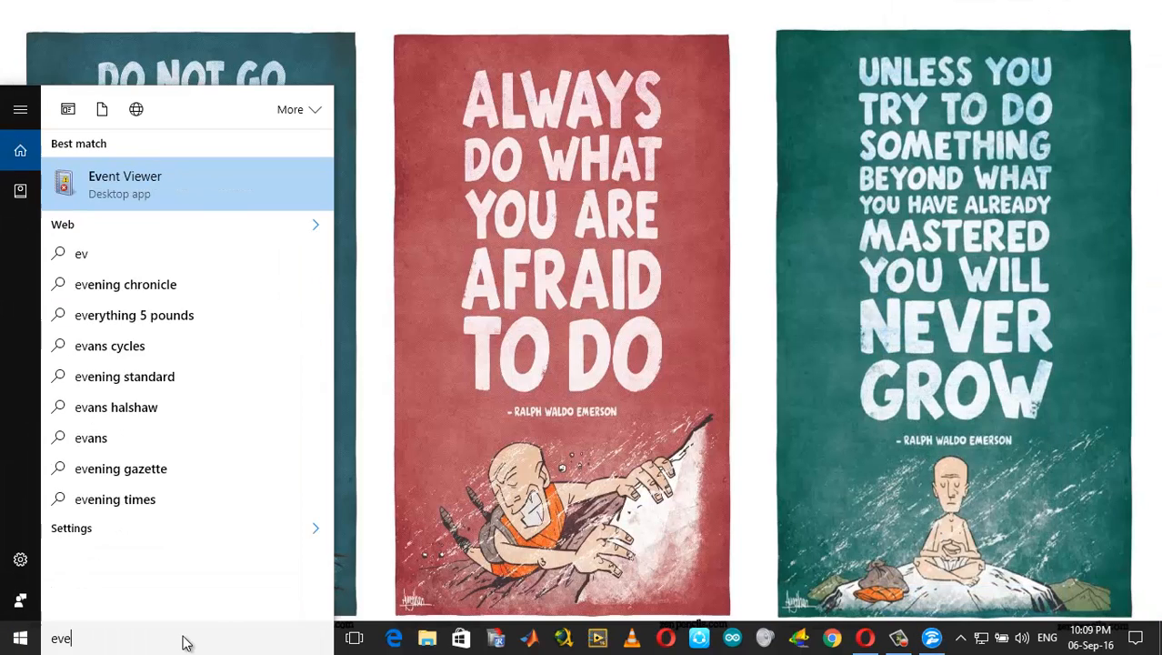
type("e")
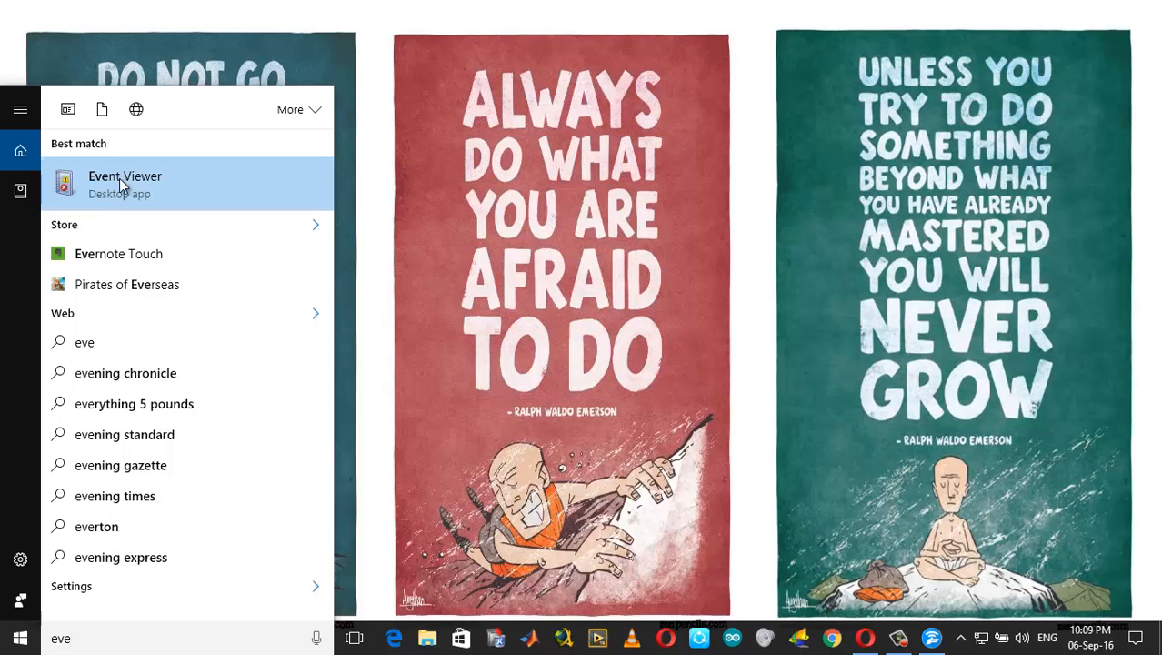
left_click(124, 184)
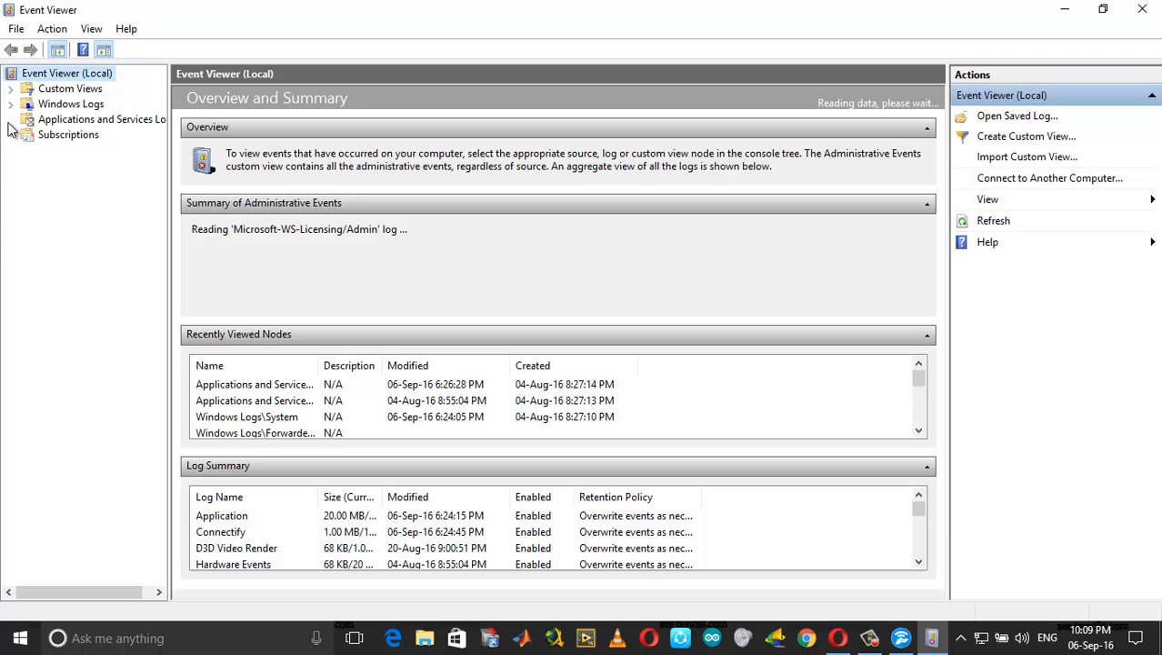
Show the Applications and Services Logs > Microsoft > Windows > WLAN-AutoConfig Operational log
left_click(27, 120)
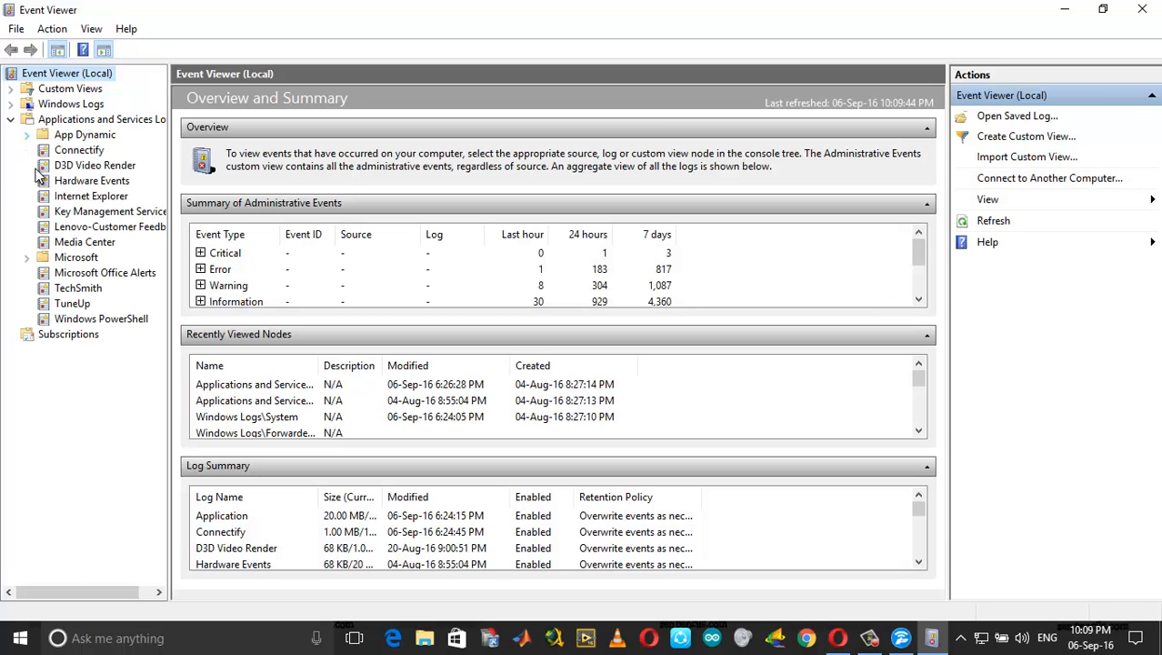
left_click(28, 258)
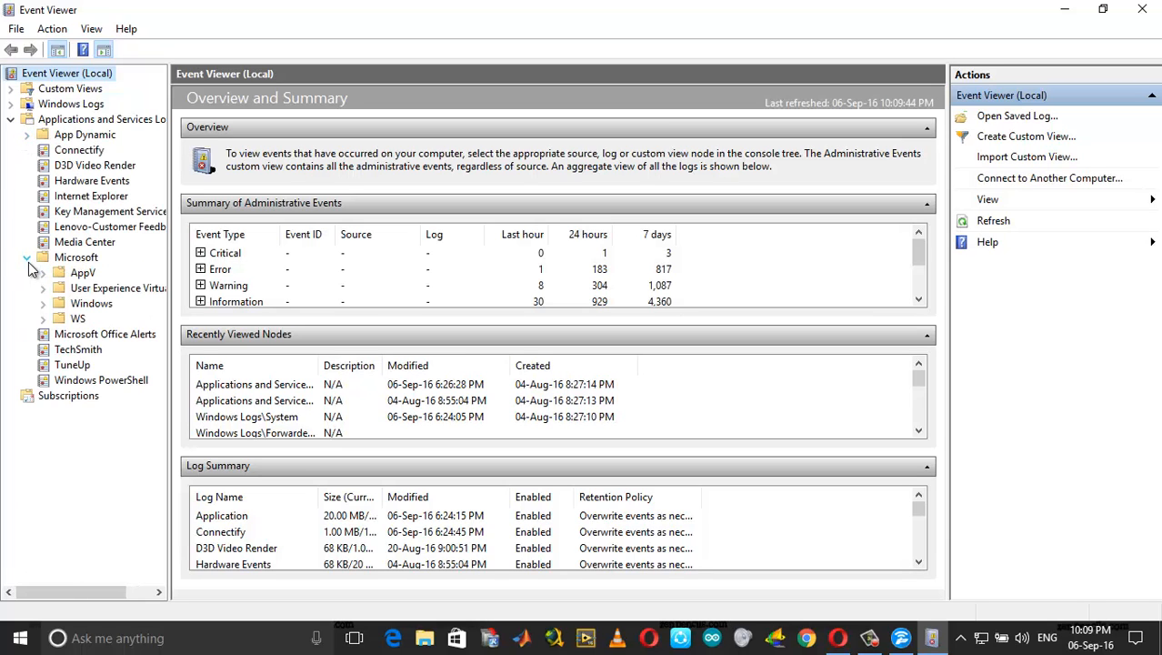
left_click(43, 303)
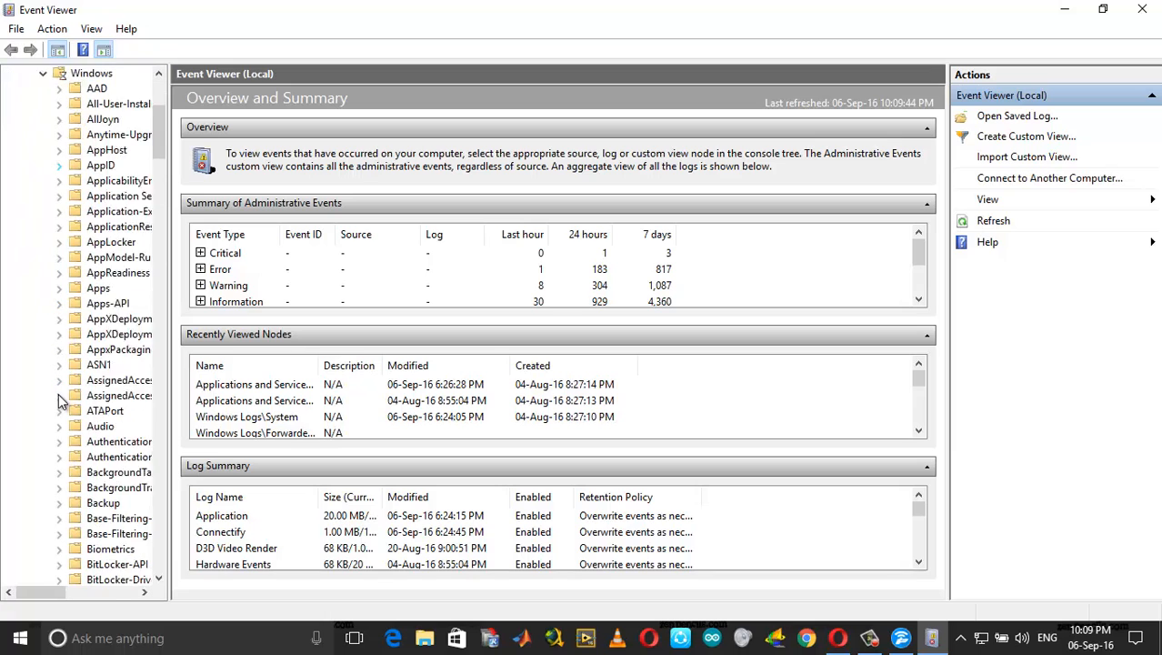
scroll("down", 3)
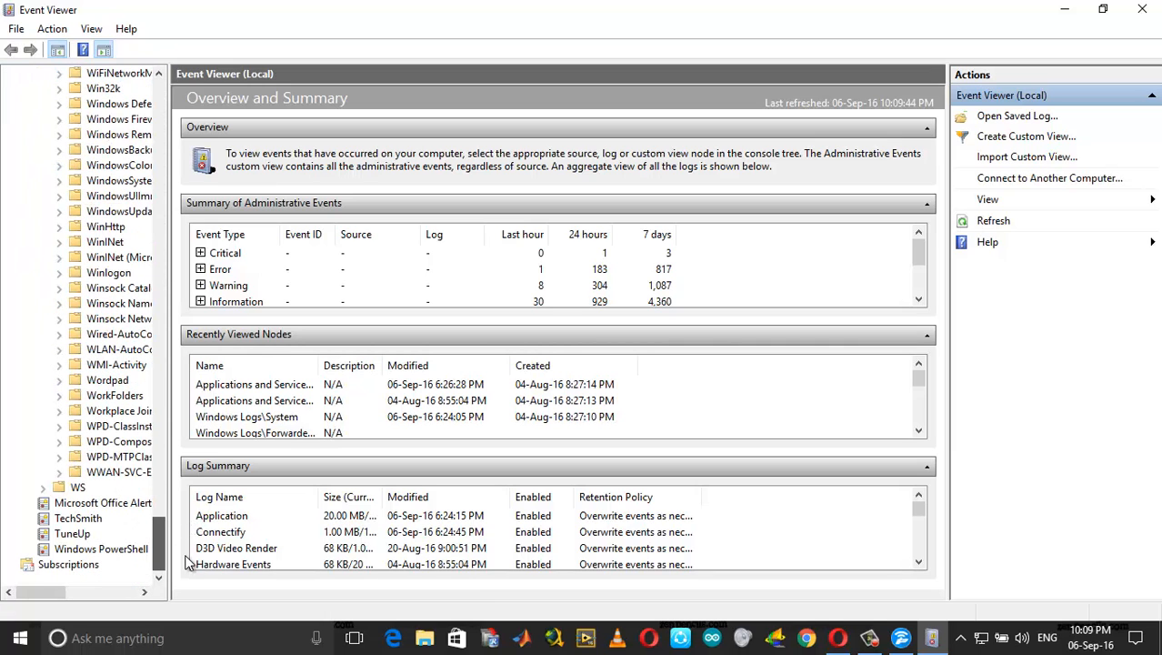
mouse_move(120, 471)
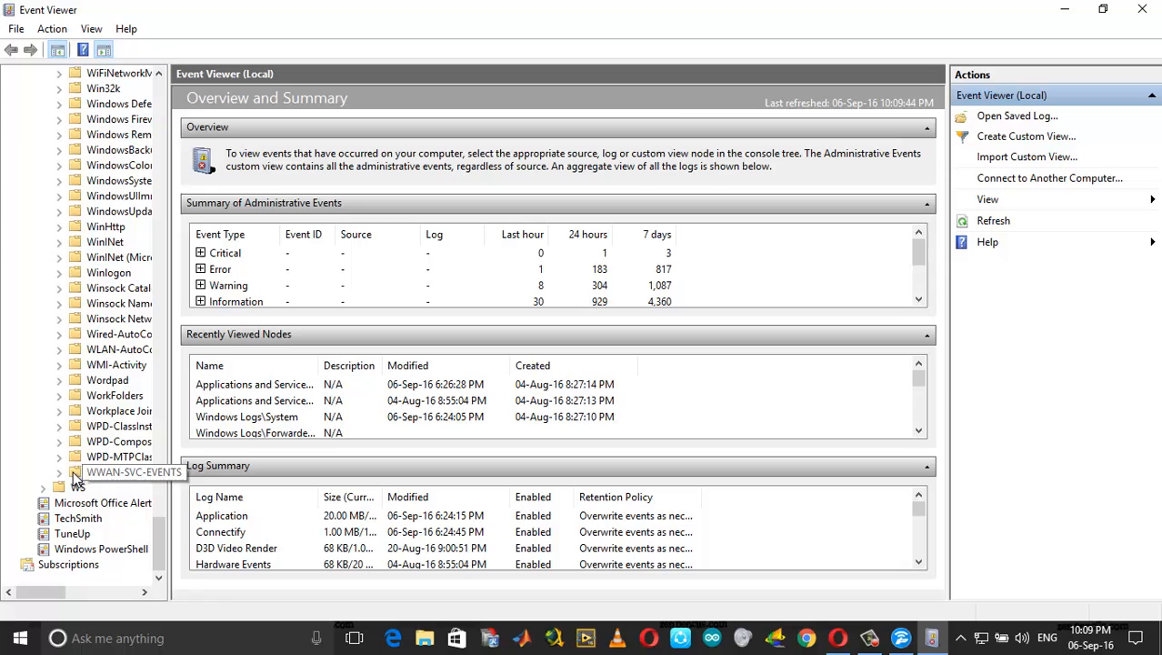
left_click(59, 349)
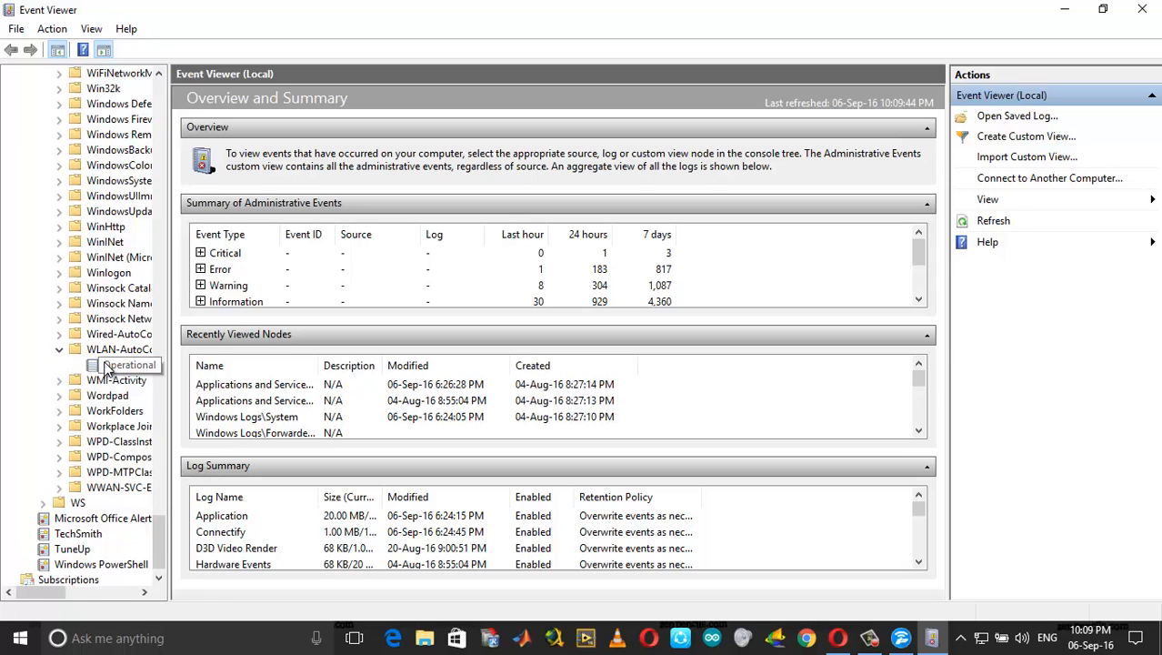
left_click(129, 365)
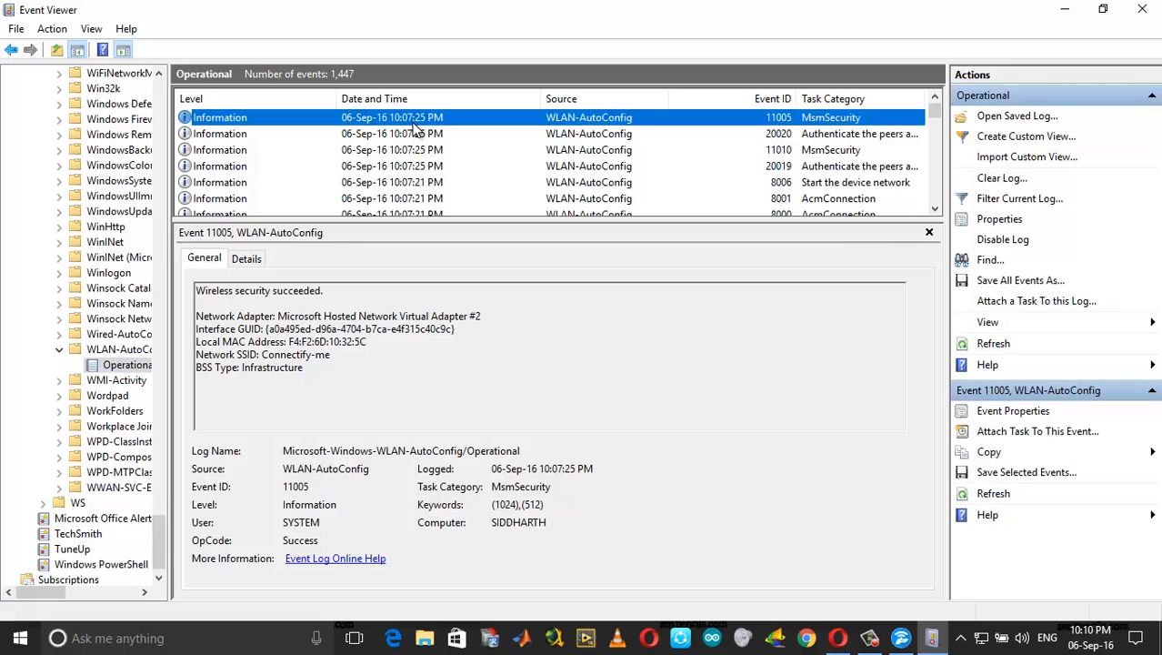
mouse_move(249, 302)
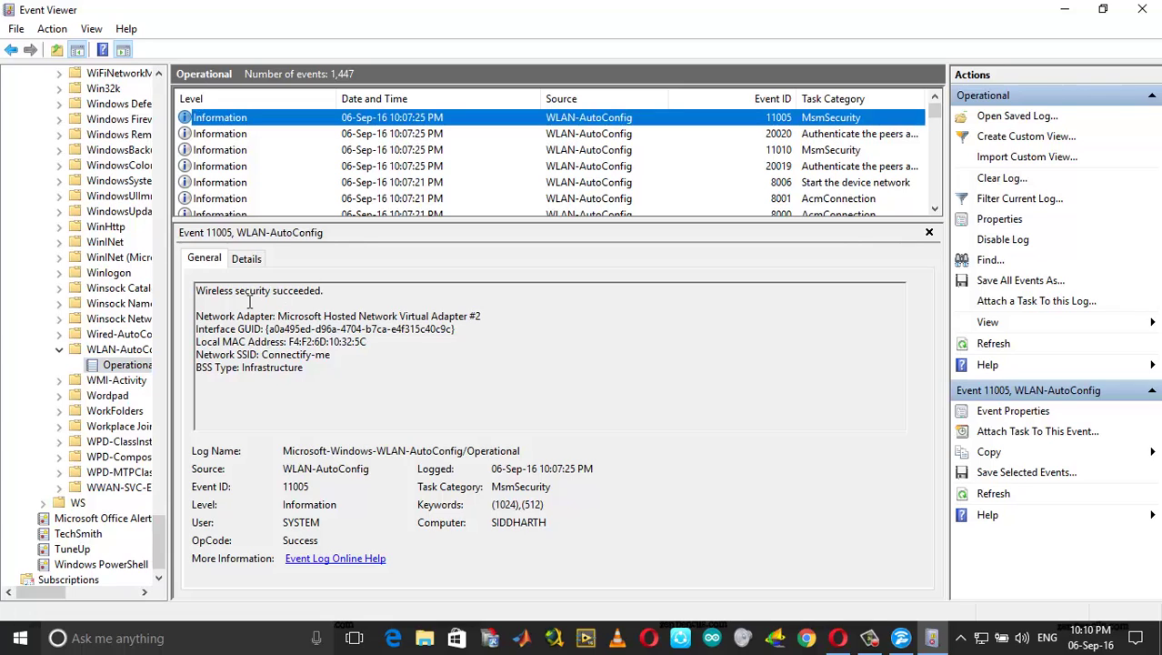
mouse_move(378, 300)
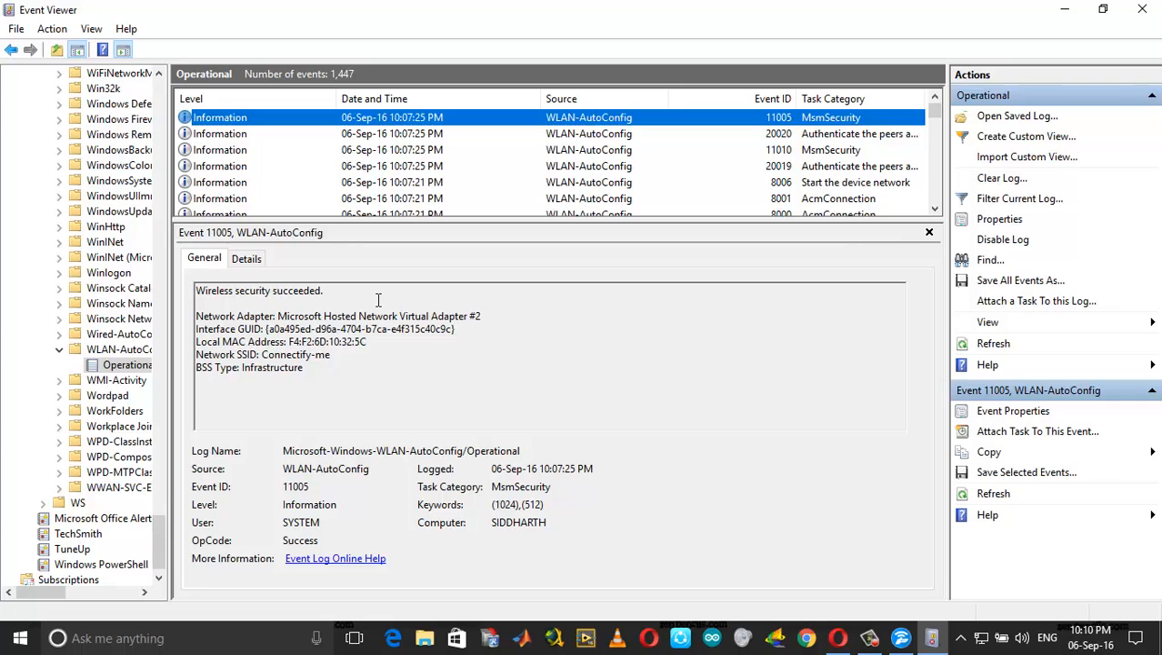
mouse_move(412, 150)
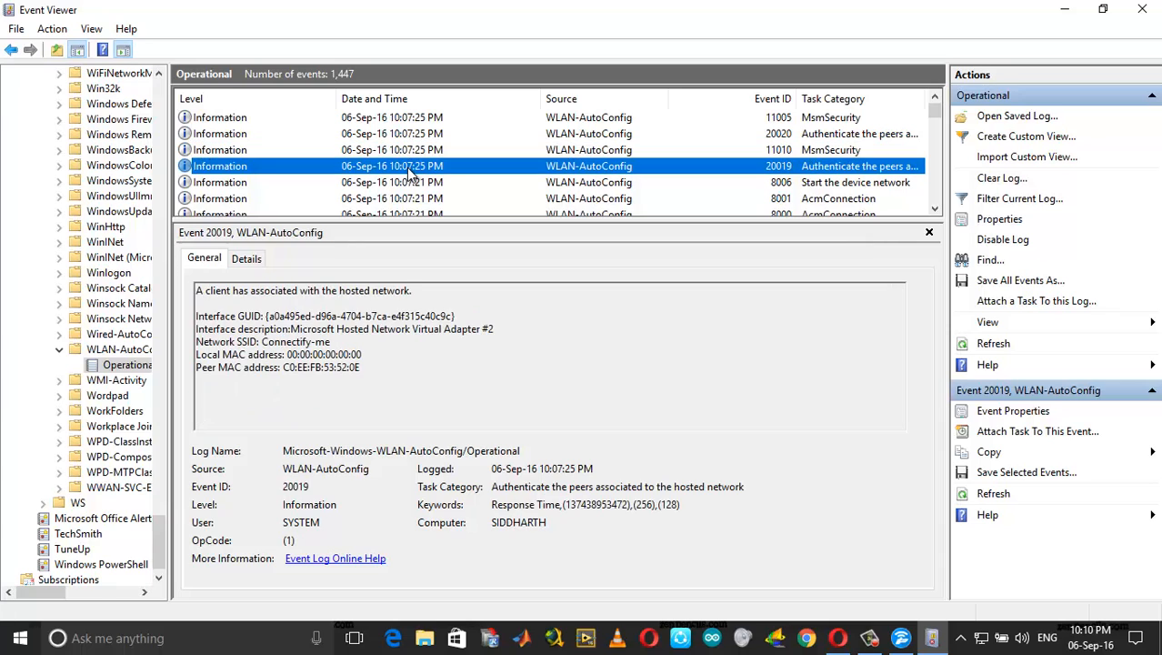
left_click(391, 132)
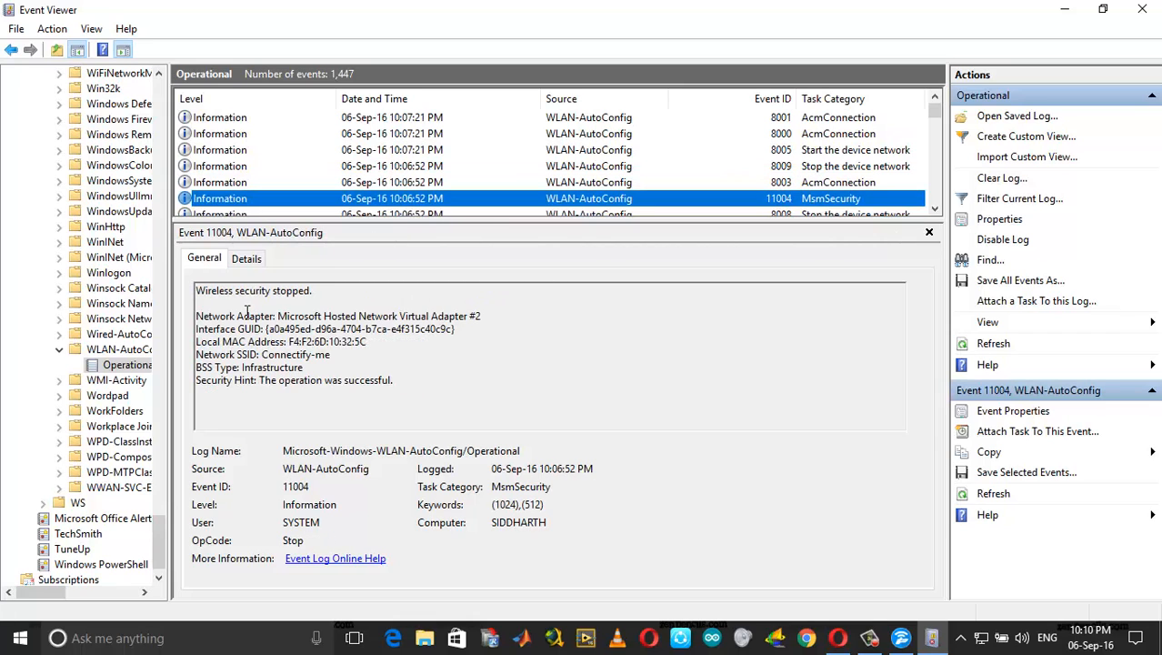
mouse_move(900, 231)
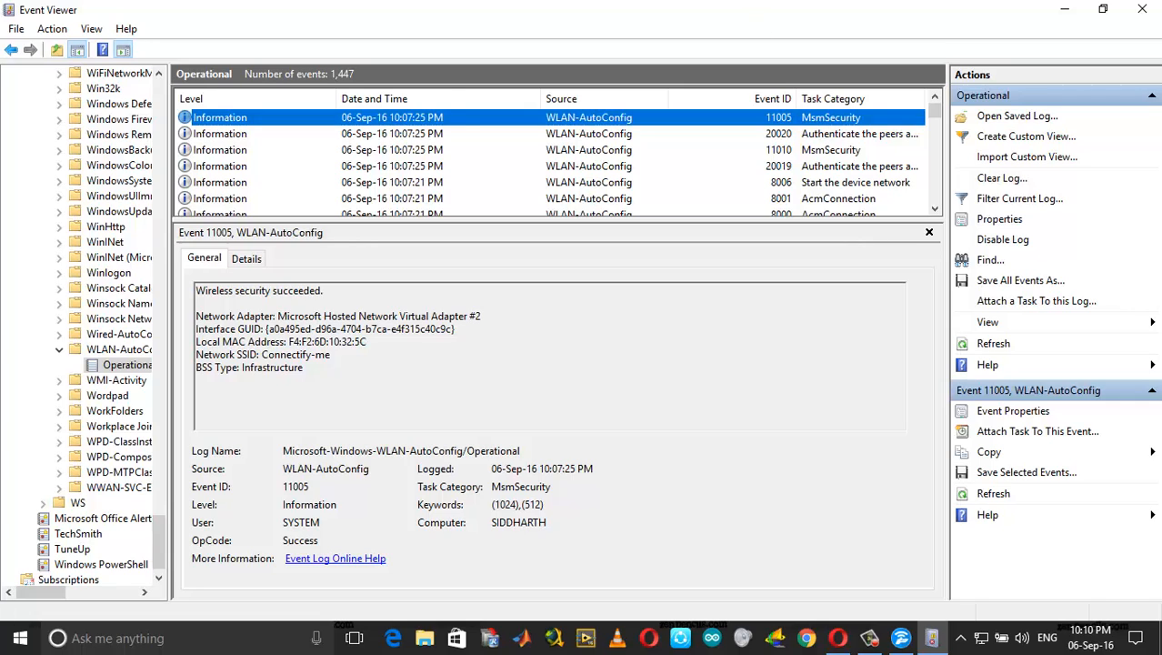
mouse_move(406, 134)
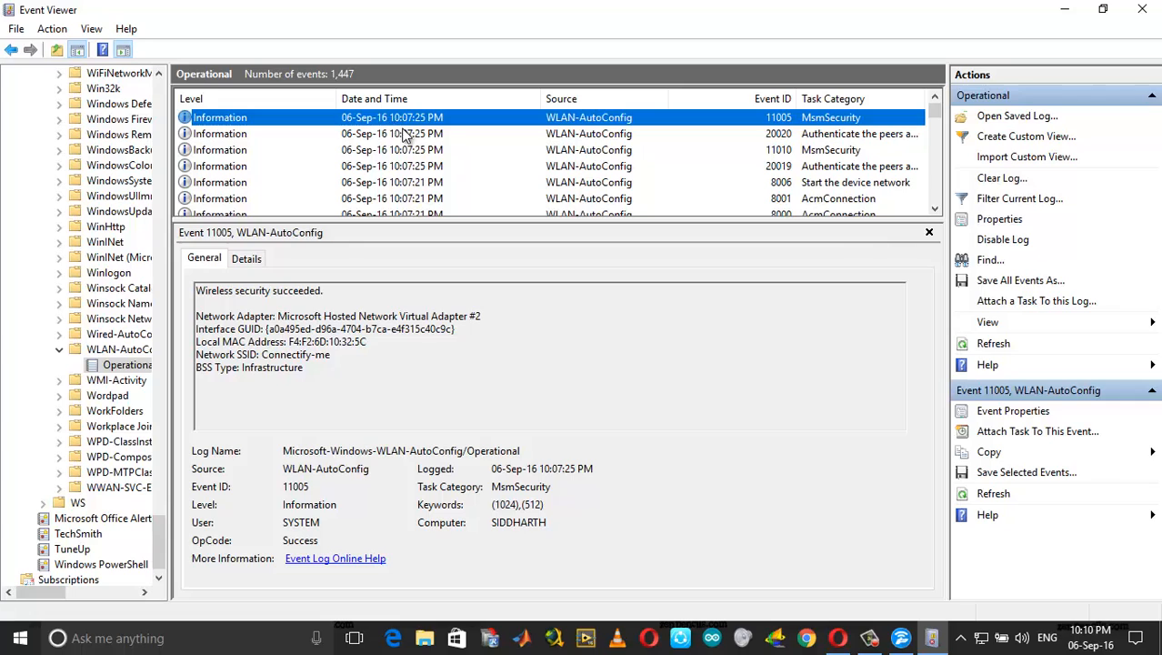
mouse_move(389, 133)
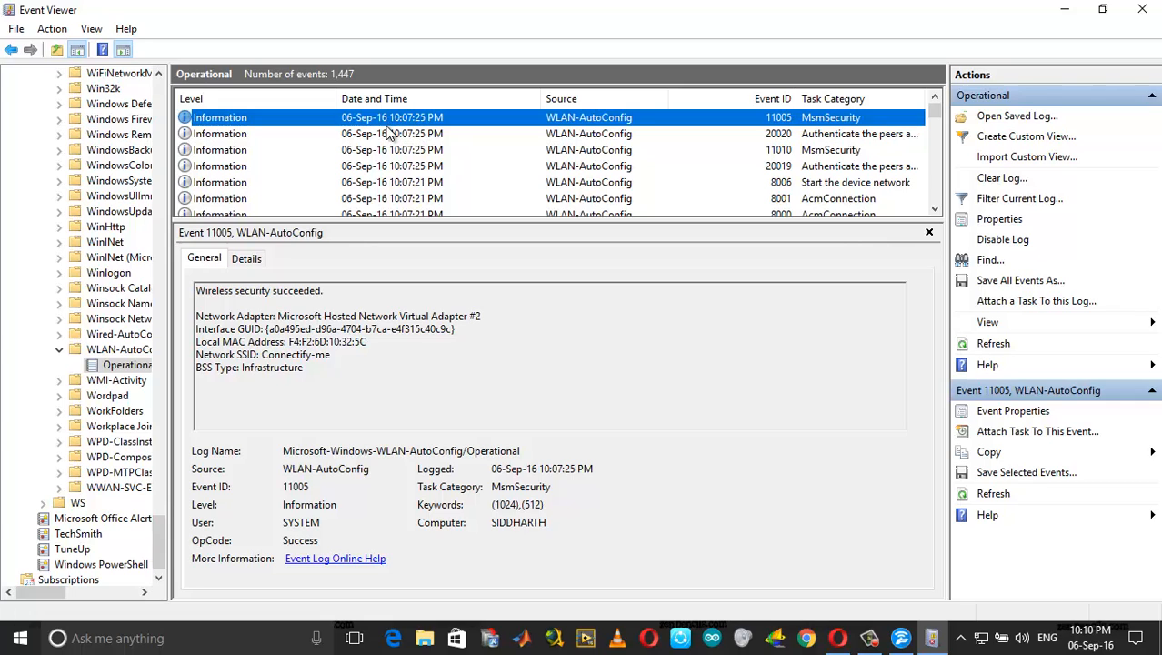
mouse_move(403, 159)
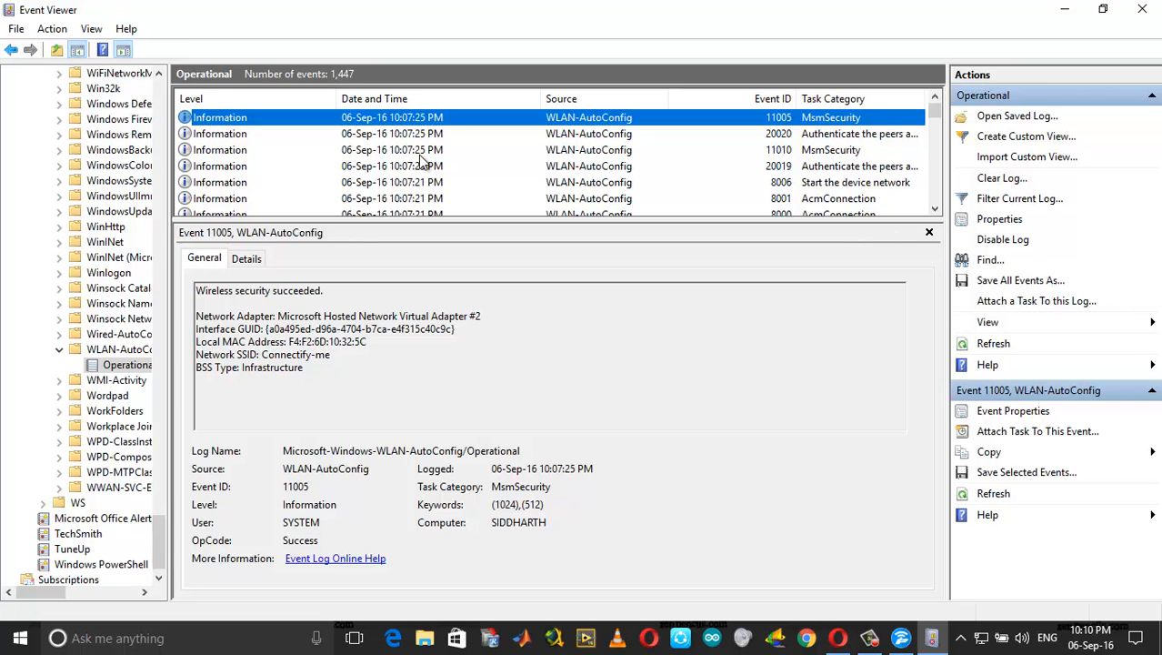
mouse_move(853, 594)
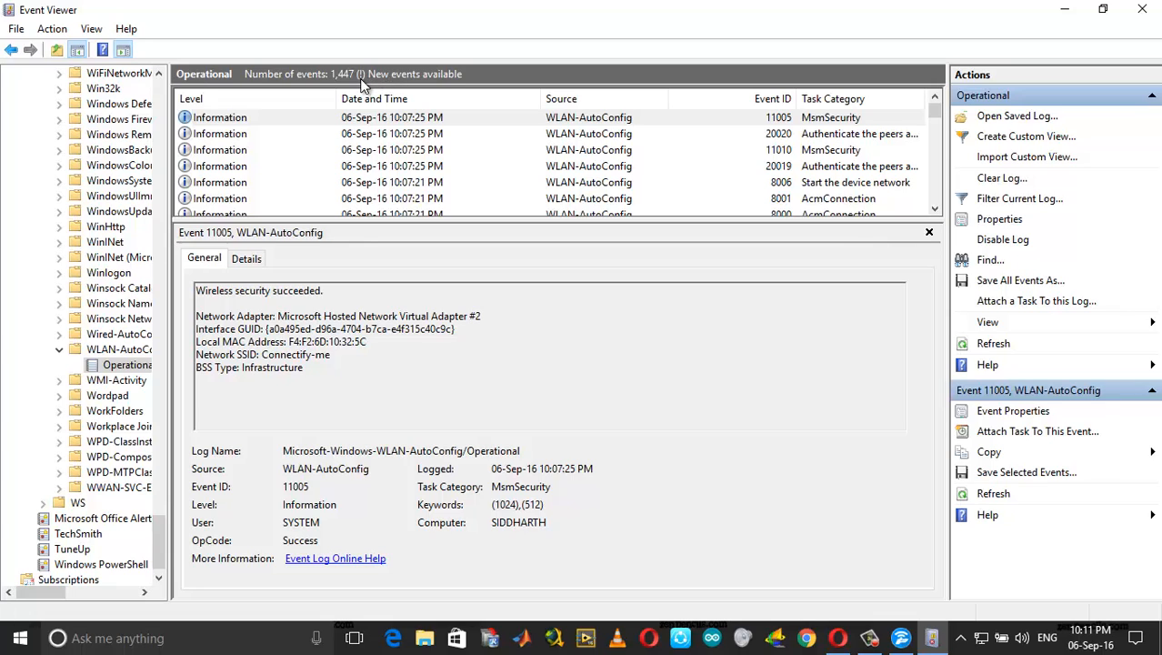
mouse_move(991, 312)
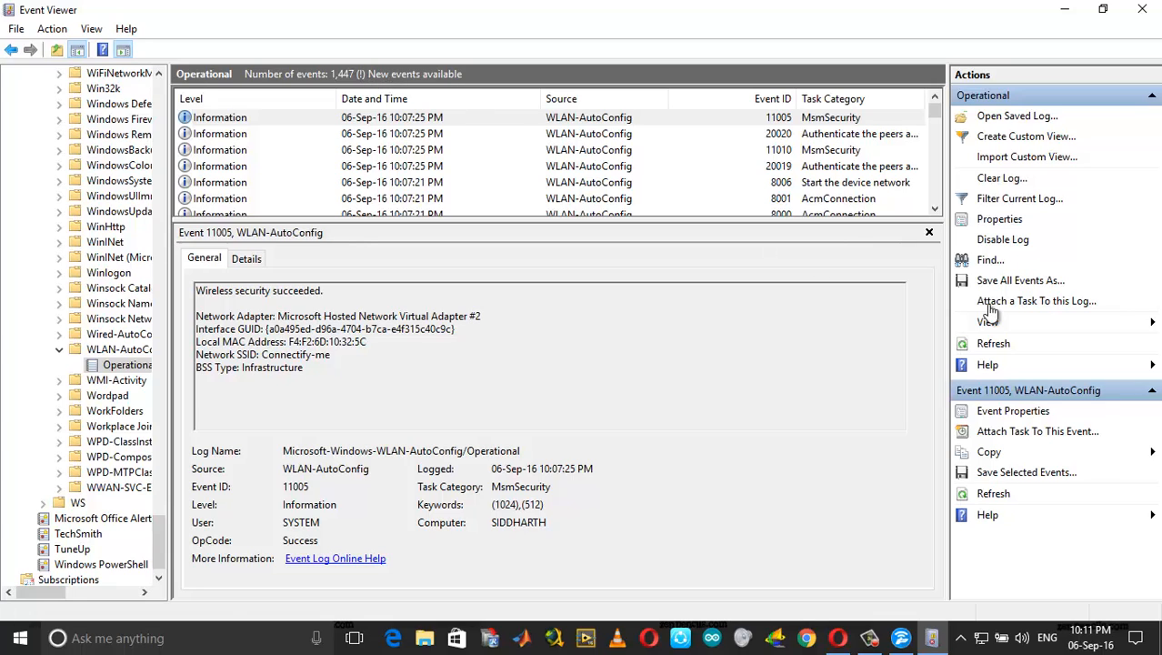
mouse_move(993, 343)
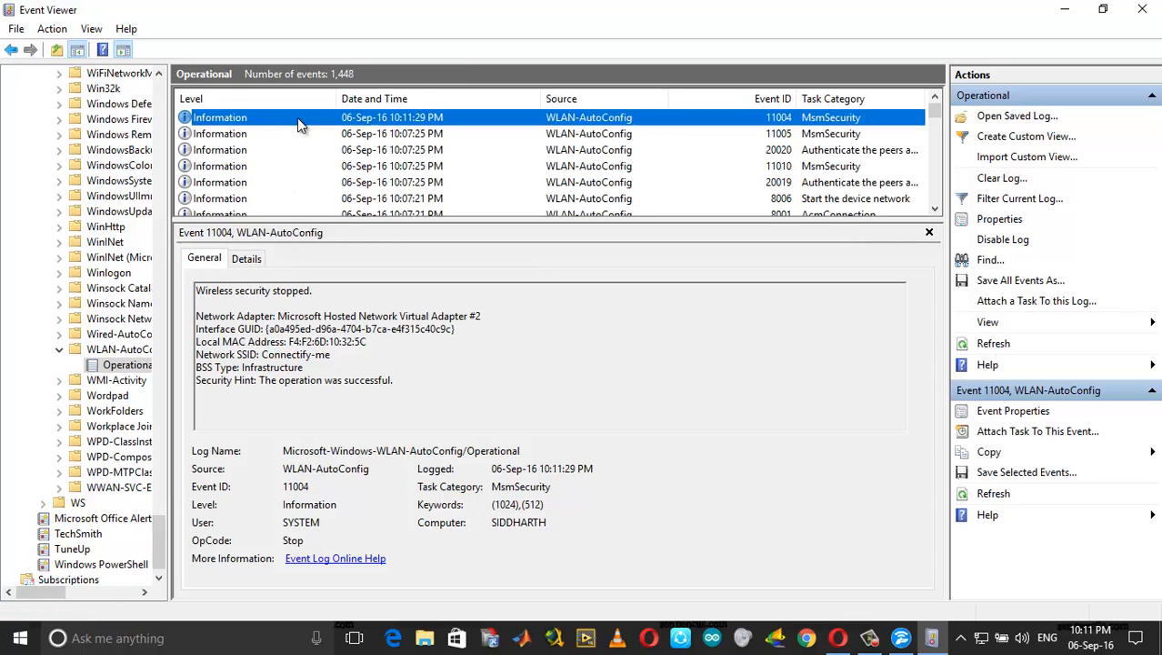
mouse_move(289, 300)
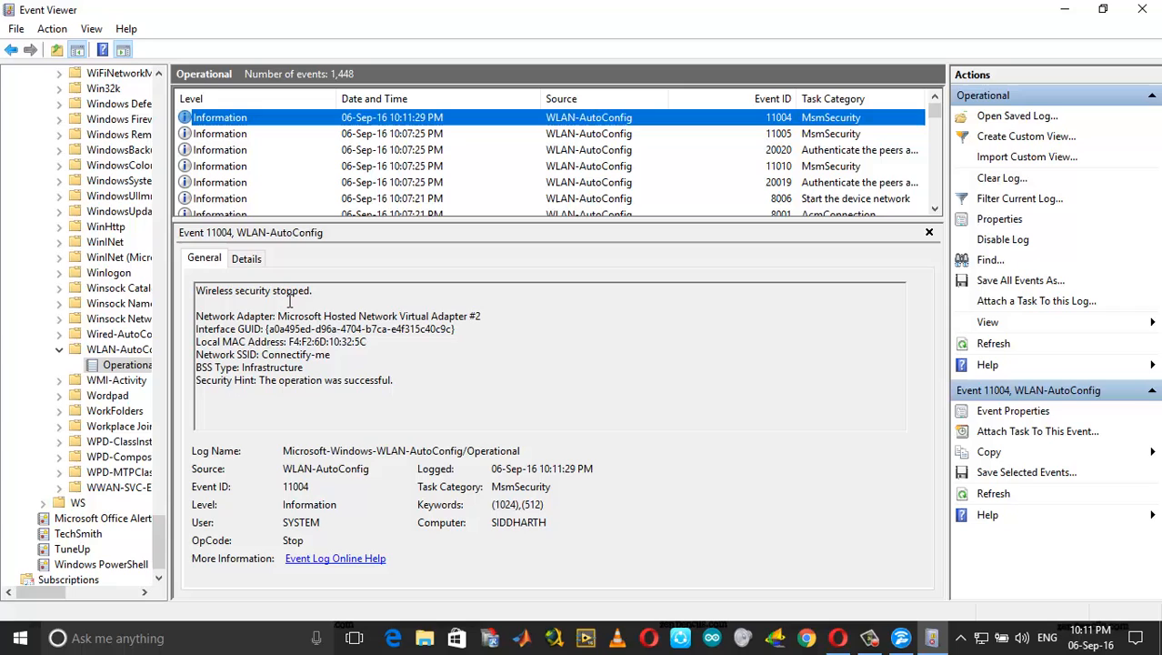
Refresh the WLAN-AutoConfig log to show the new wireless-security-stopped event (1,448 events)
left_click(391, 134)
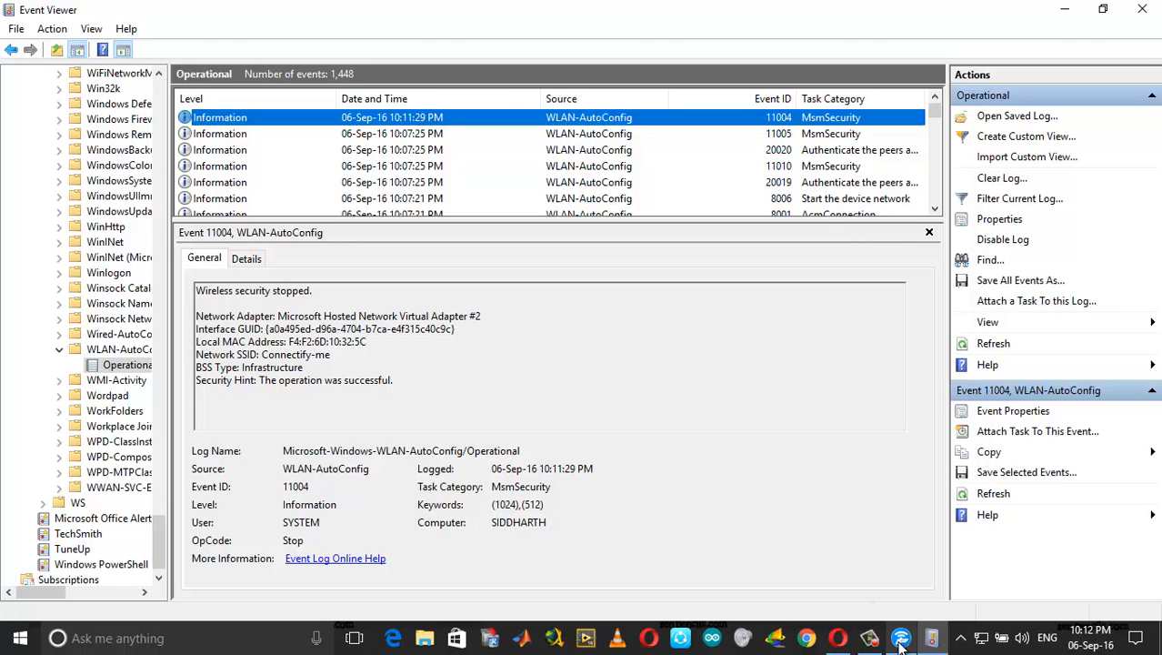
Close Event Viewer, check the system tray, and launch Revo Uninstaller from the taskbar
left_click(900, 636)
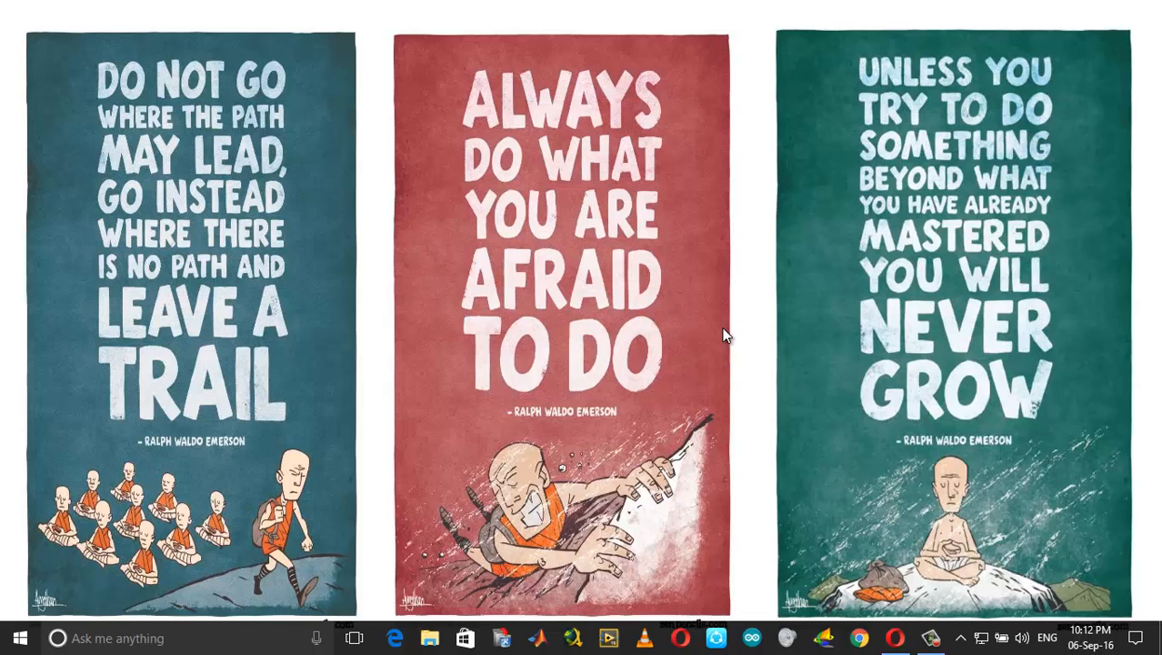
mouse_move(755, 363)
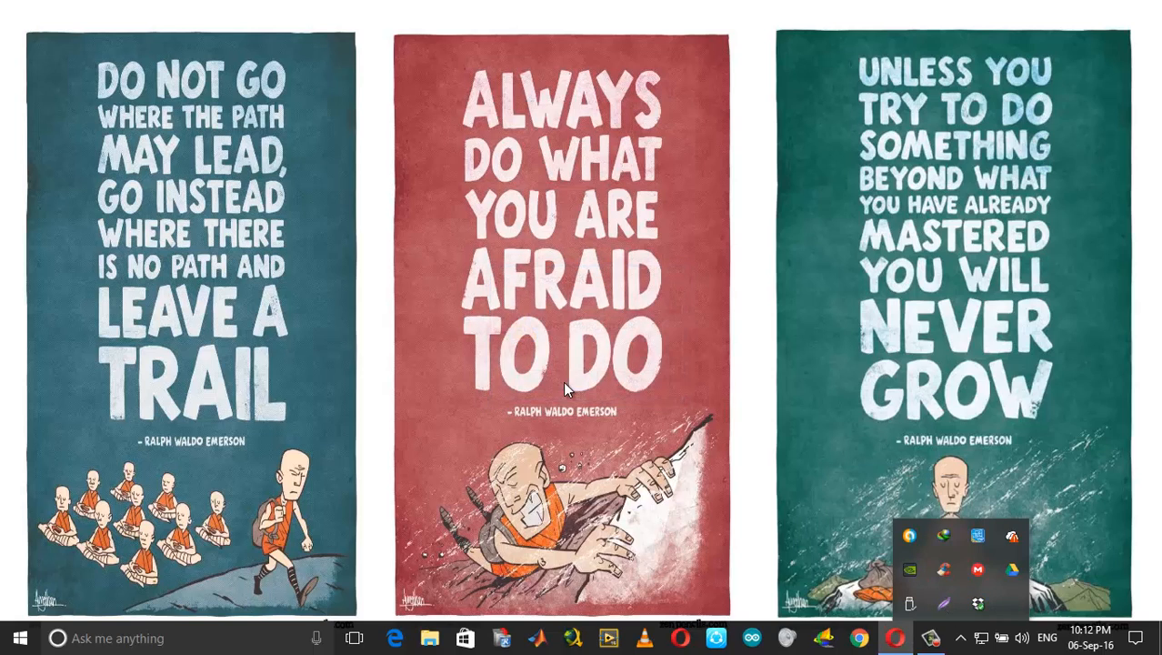
left_click(509, 600)
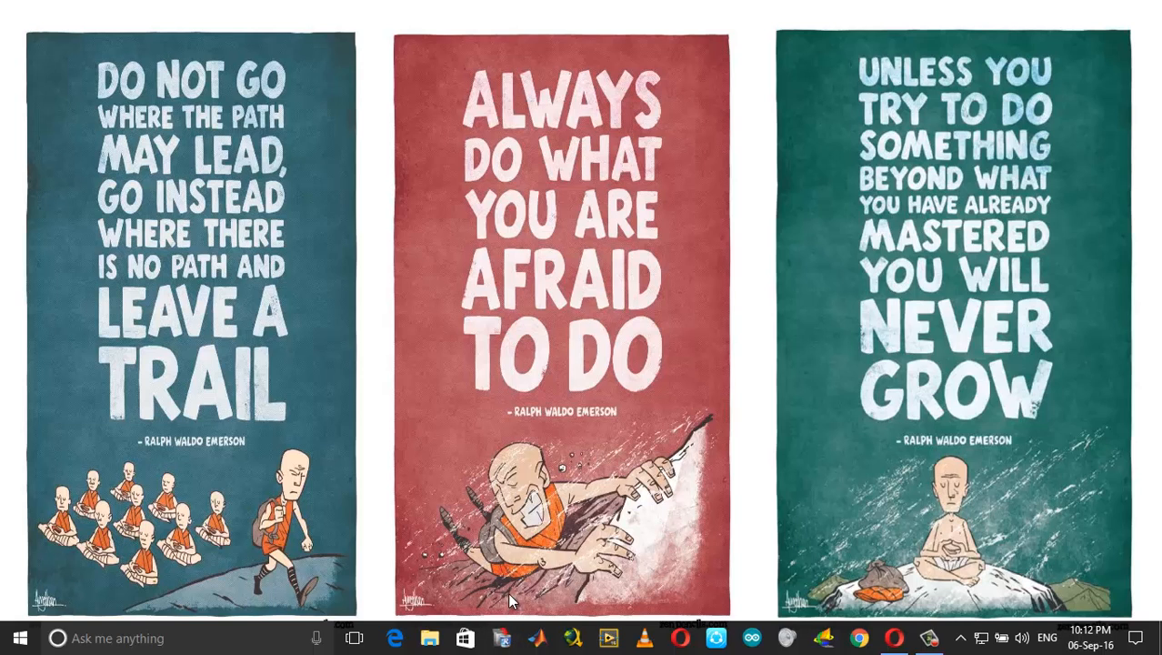
left_click(502, 637)
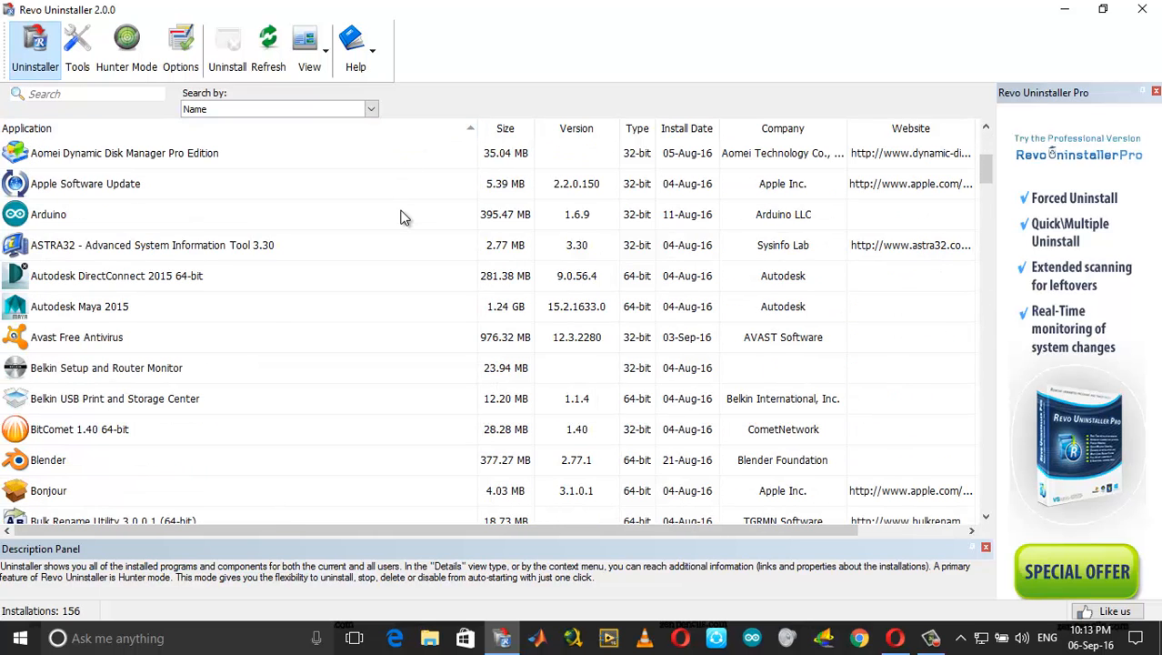
Select Connectify 2016 and uninstall it with Advanced leftover scanning mode
scroll("down", 3)
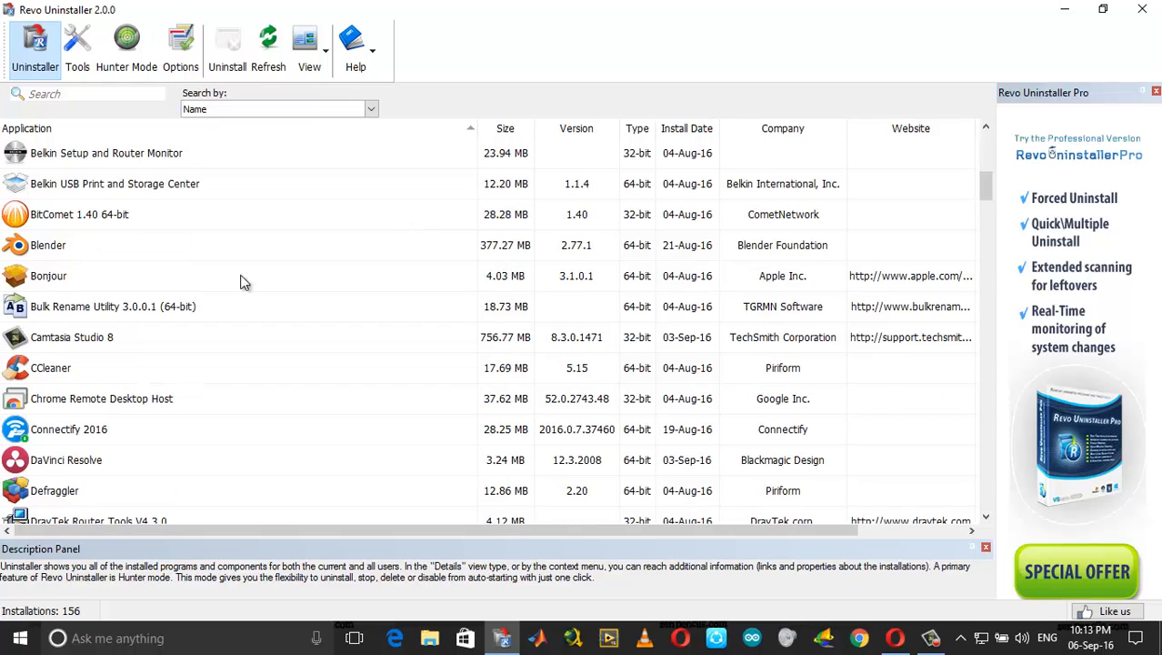
left_click(69, 428)
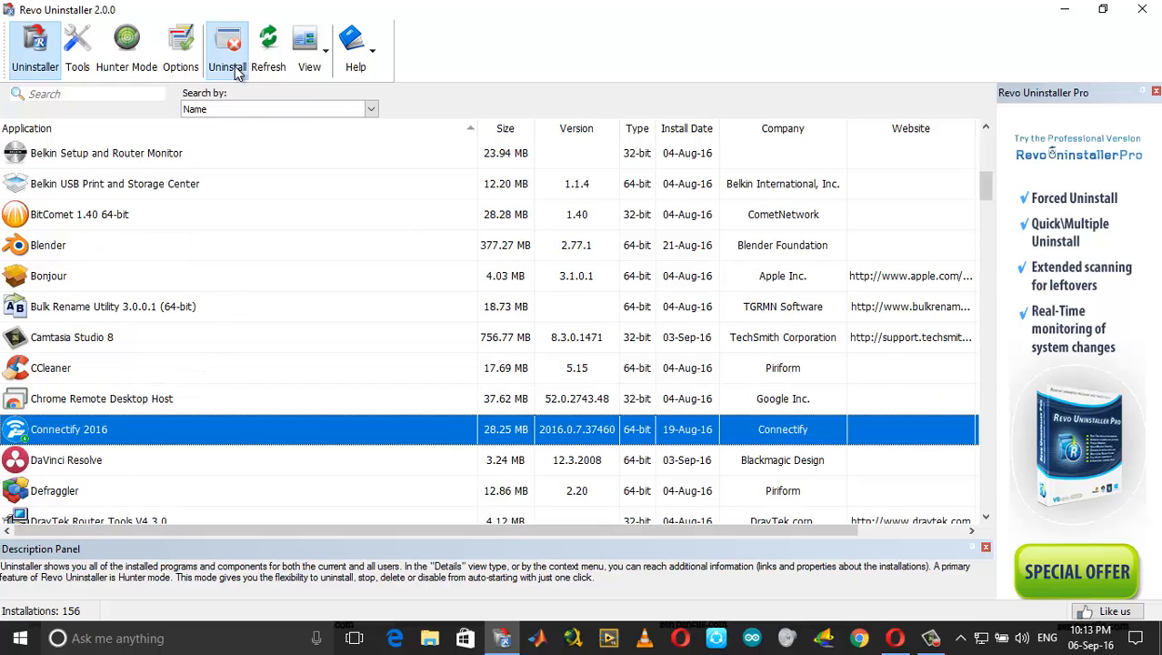
left_click(227, 45)
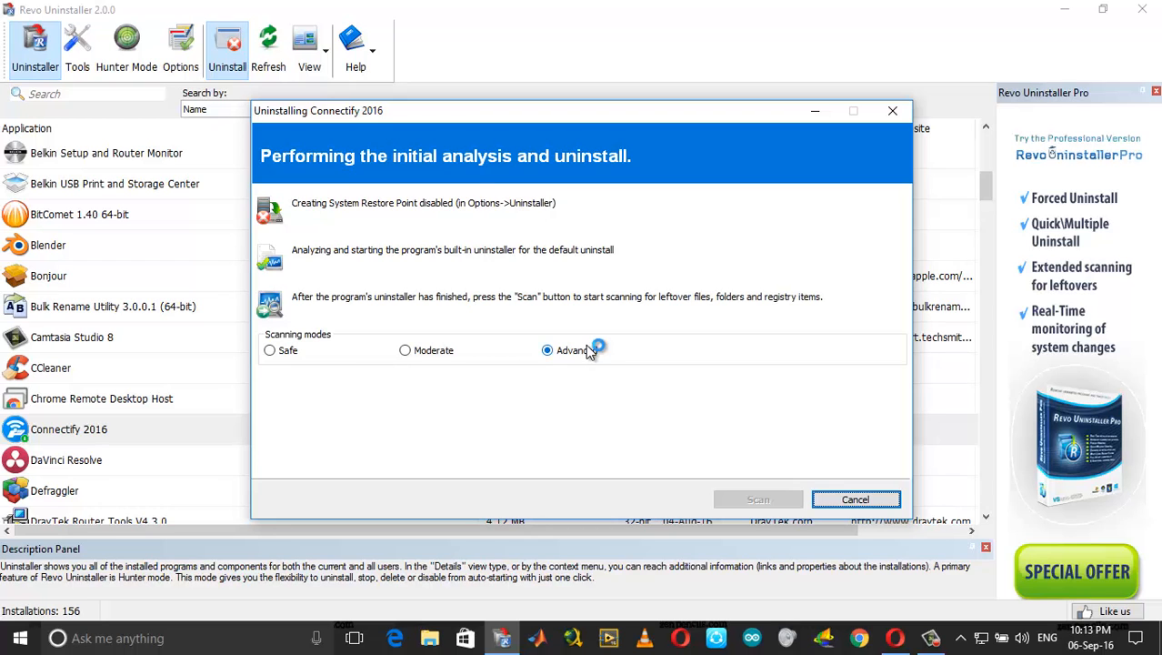
left_click(854, 499)
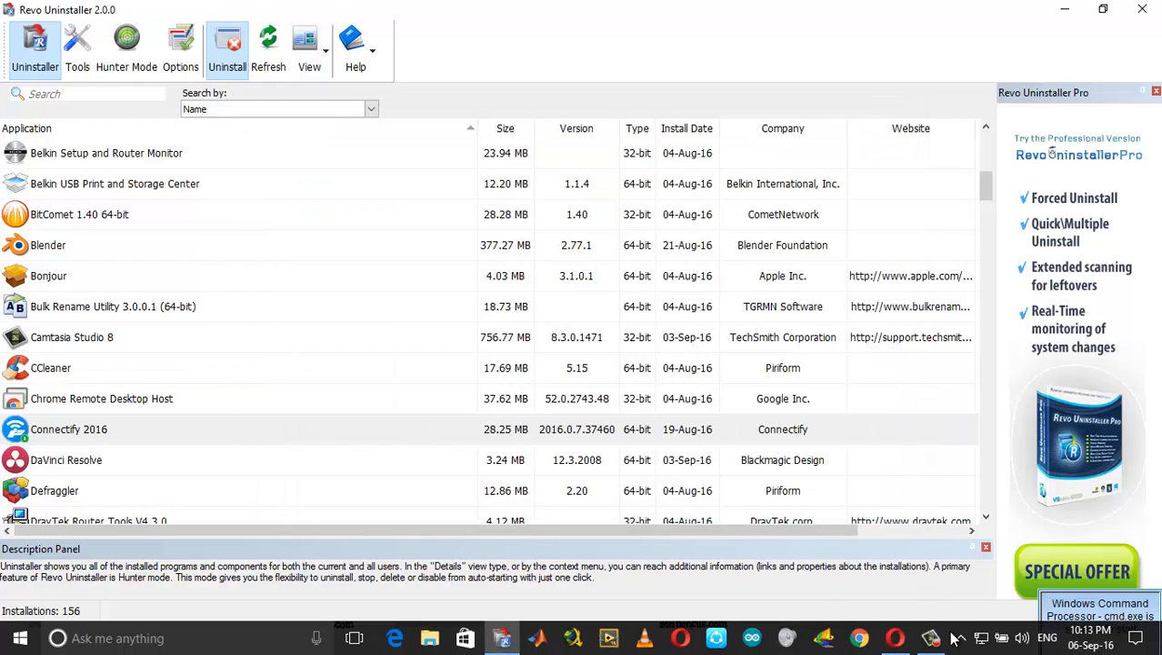
left_click(69, 428)
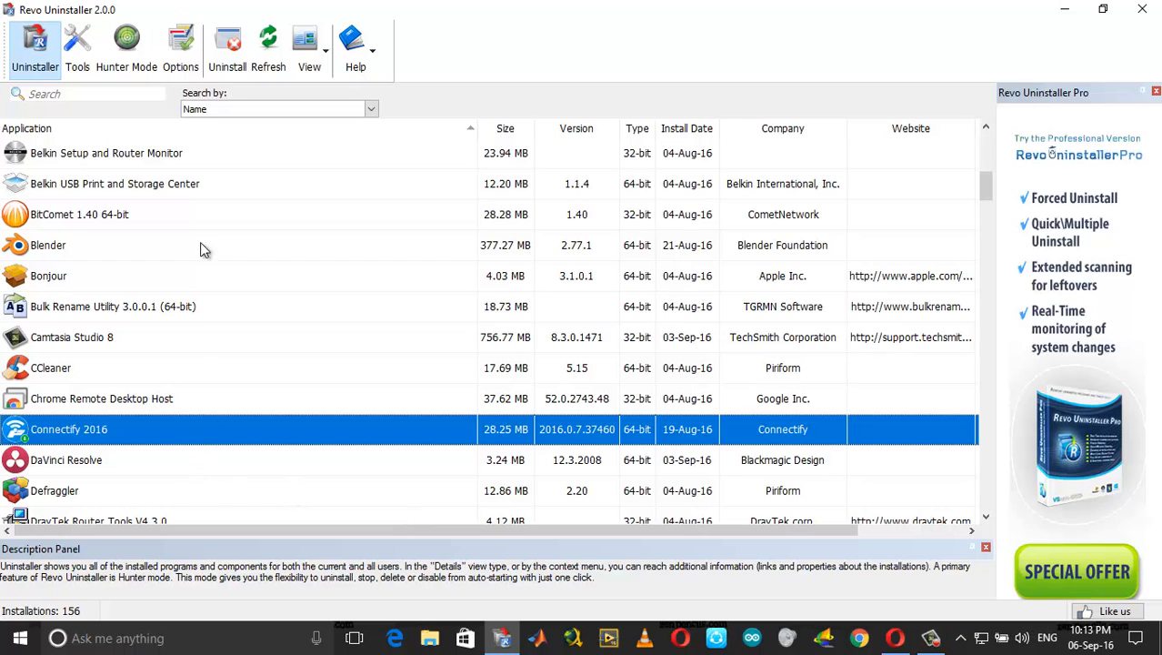
left_click(226, 45)
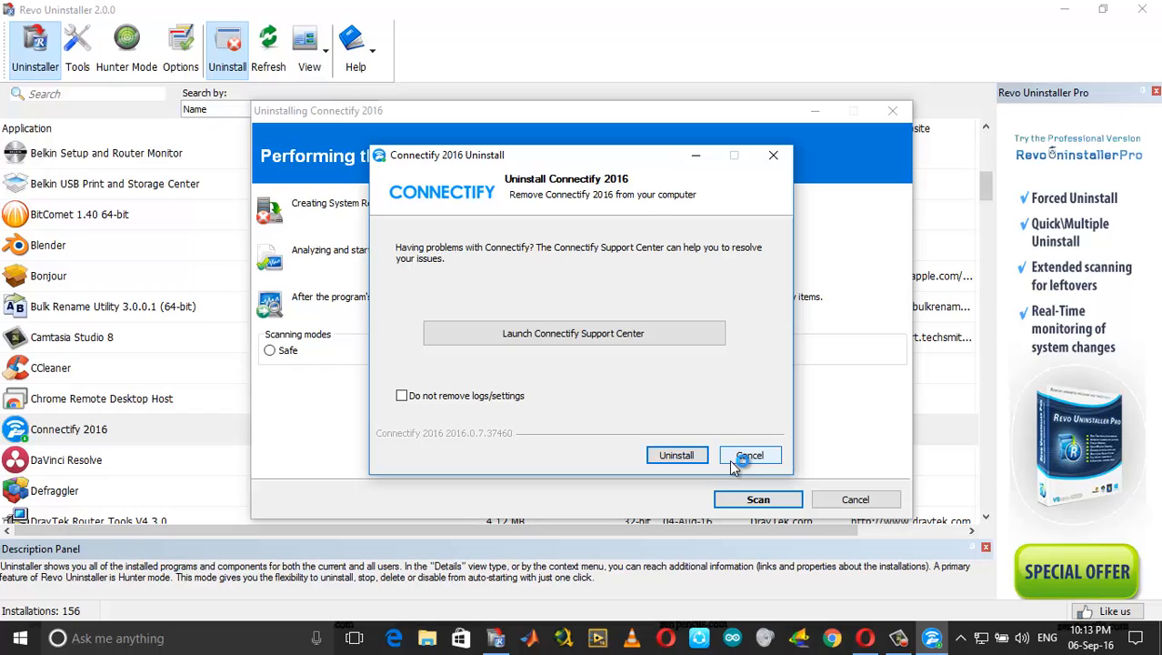
mouse_move(512, 404)
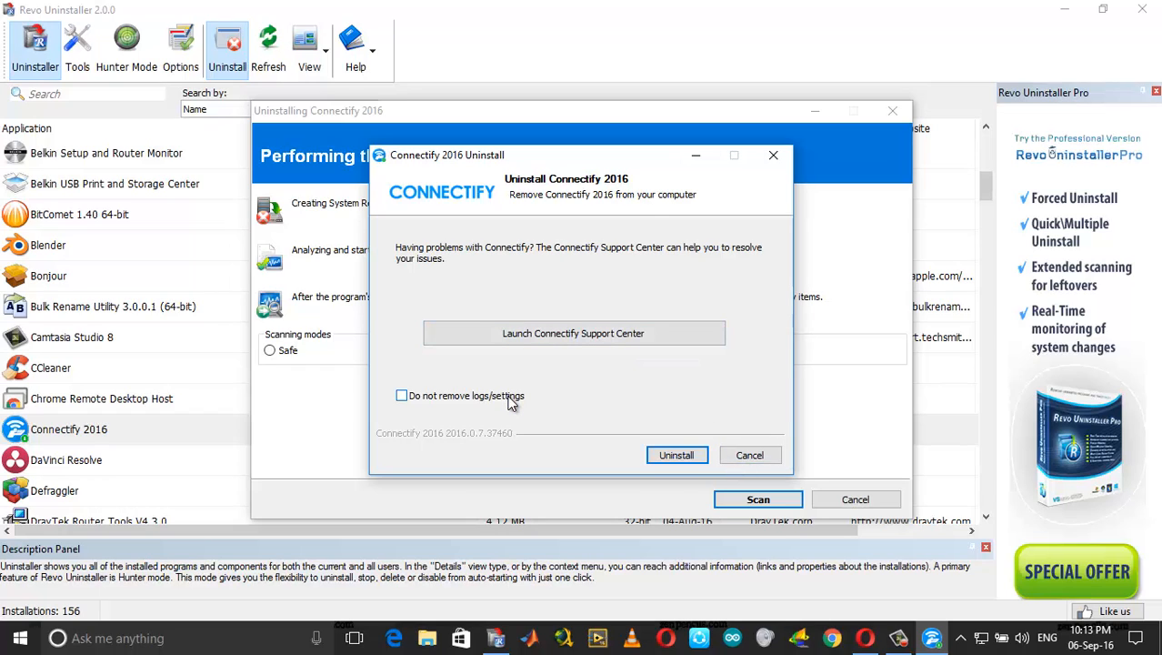
mouse_move(507, 405)
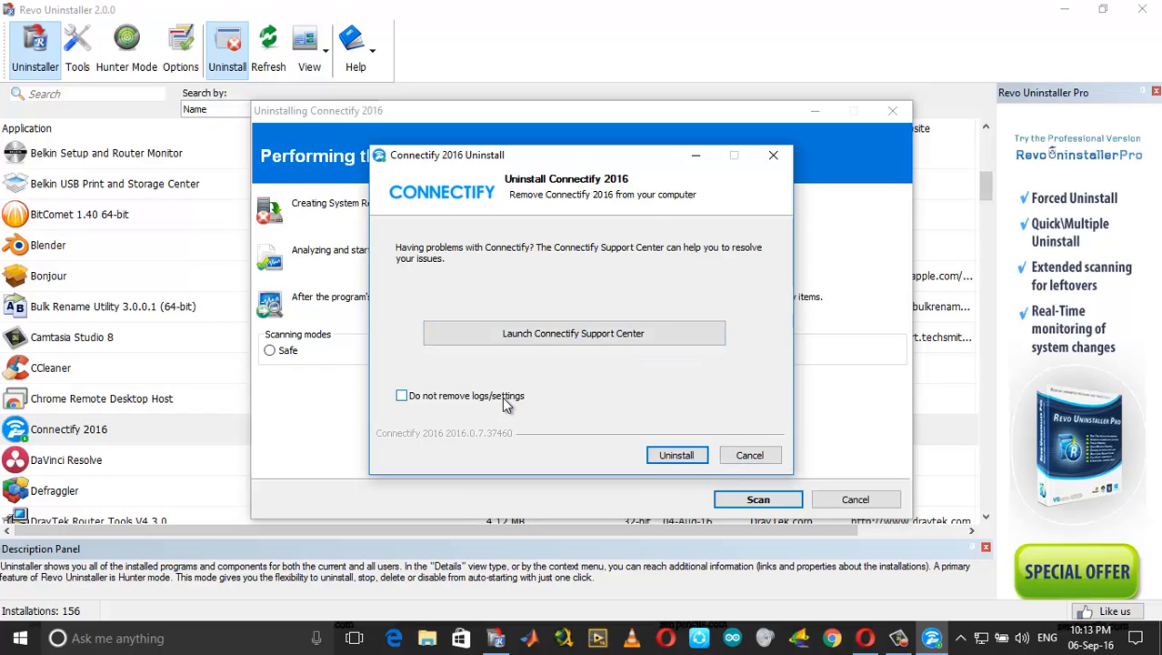
mouse_move(408, 403)
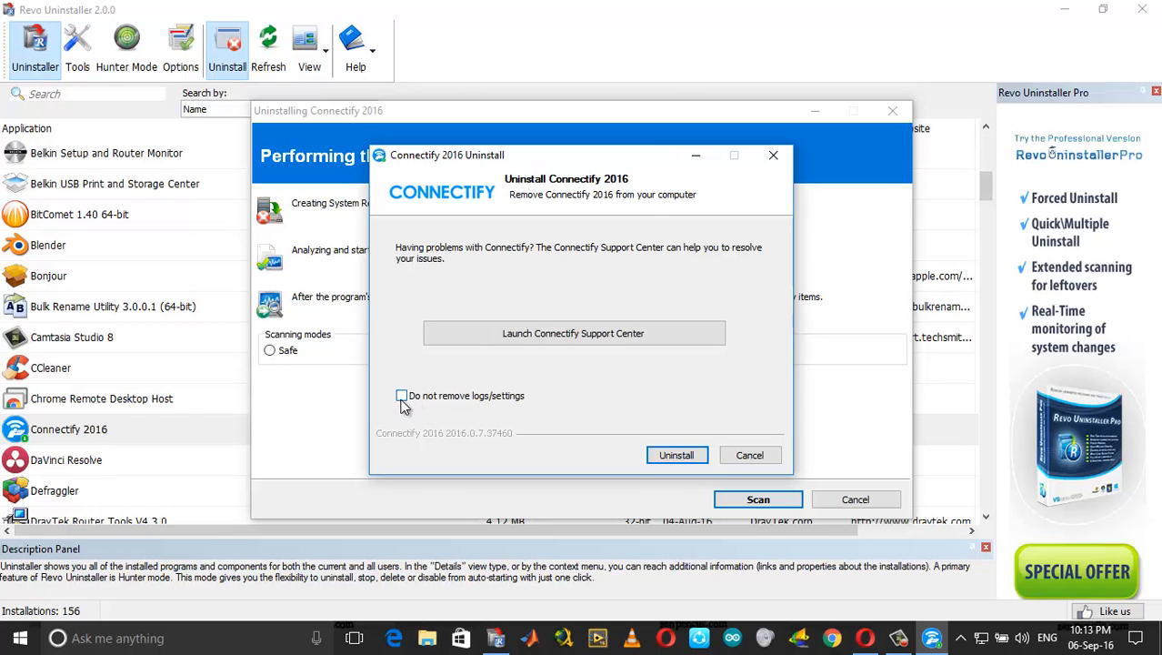
mouse_move(454, 407)
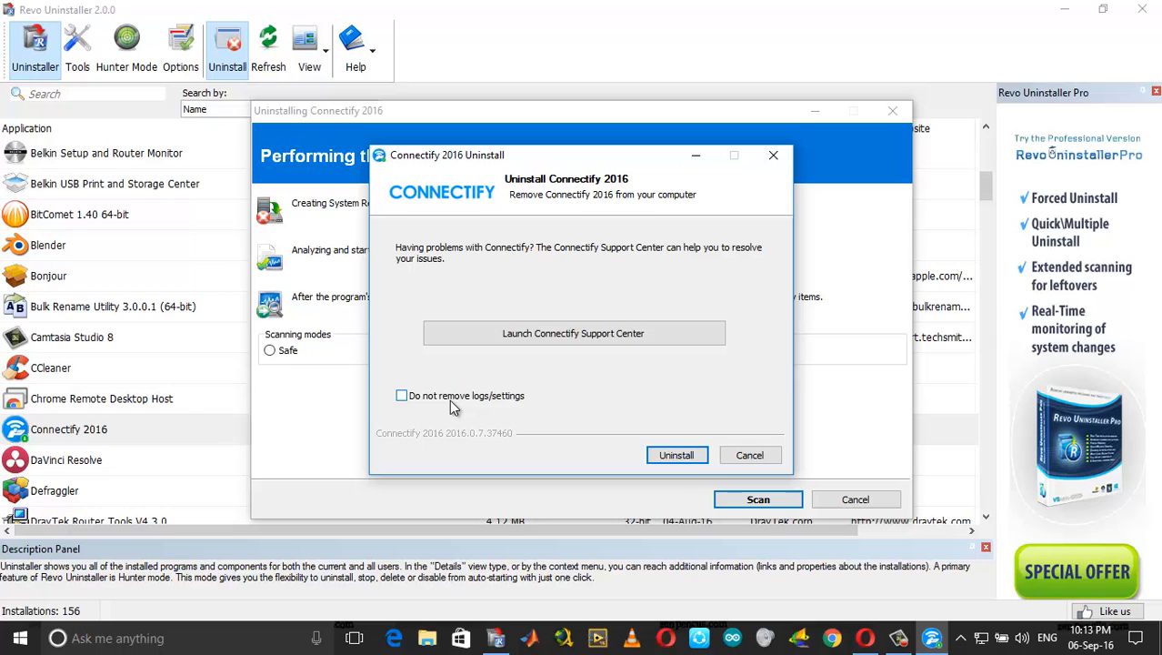
mouse_move(521, 411)
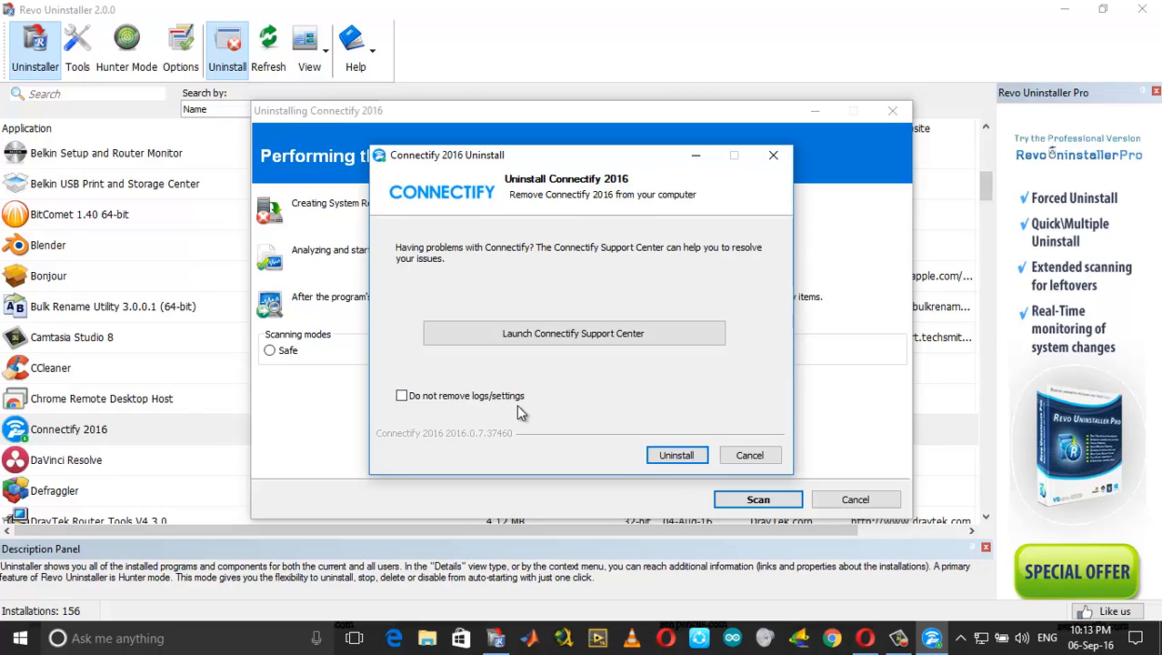
Start Connectify's uninstaller with 'Do not remove logs/settings' left unchecked
left_click(676, 455)
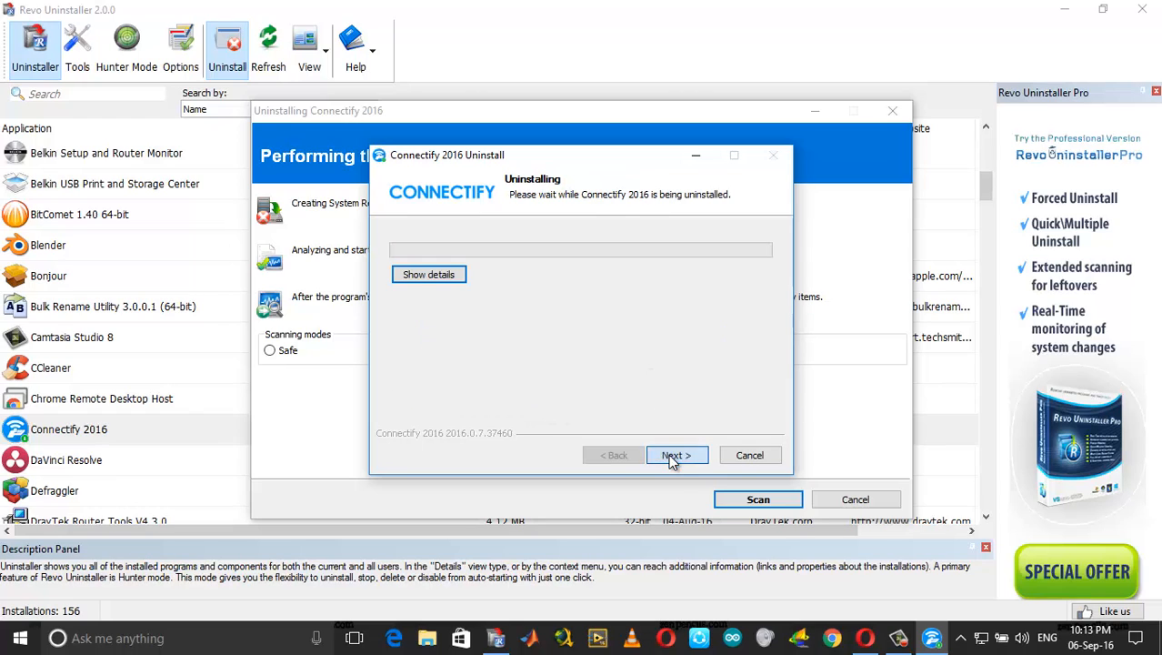
Complete the Connectify uninstall wizard, choosing 'I want to manually reboot later'
left_click(677, 455)
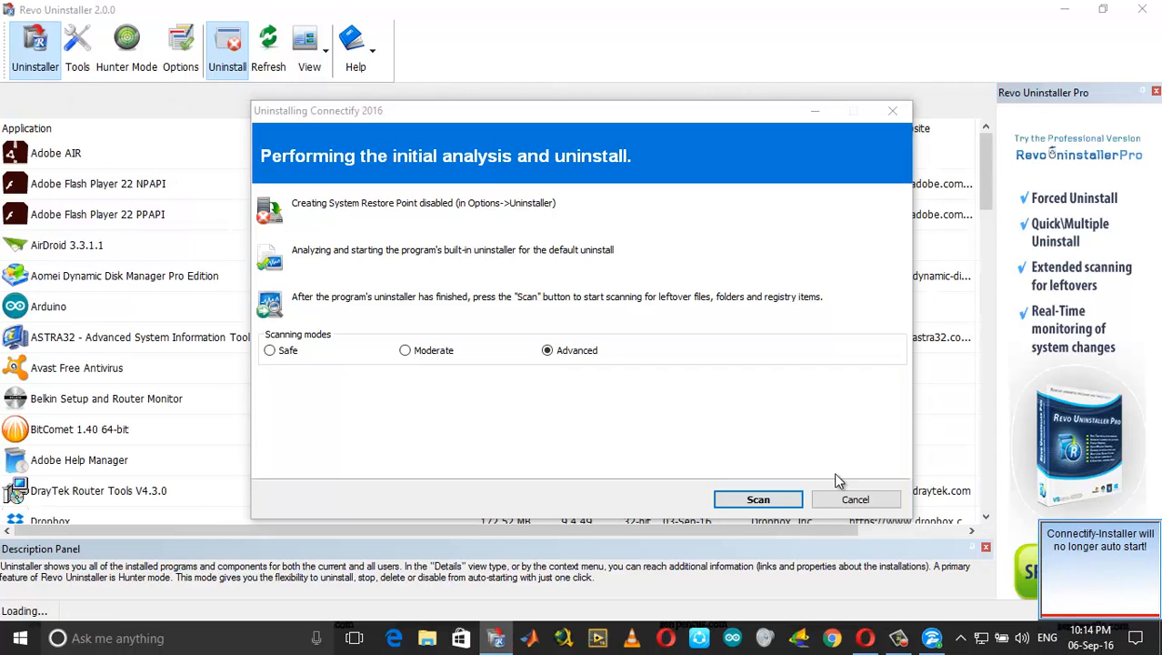
mouse_move(912, 610)
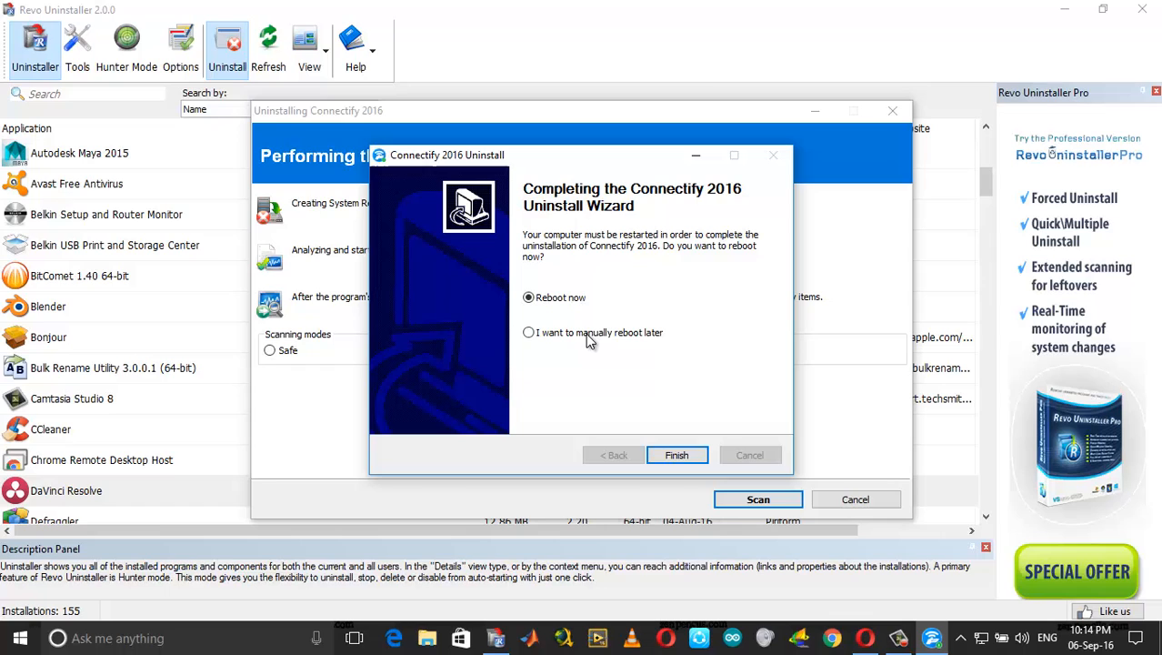
left_click(528, 332)
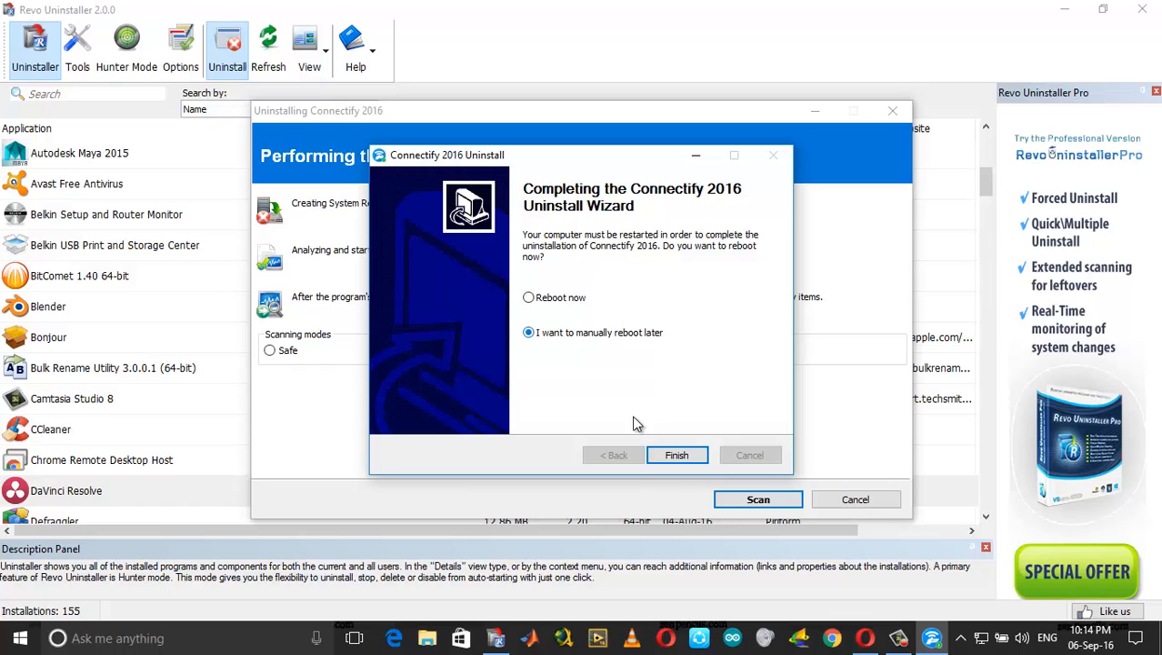
left_click(676, 455)
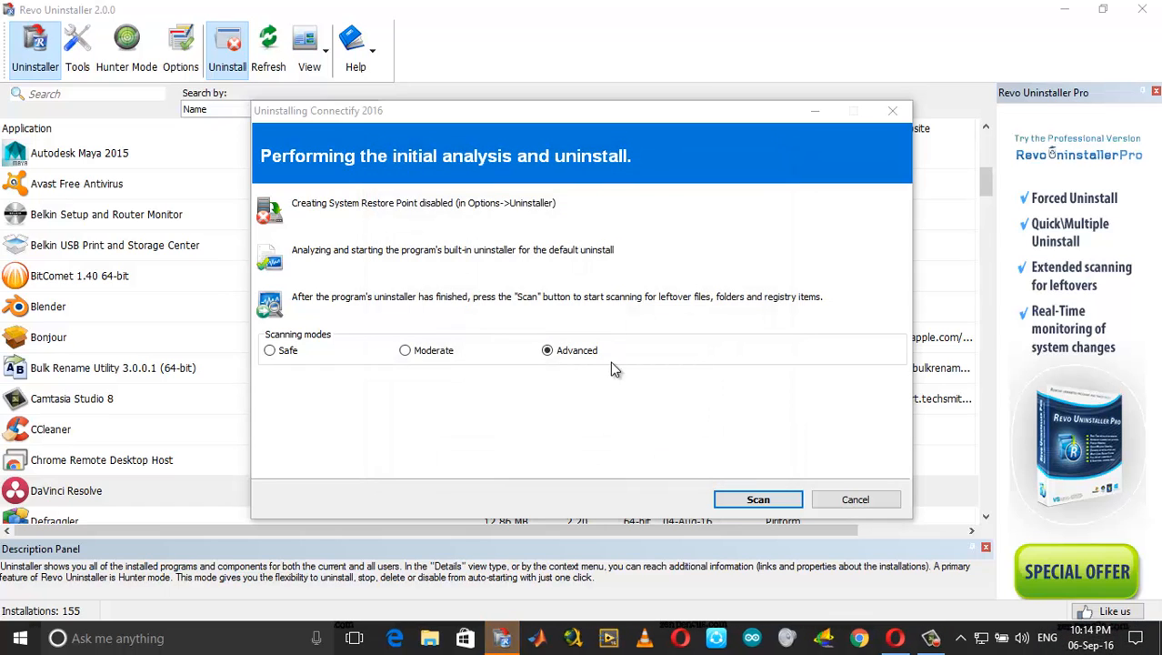
mouse_move(560, 355)
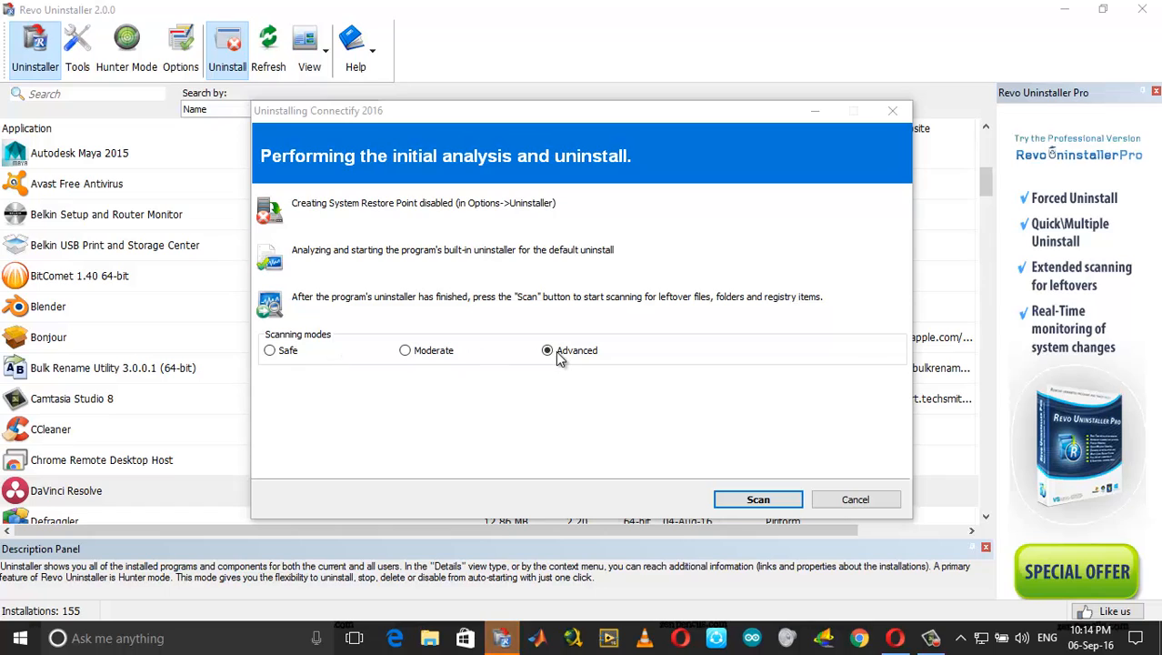
Run the Advanced scan for Connectify leftovers and view the registry items found
left_click(758, 499)
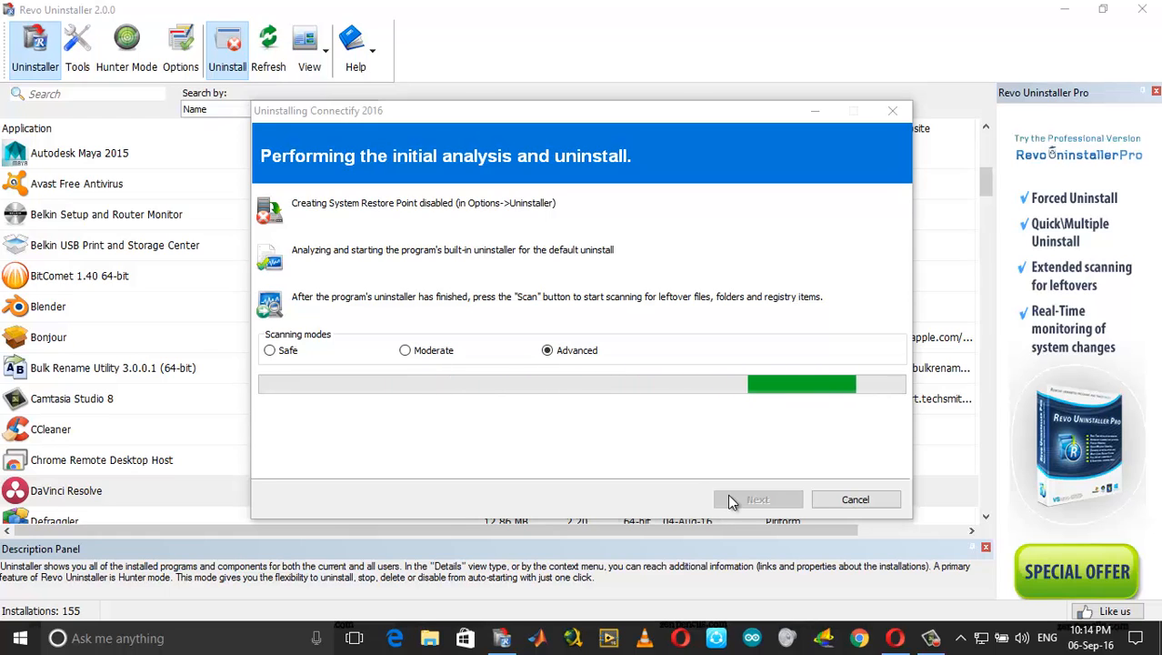
left_click(758, 499)
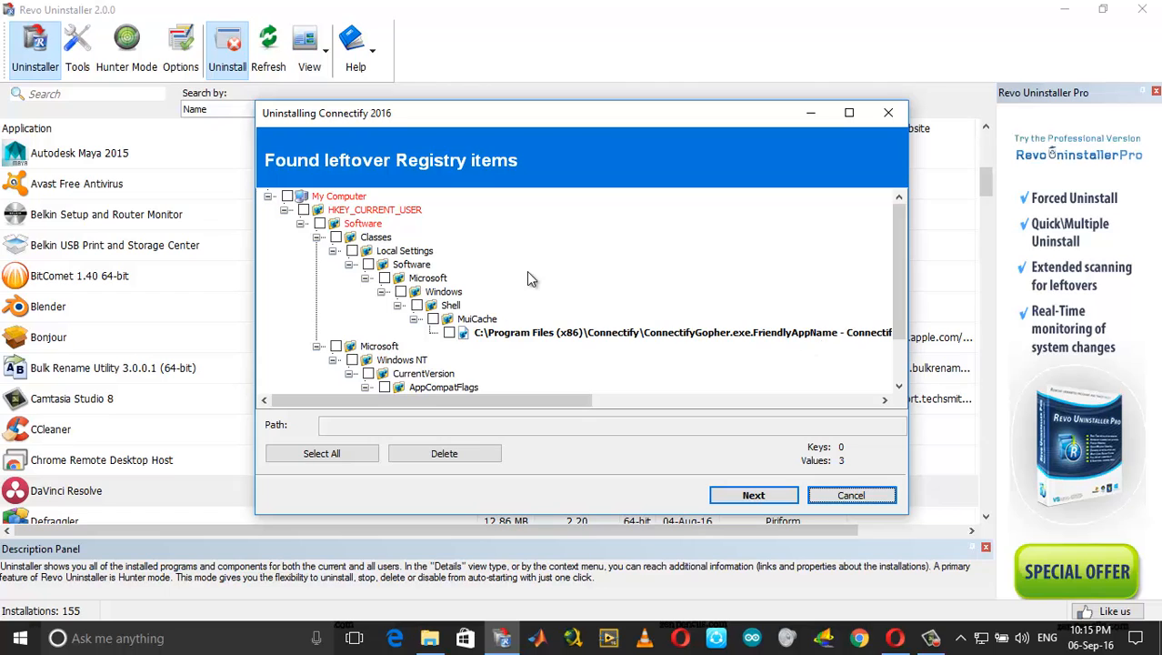
Select all leftover Connectify registry items for deletion
scroll("down", 3)
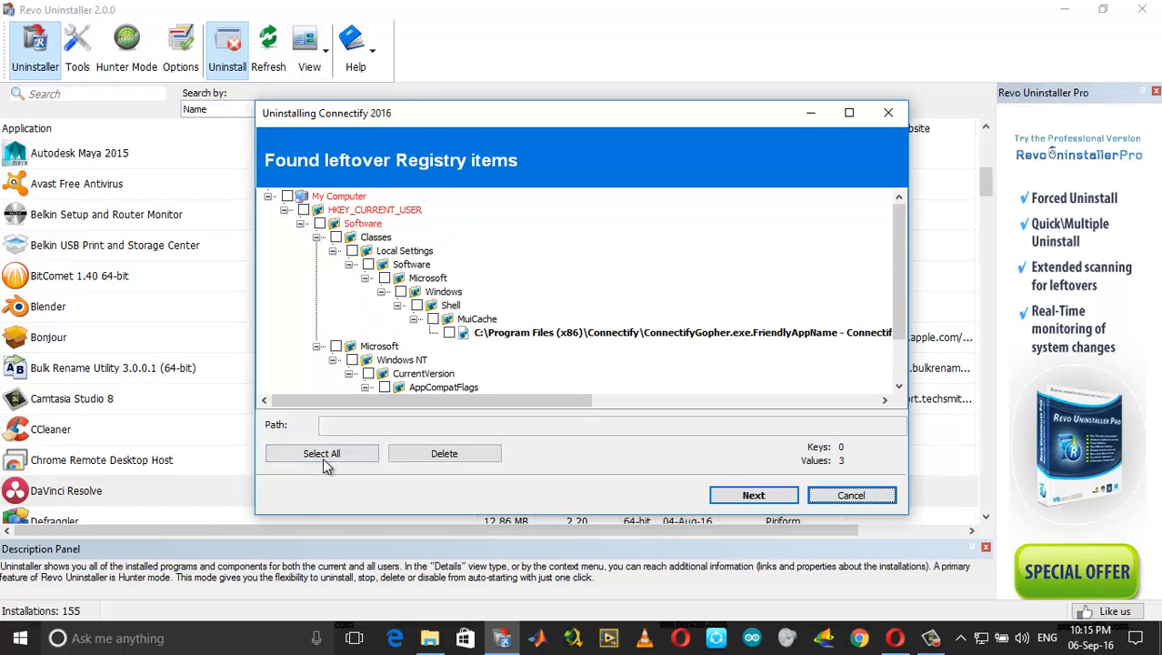
left_click(321, 453)
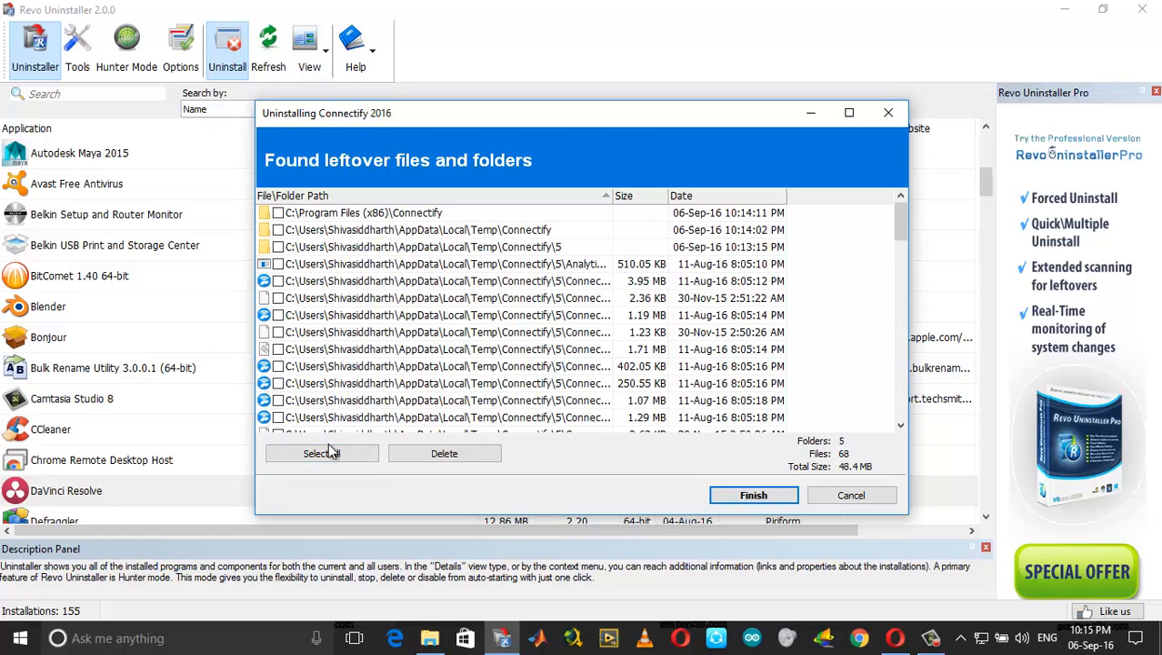
Select and delete all leftover Connectify files and folders (5 folders, 68 files)
left_click(321, 452)
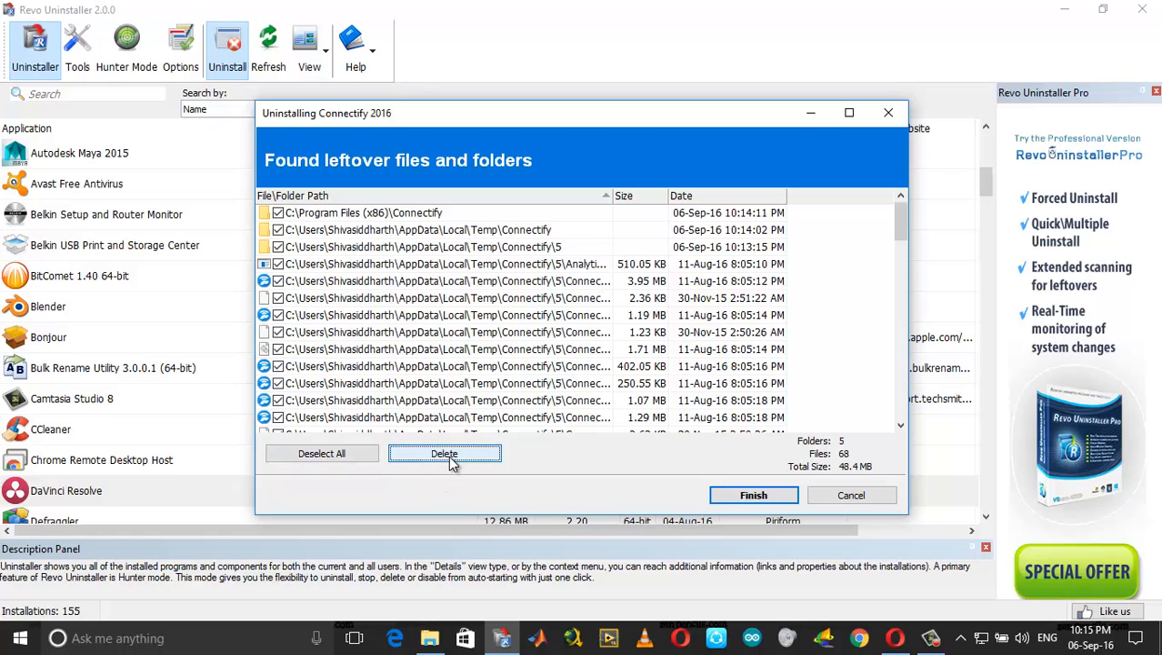
left_click(753, 494)
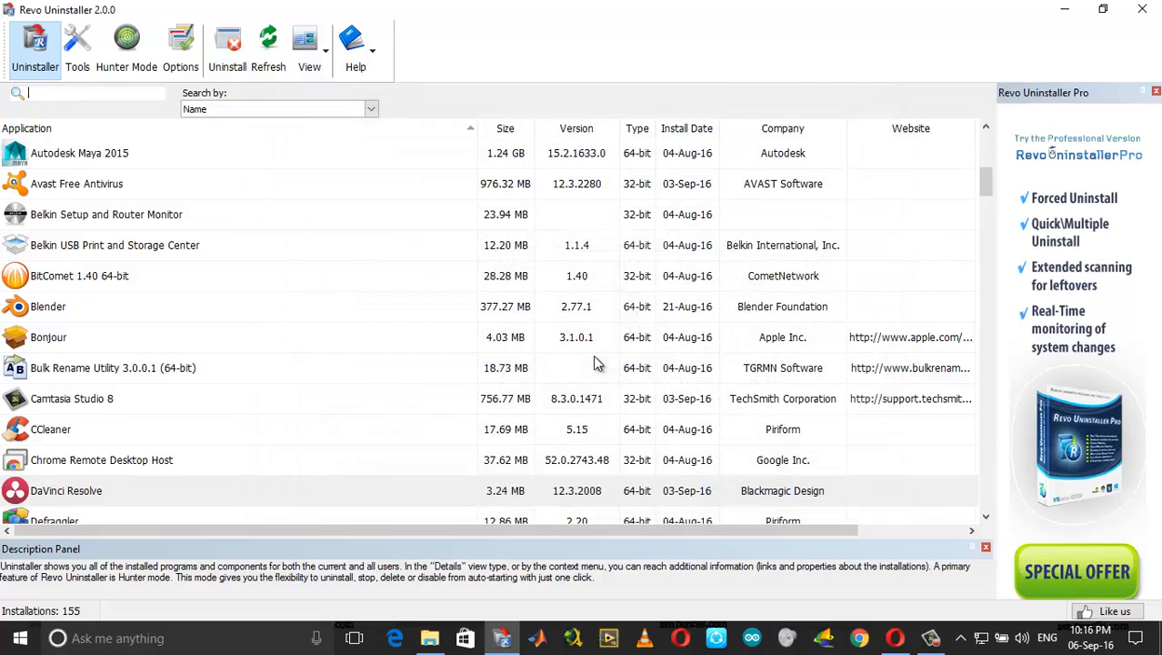
mouse_move(204, 165)
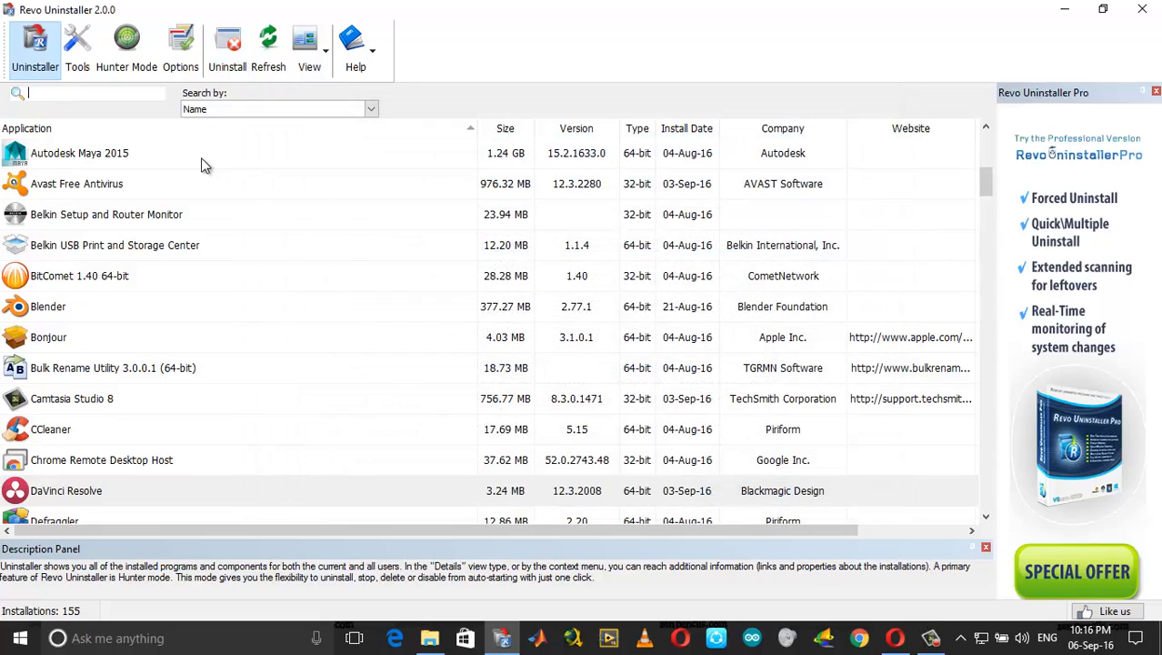
scroll("up", 3)
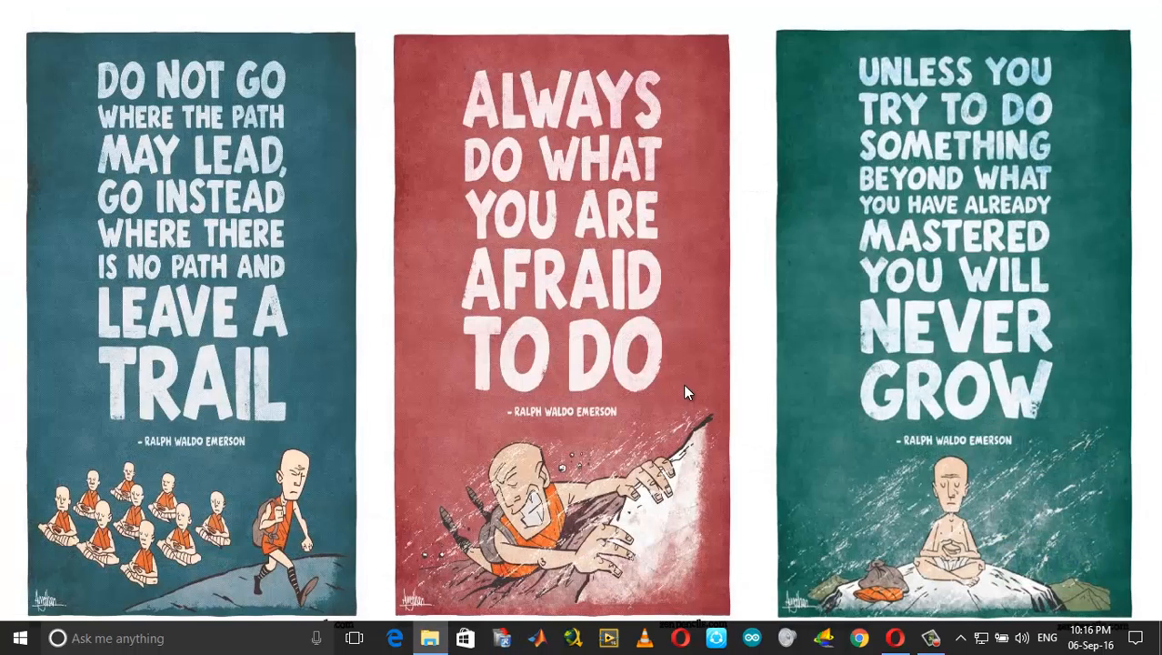
mouse_move(750, 191)
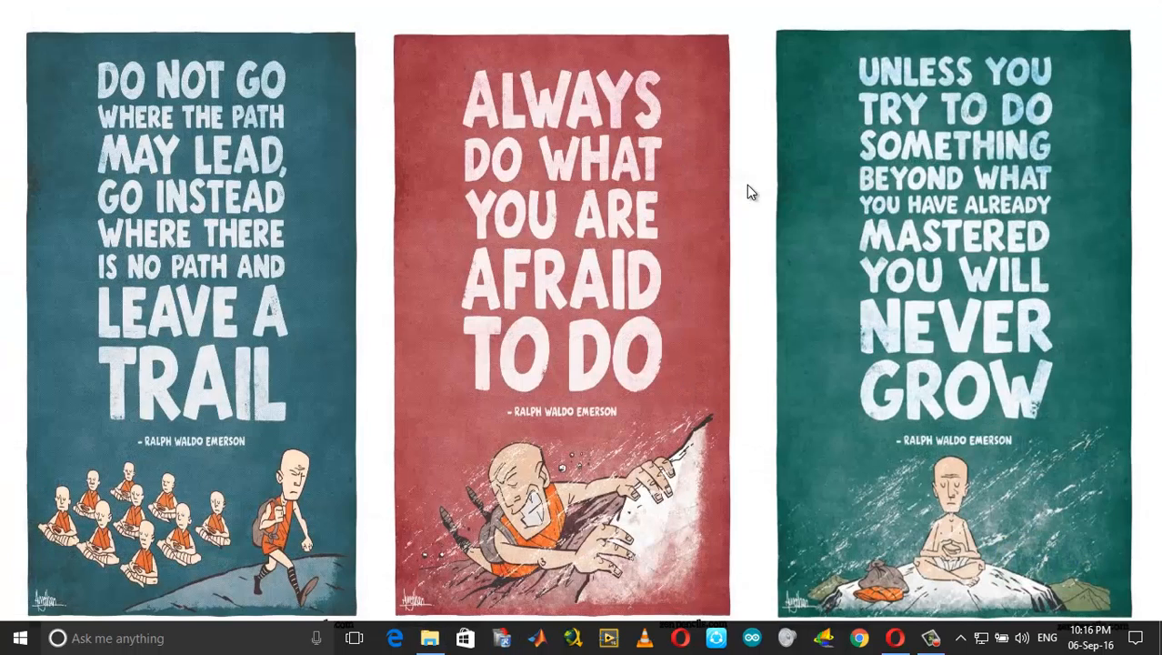
mouse_move(52, 607)
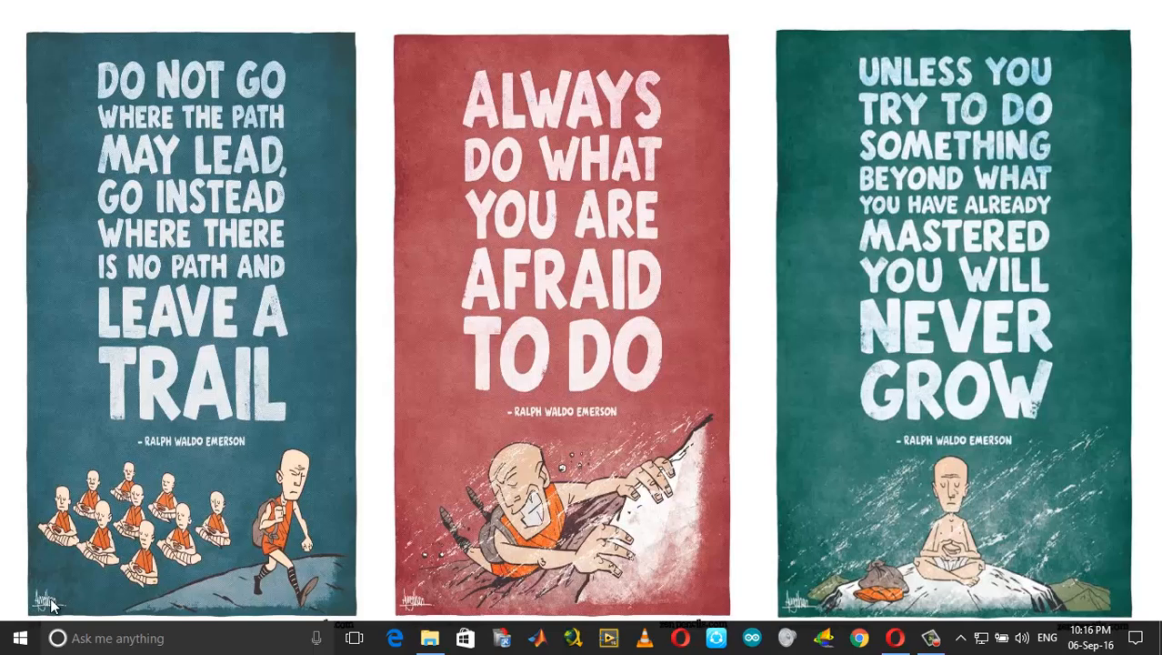
mouse_move(514, 368)
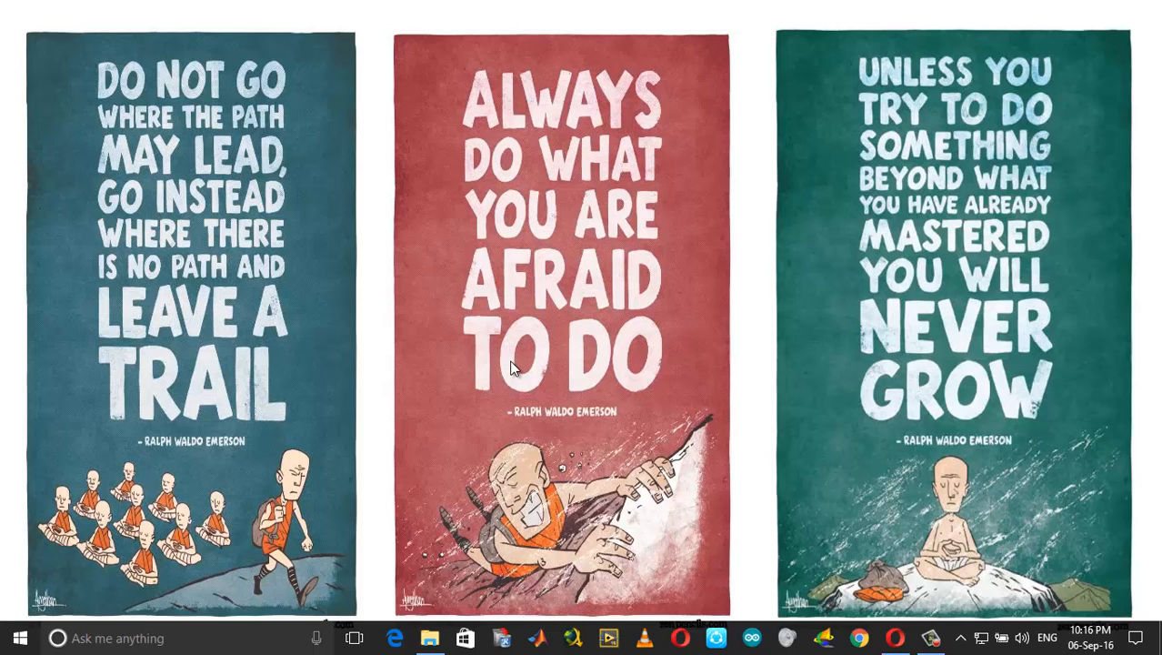
mouse_move(823, 491)
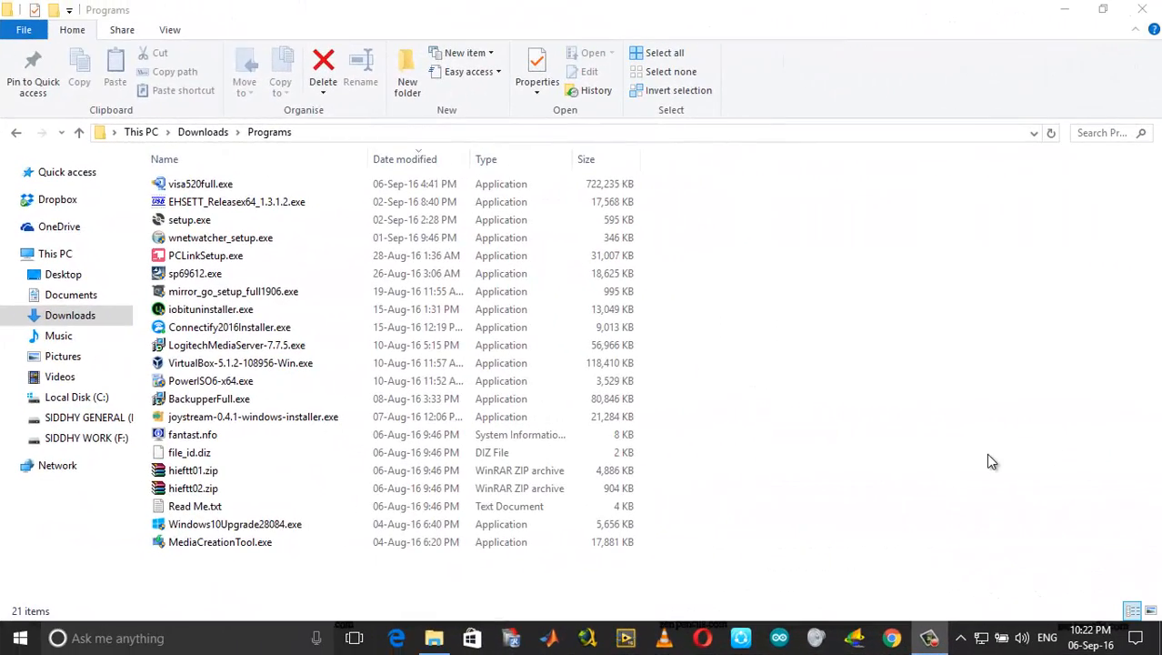
Run Connectify2016Installer.exe from the Programs folder
left_click(229, 327)
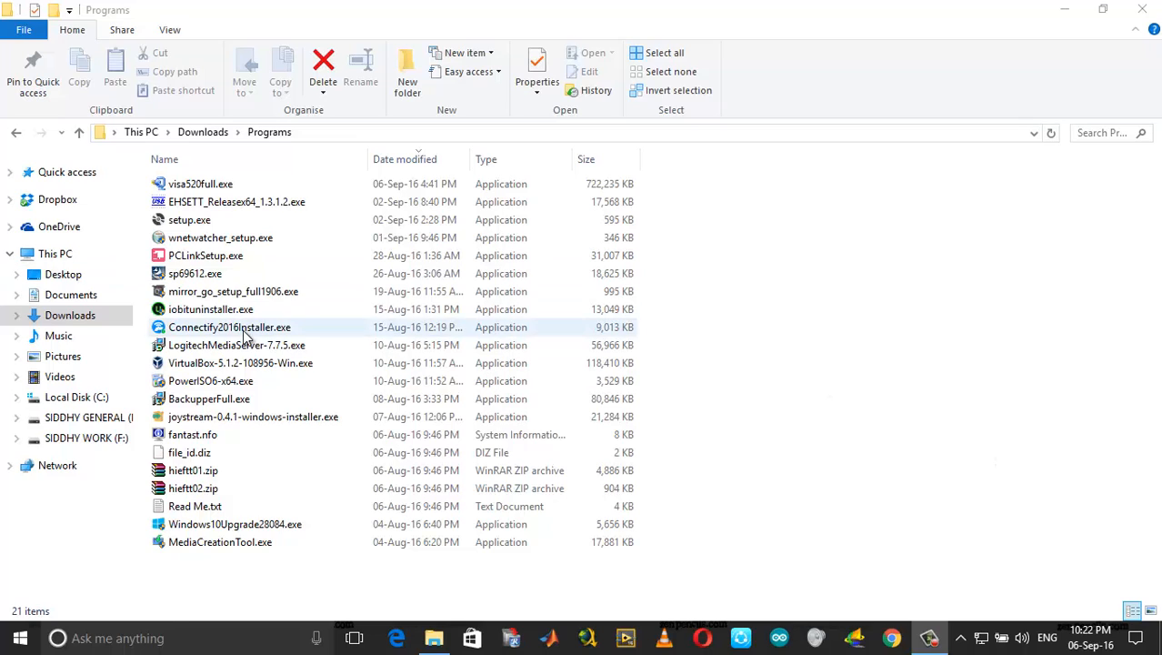
left_click(230, 327)
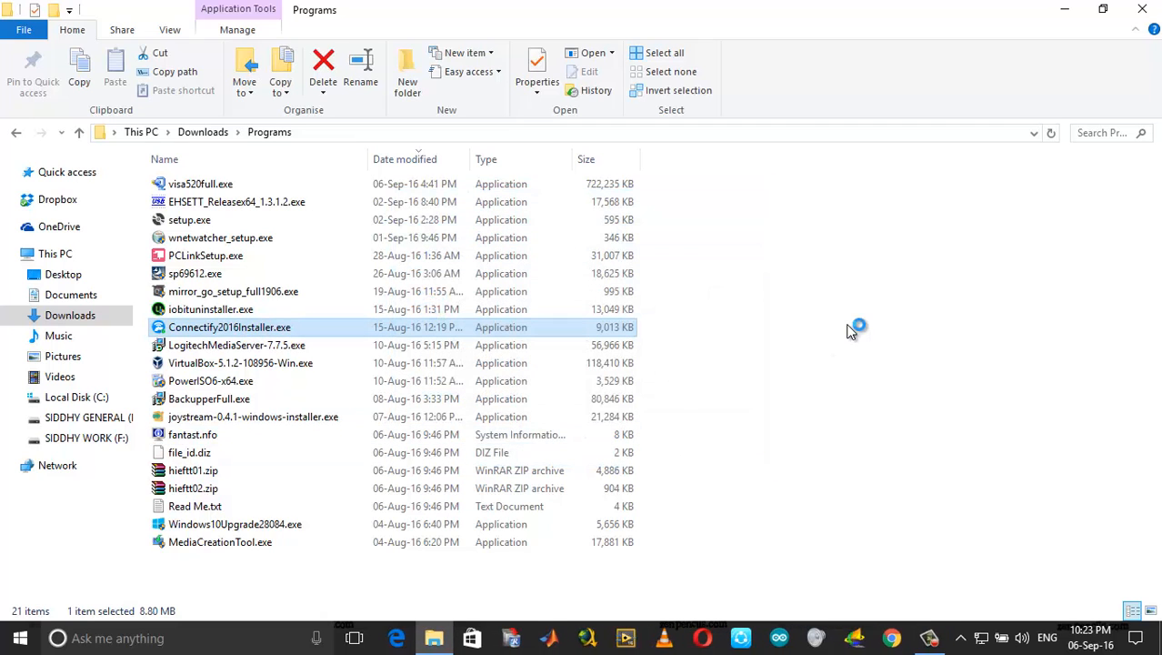
double_click(229, 327)
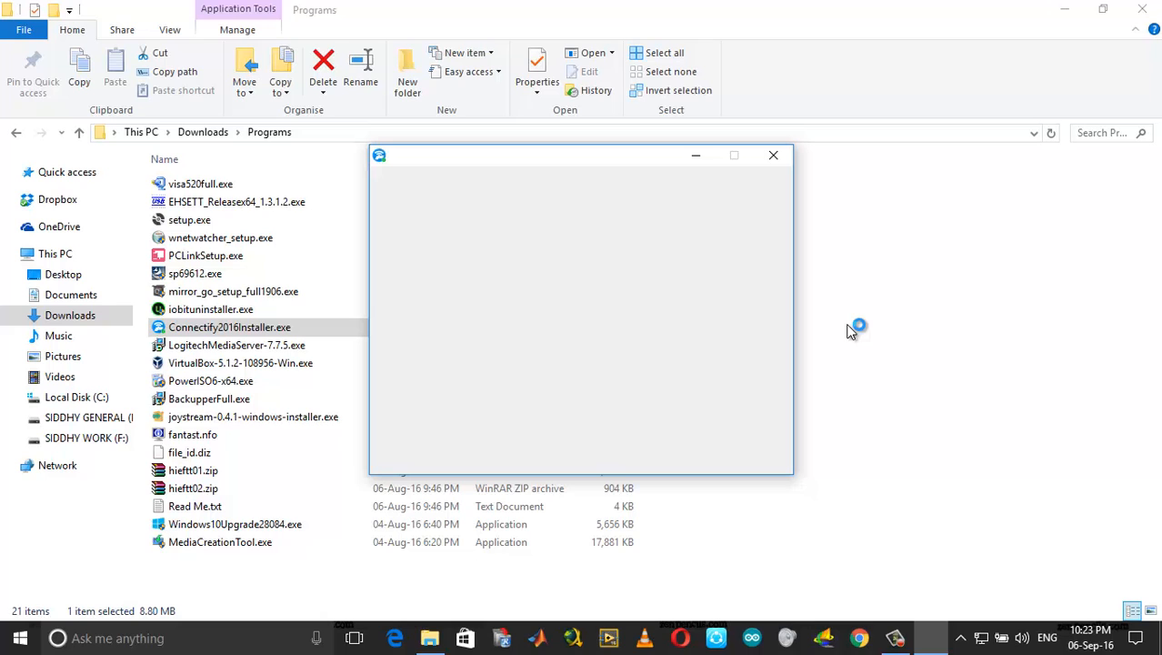
mouse_move(900, 284)
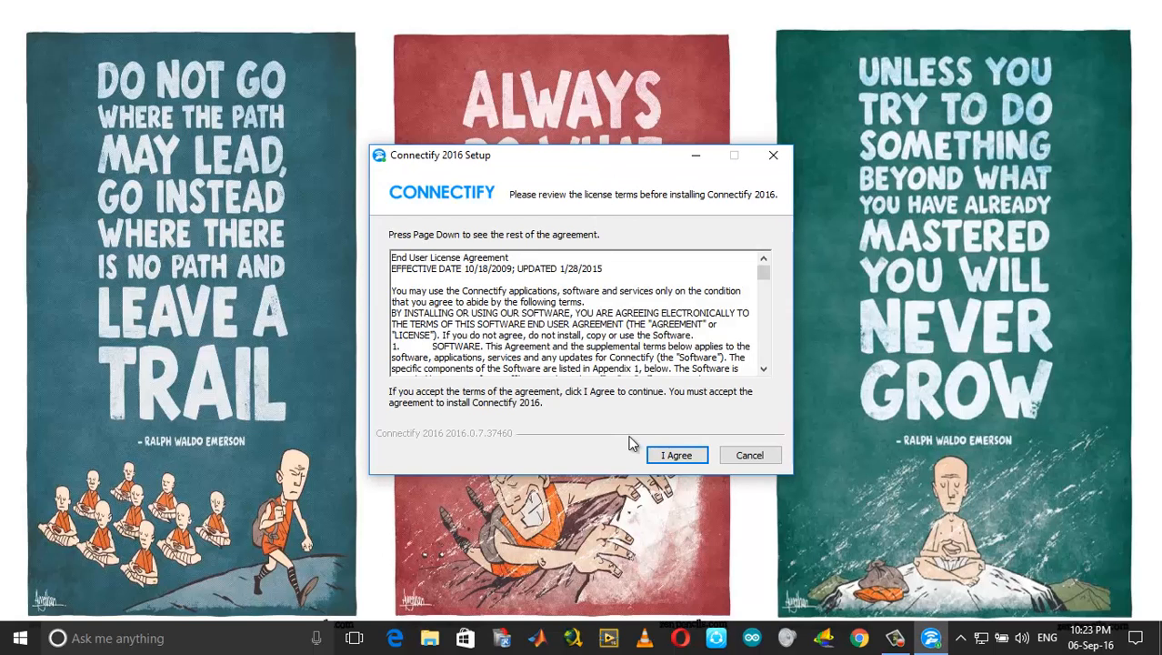
Accept the Connectify license and continue installing despite the Avast conflict warning
left_click(676, 455)
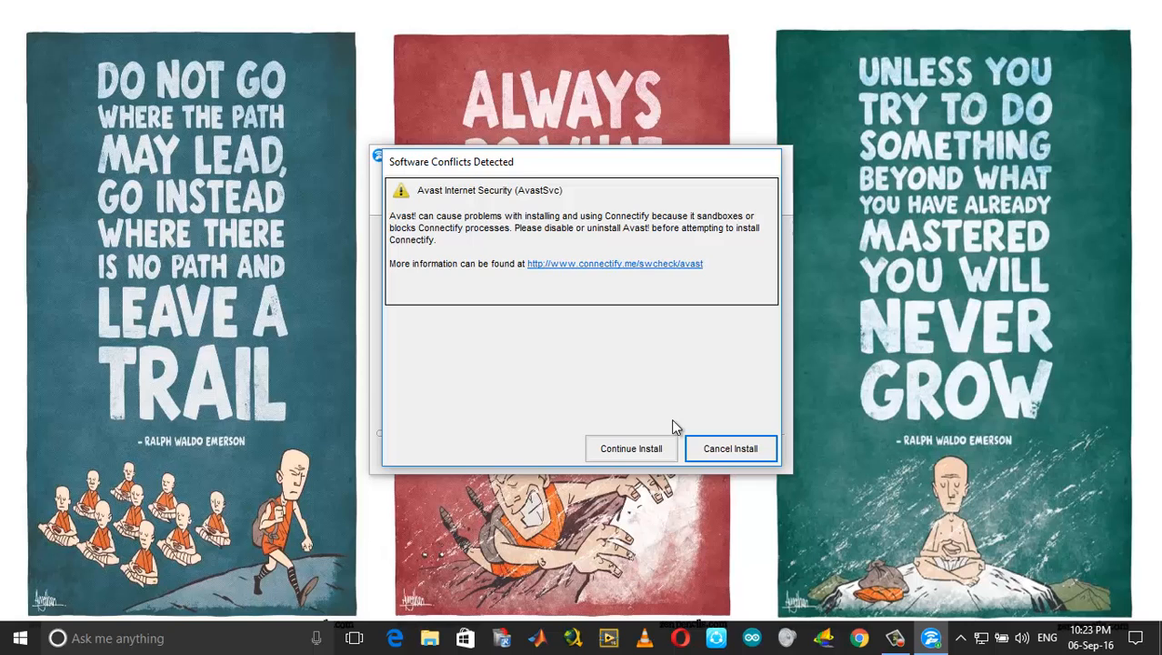
mouse_move(631, 448)
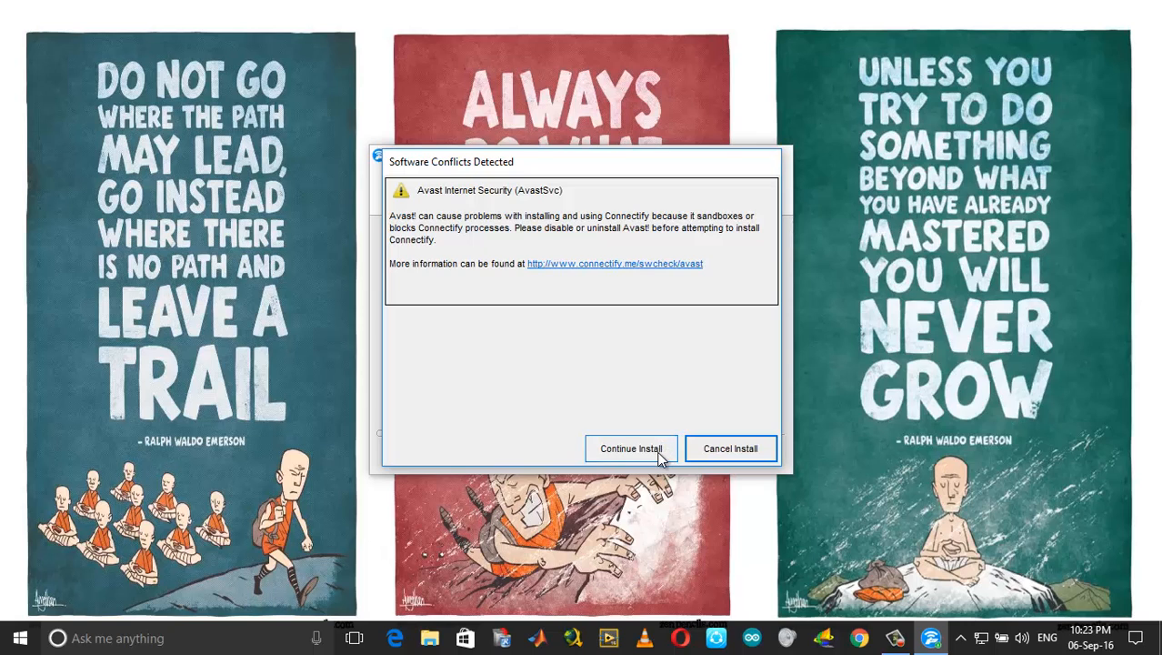
left_click(631, 448)
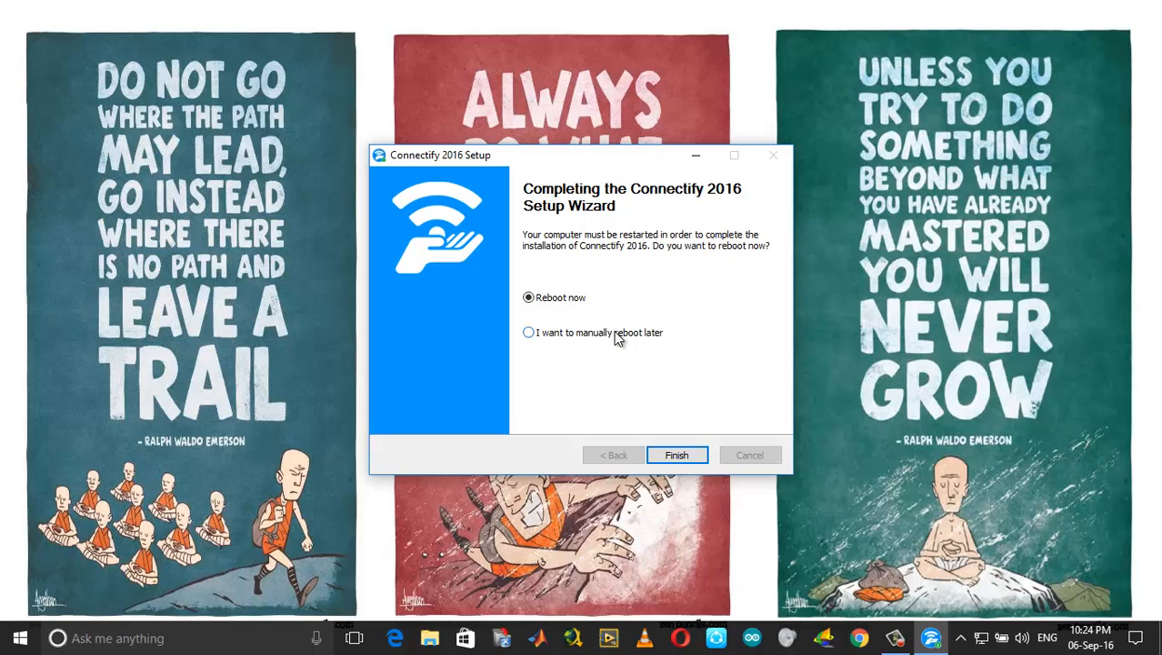
mouse_move(648, 201)
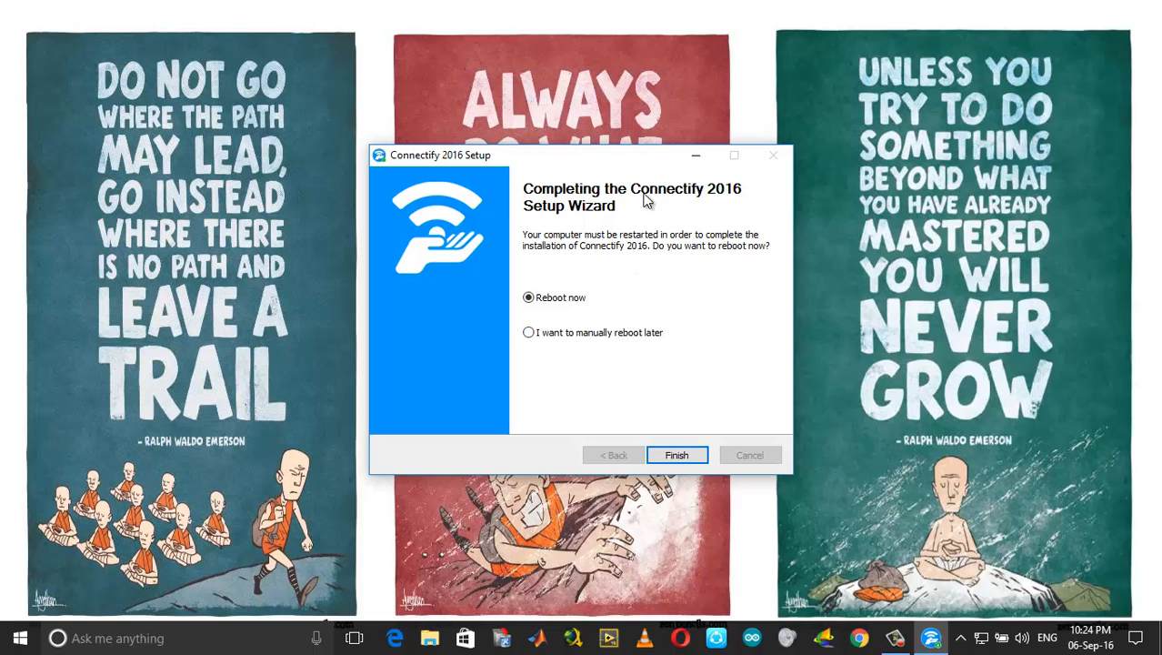
mouse_move(609, 350)
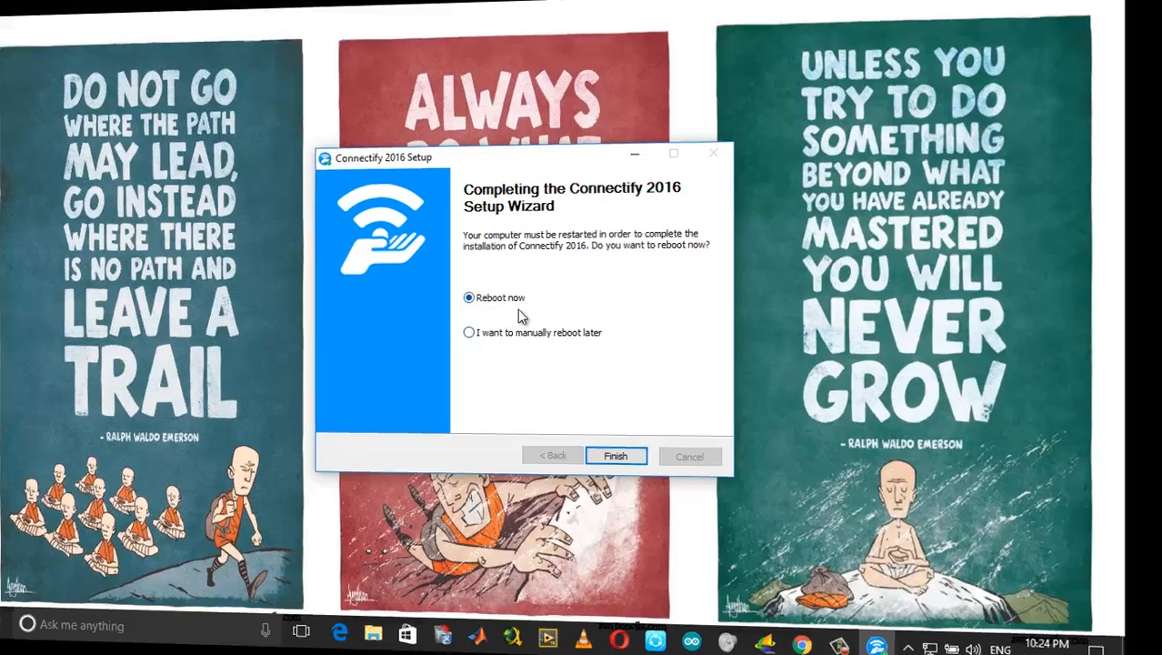
Reboot, then start the Connectify-me hotspot and view its Clients tab
left_click(615, 456)
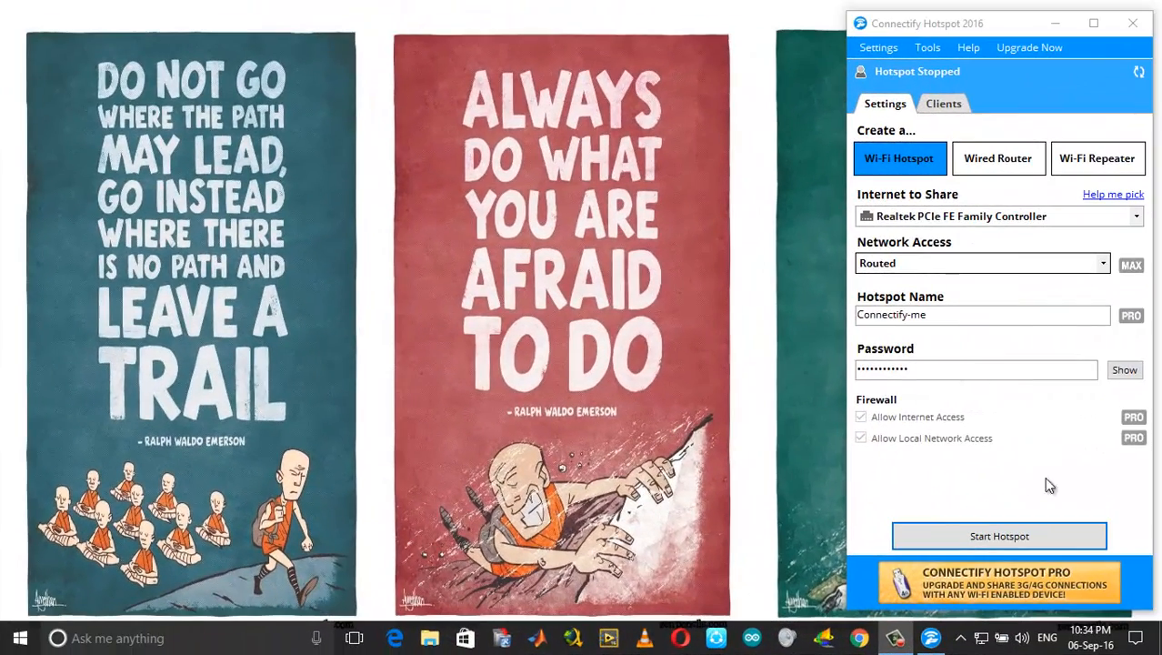
mouse_move(1040, 433)
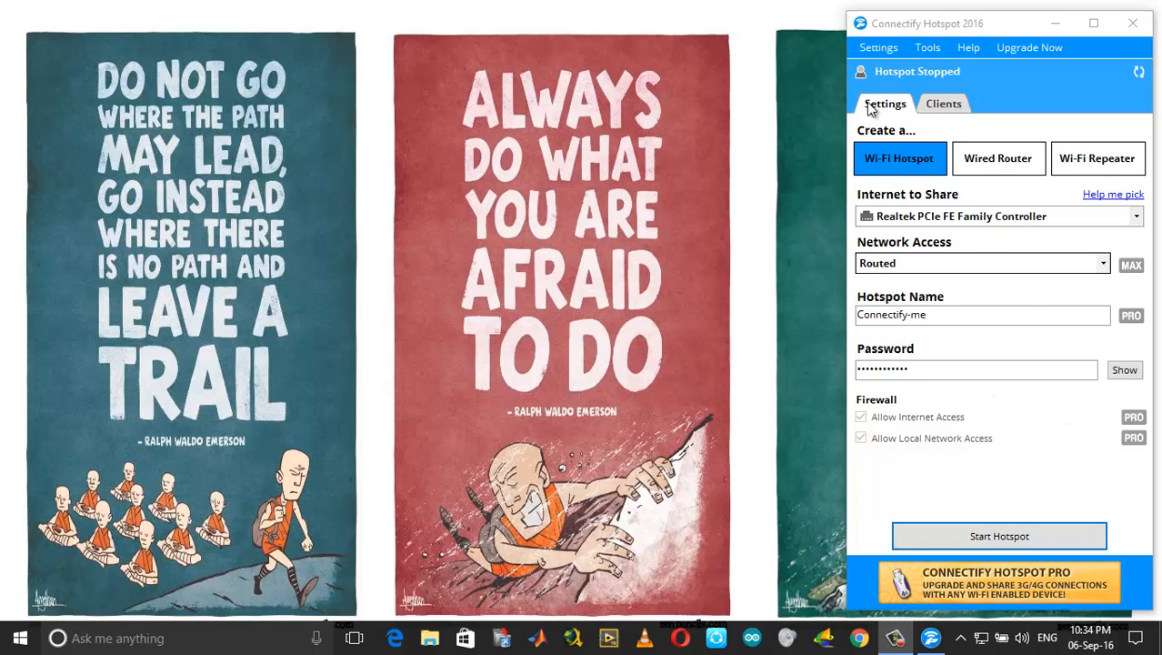
mouse_move(931, 462)
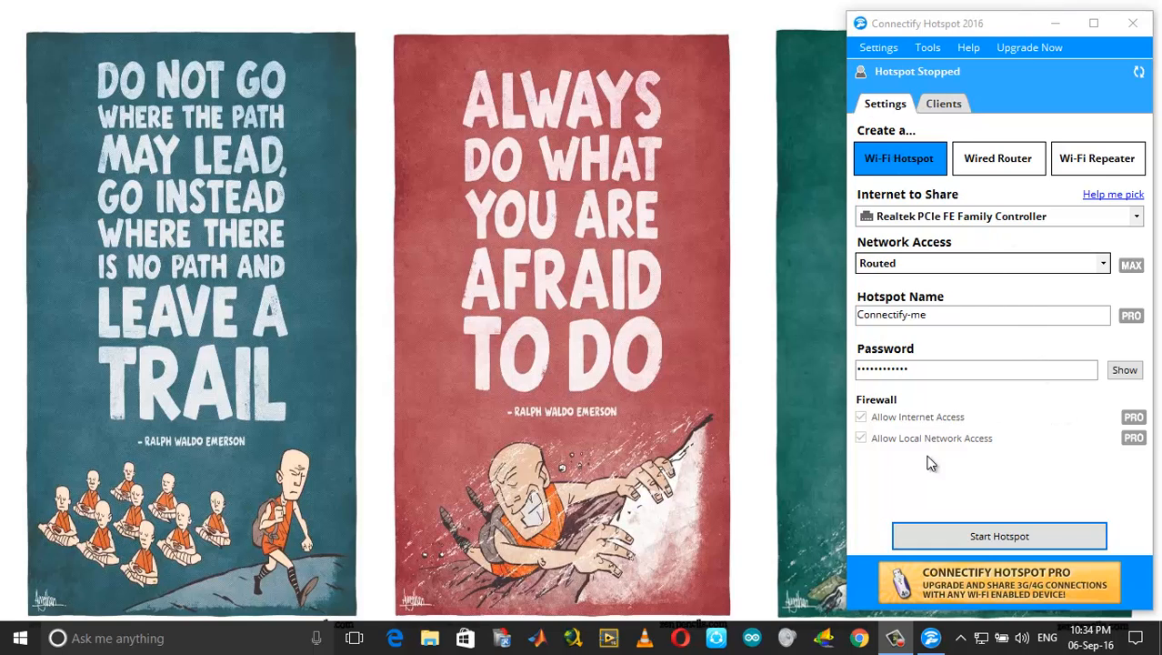
mouse_move(1000, 535)
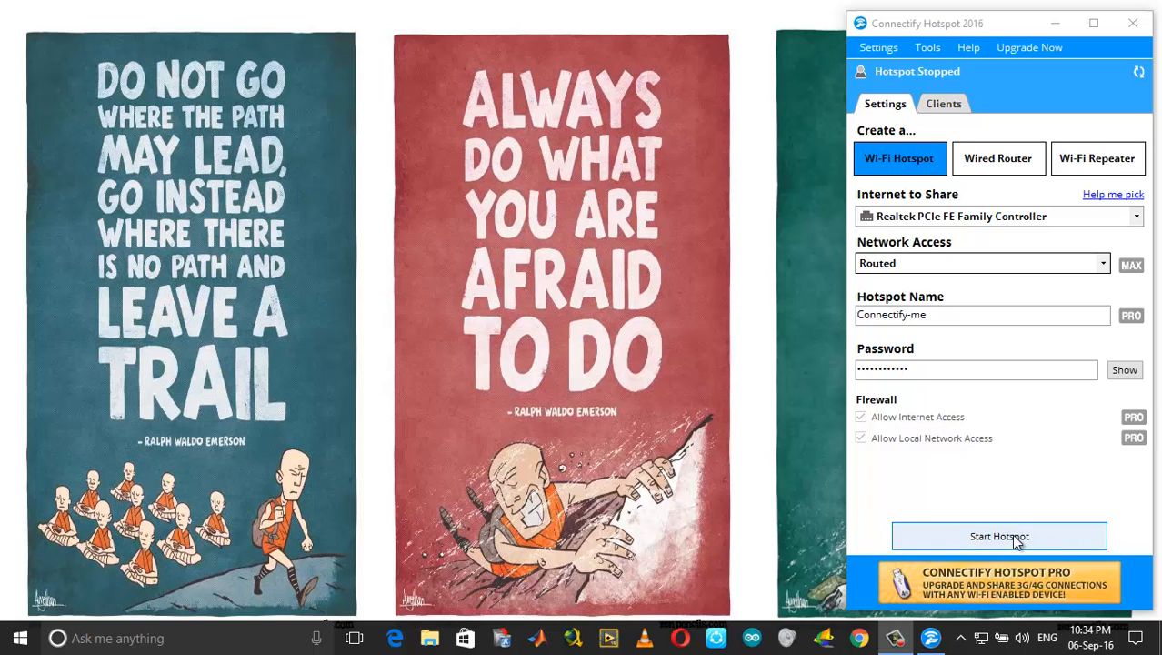
left_click(999, 536)
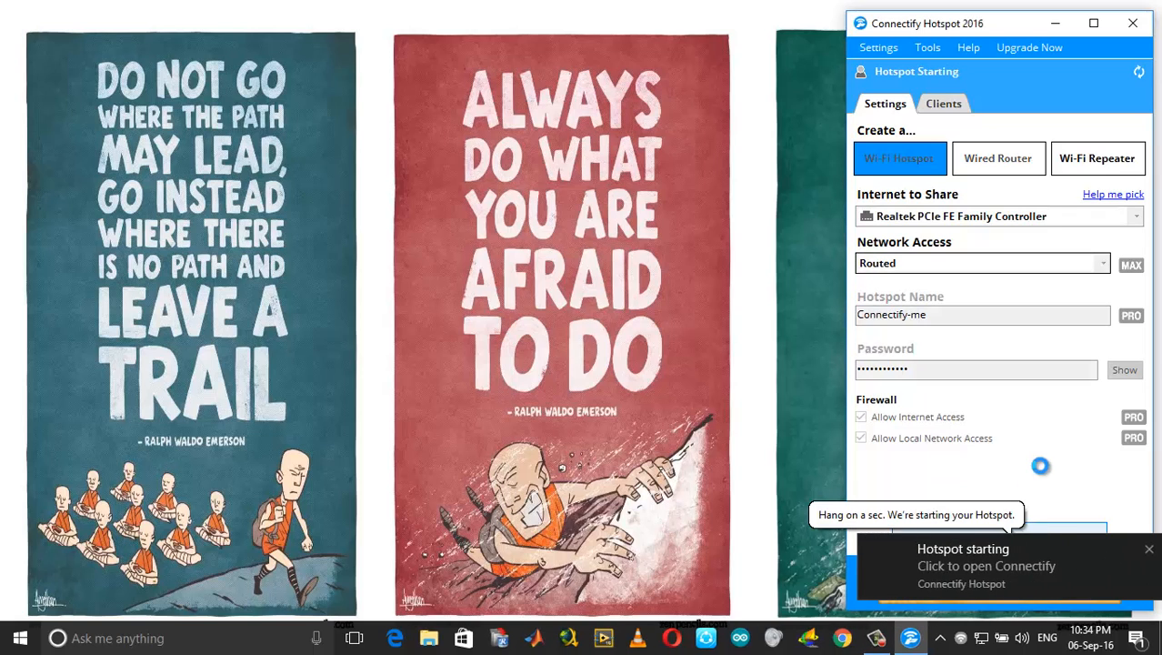
left_click(943, 103)
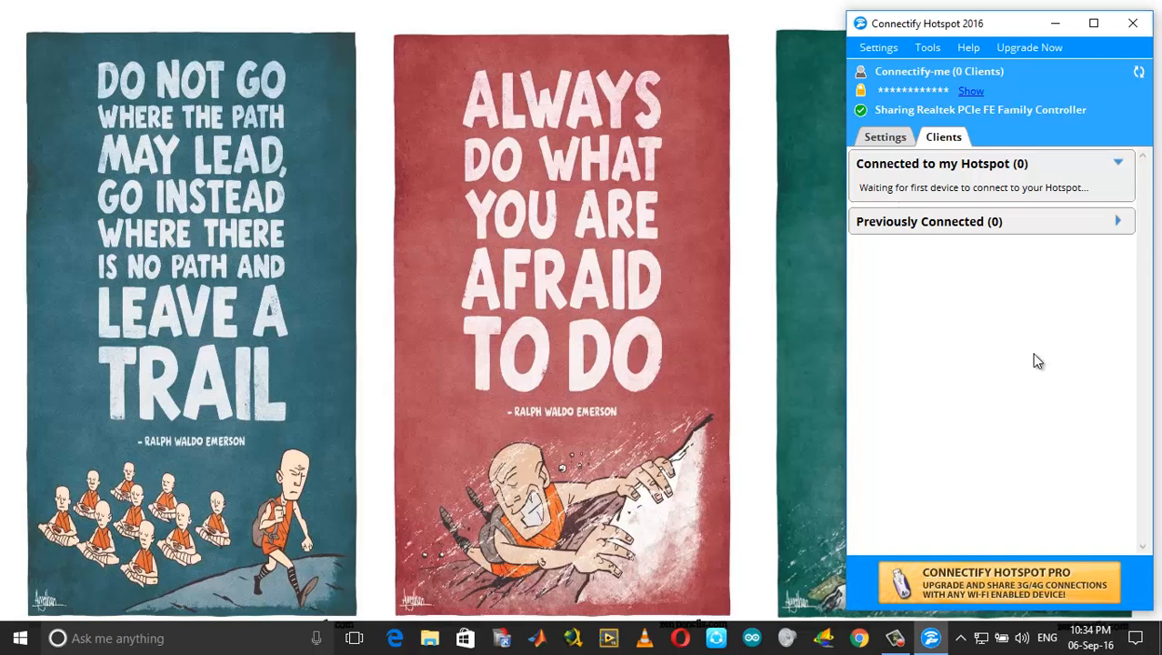
mouse_move(959, 232)
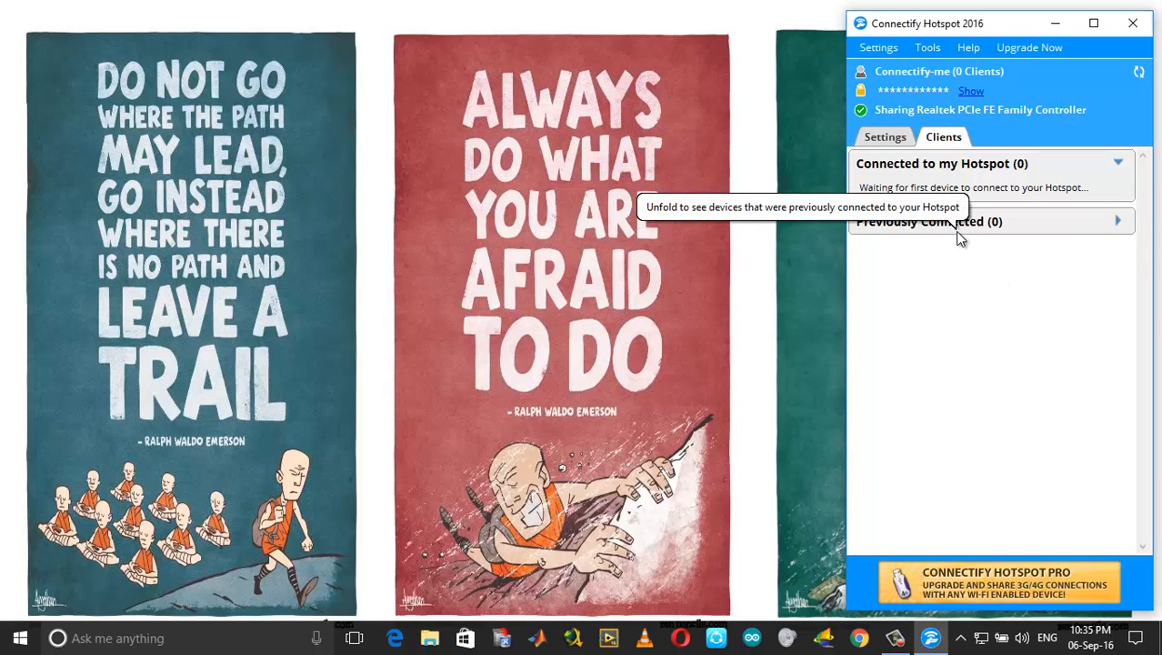
mouse_move(800, 271)
type("e")
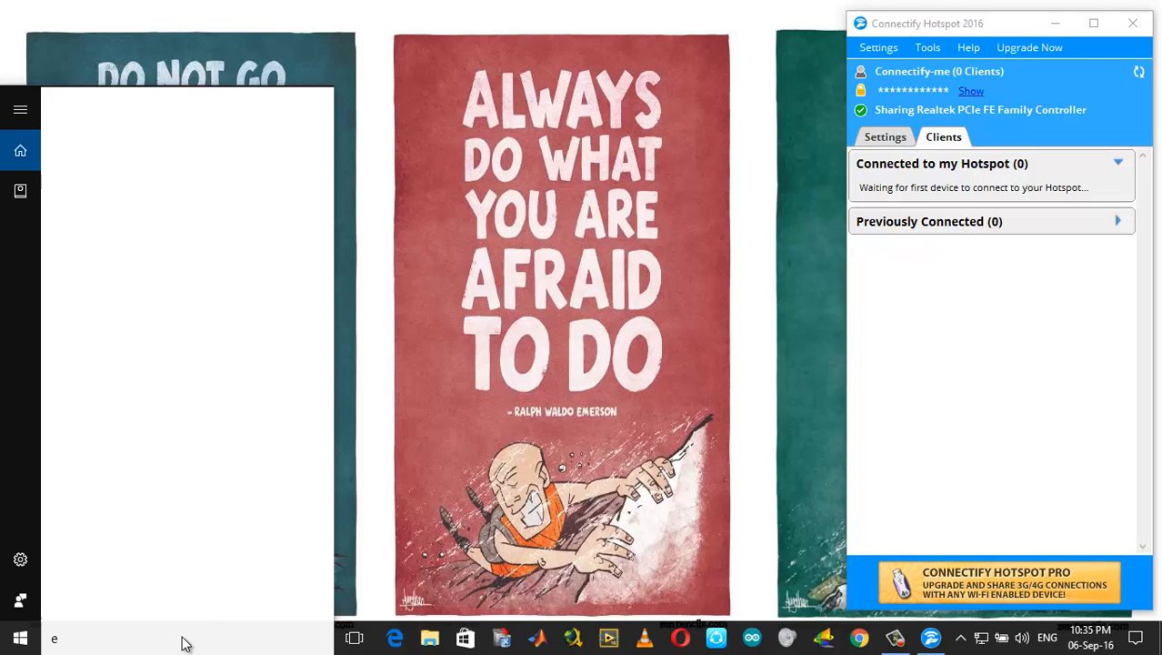
Search 'event' in the Start menu to launch Event Viewer
type("vent")
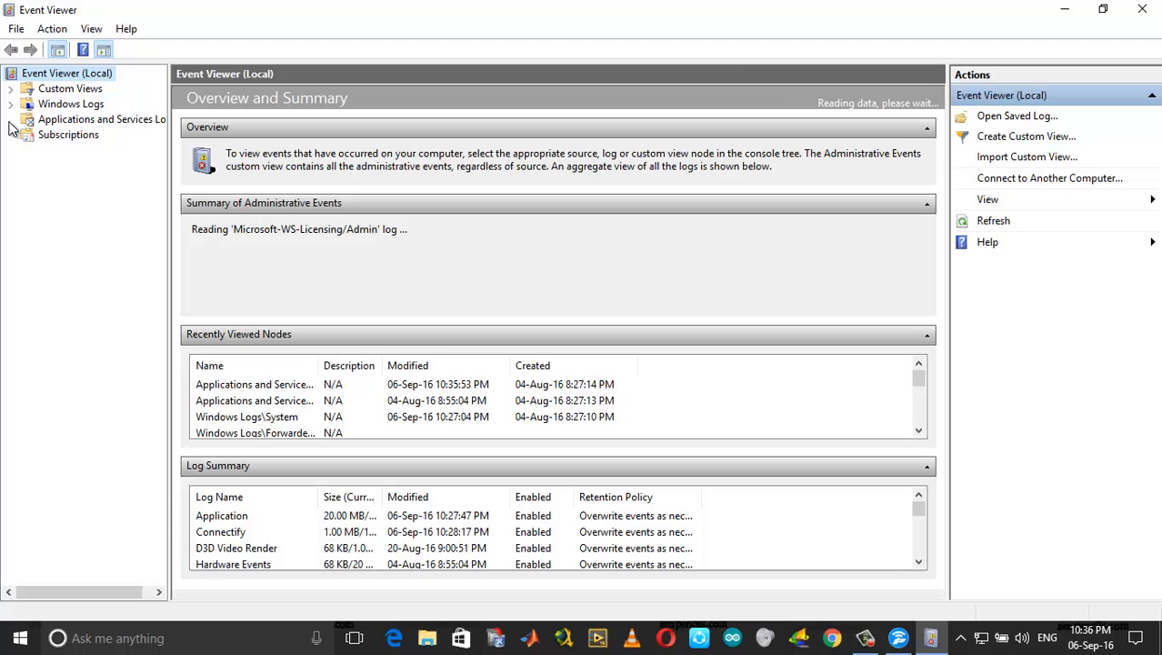
Expand Applications and Services Logs > Microsoft > Windows down to WLAN-AutoConfig
left_click(28, 119)
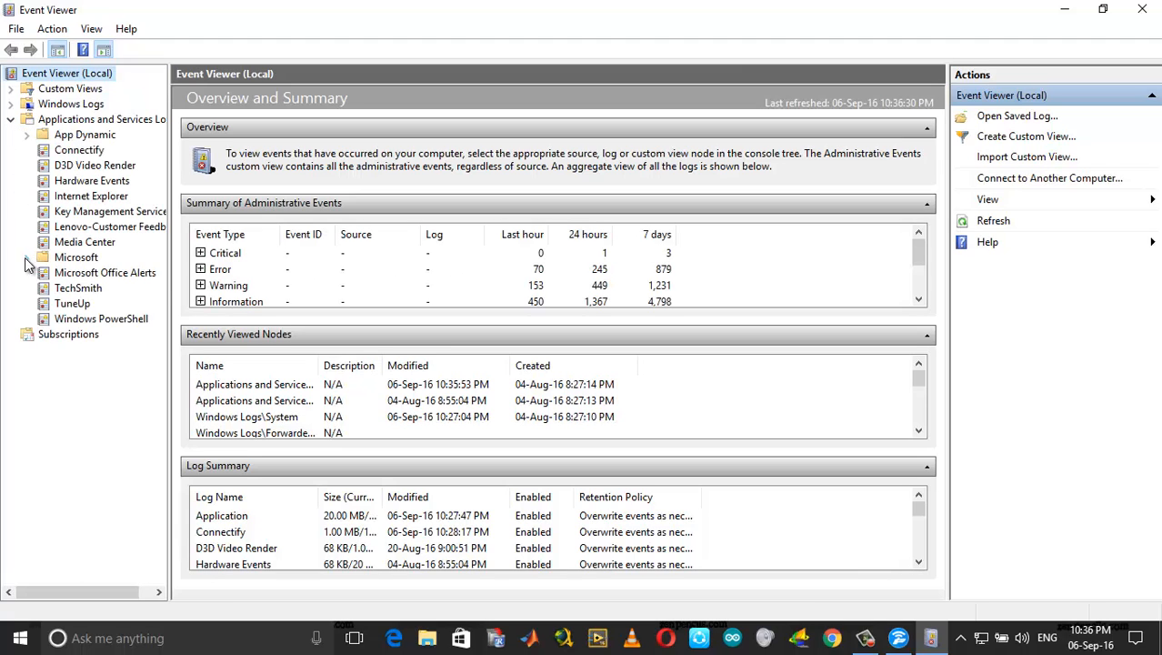
left_click(27, 257)
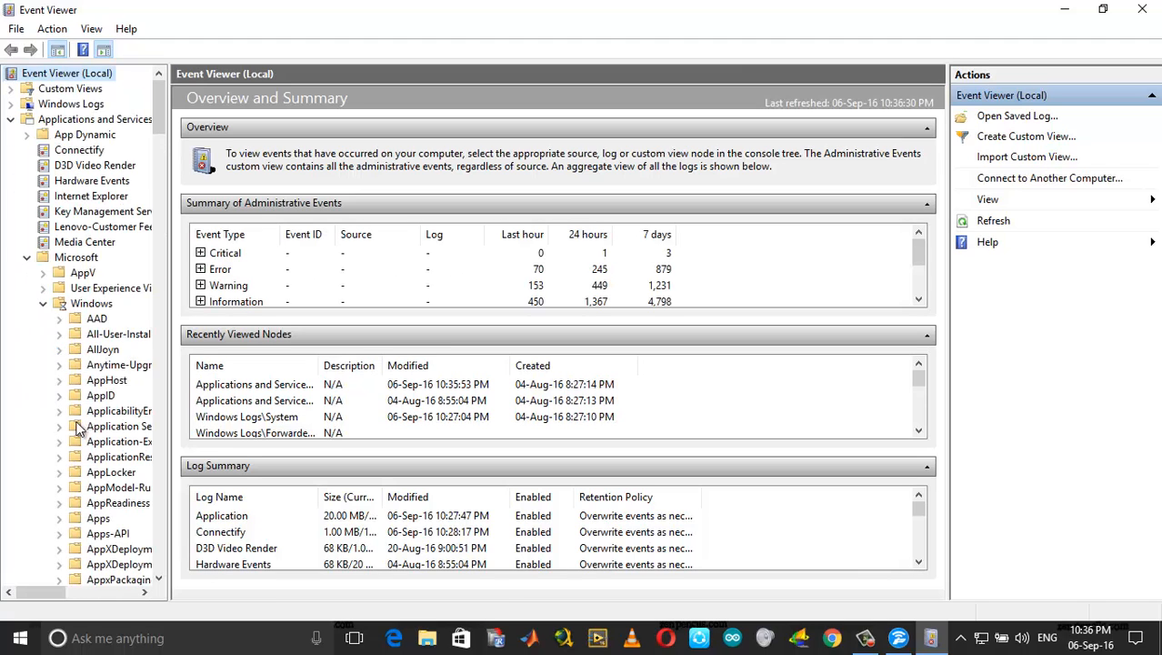
scroll("down", 3)
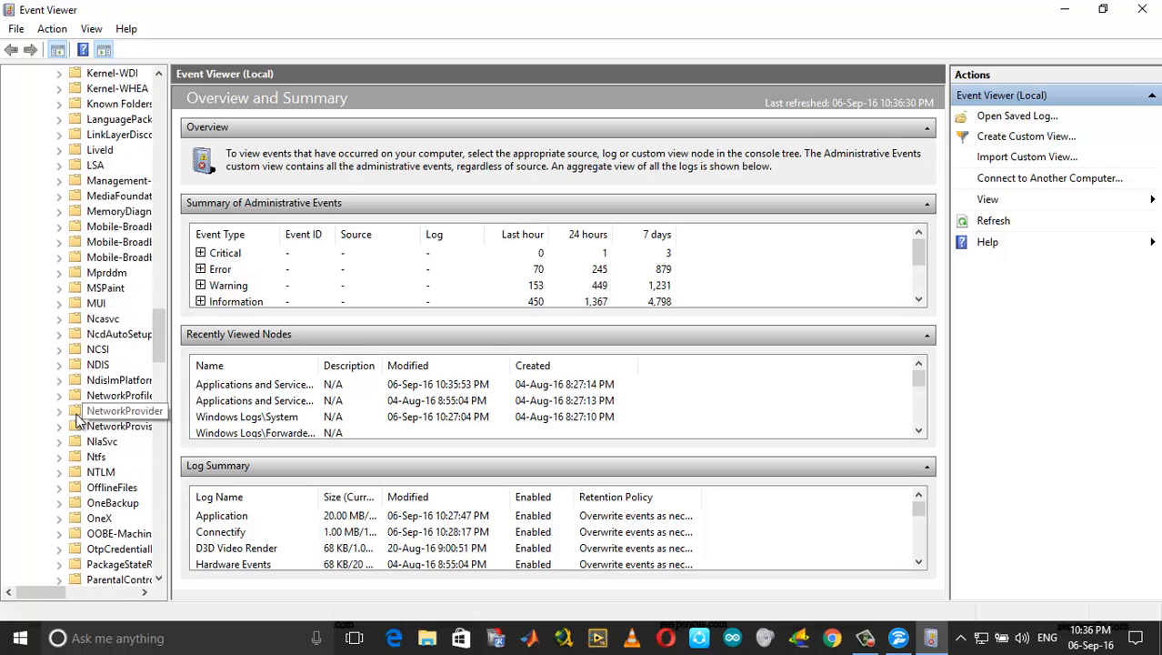
scroll("down", 3)
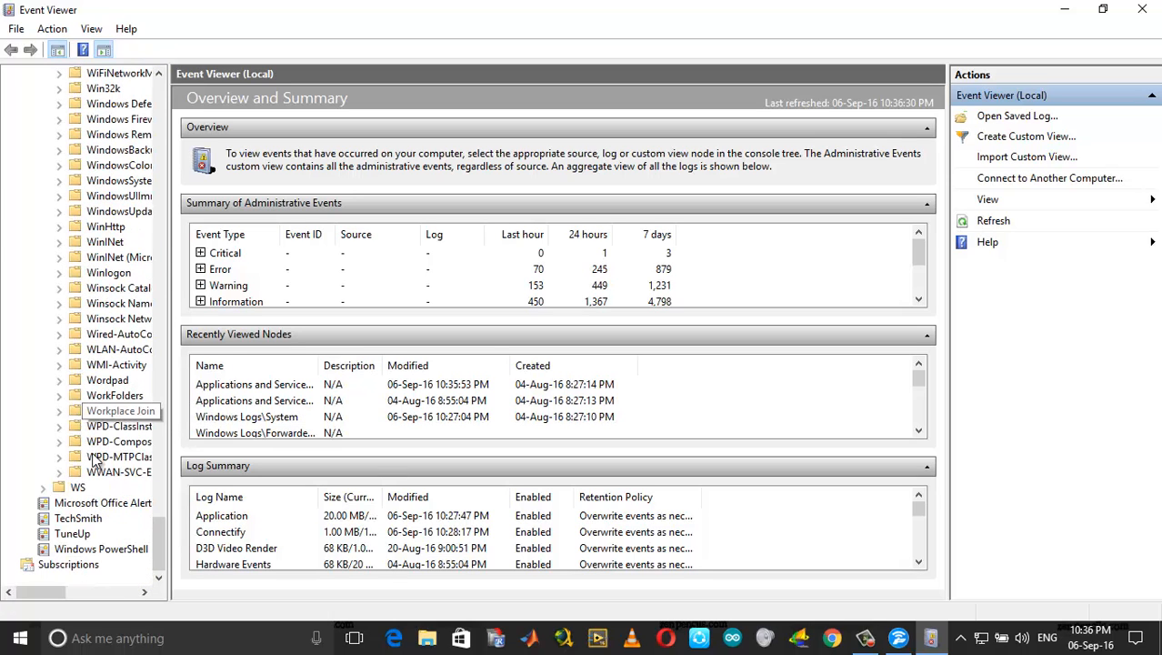
mouse_move(109, 495)
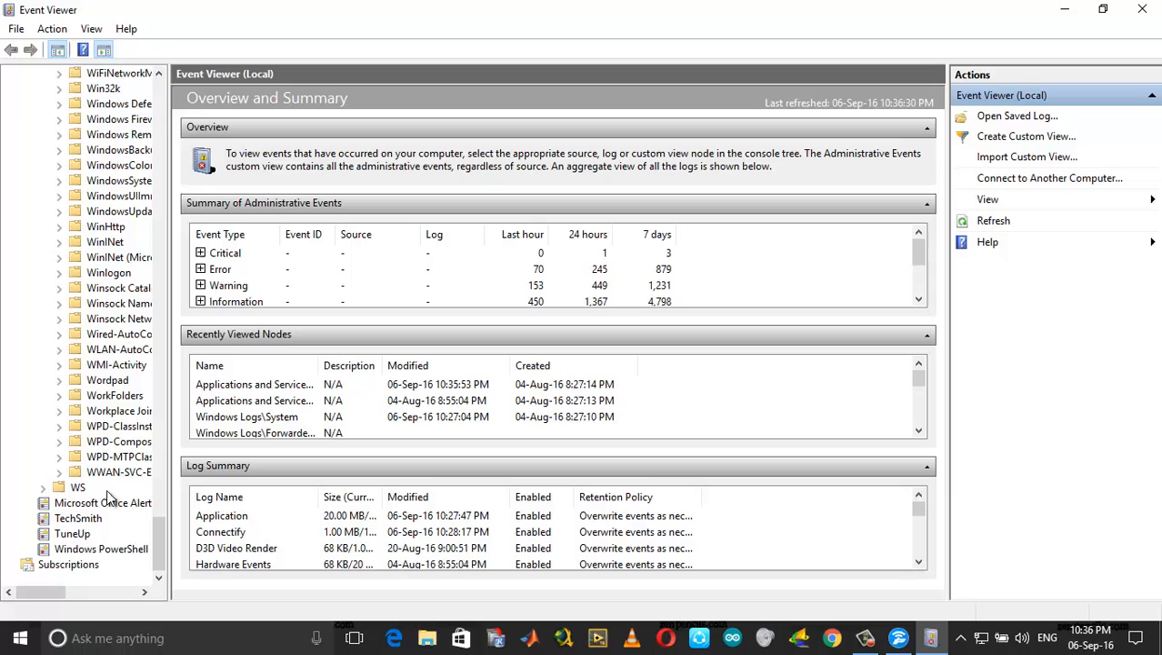
left_click(58, 350)
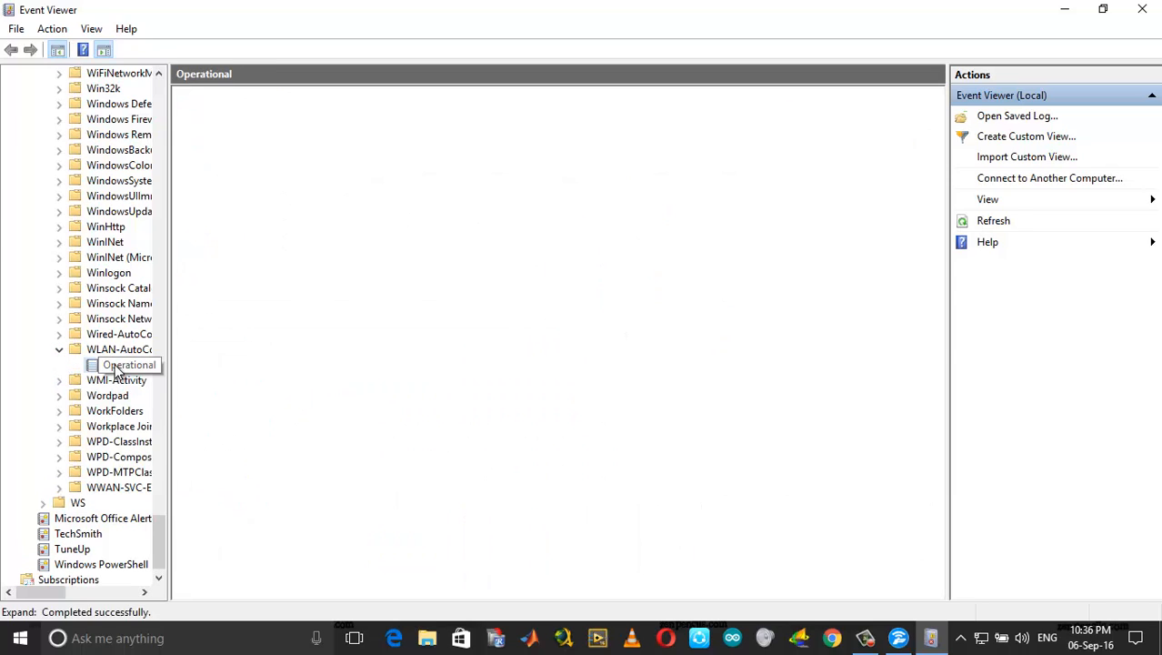
Open the WLAN-AutoConfig Operational log and read the top 11005 event for Connectify-me
left_click(128, 365)
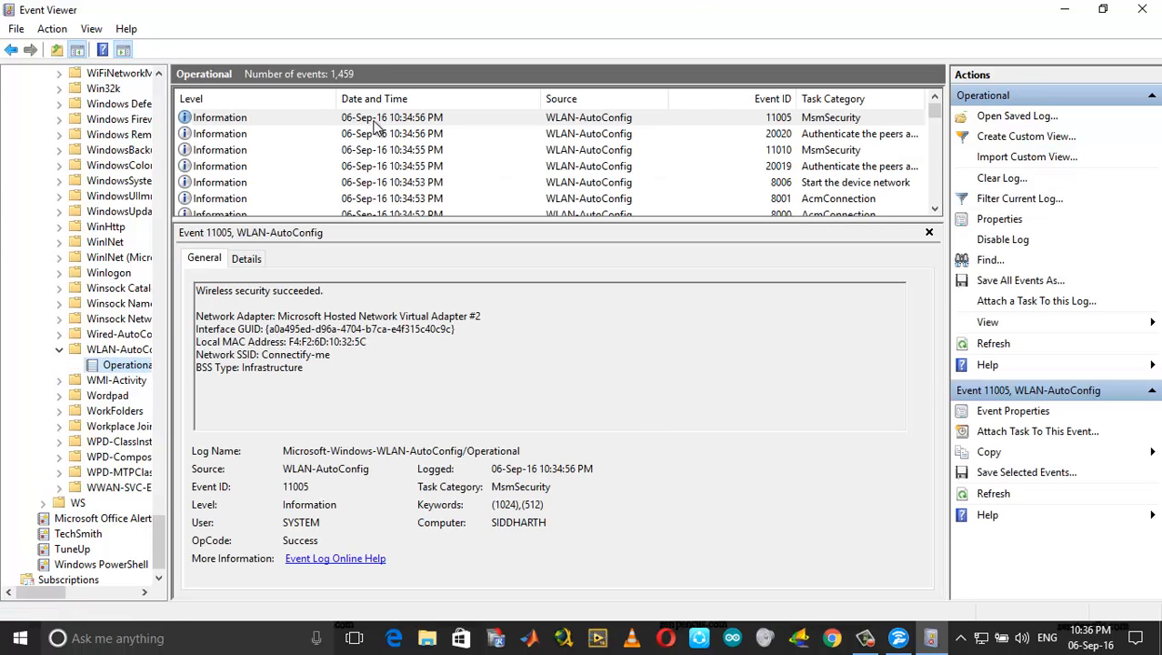
left_click(392, 117)
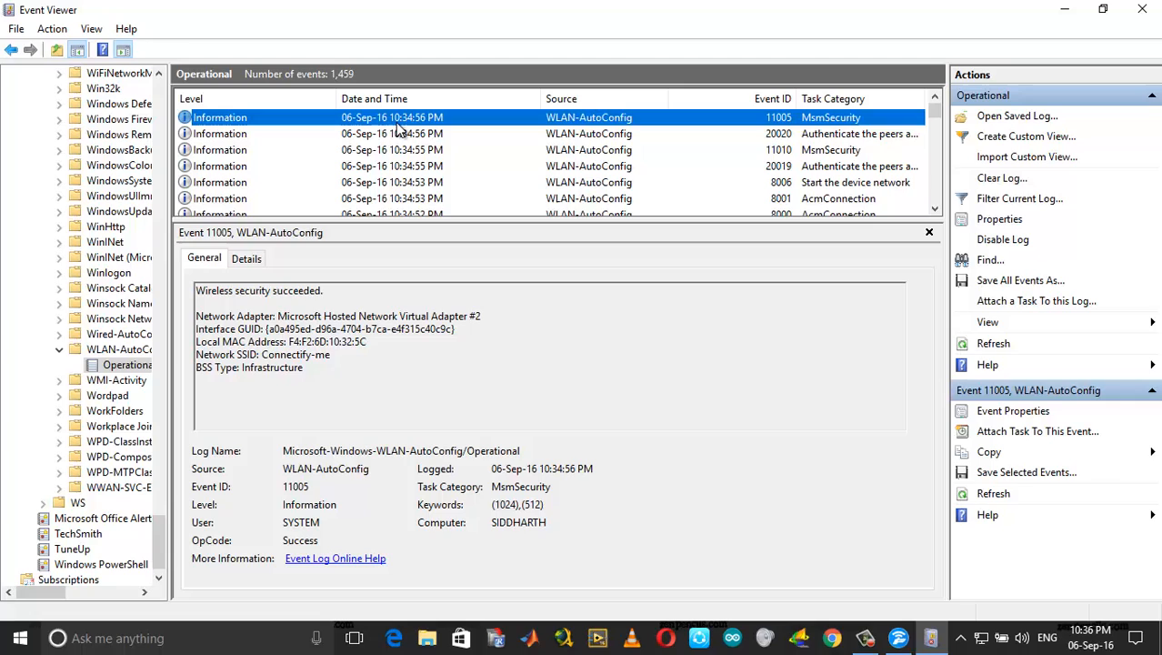
mouse_move(432, 234)
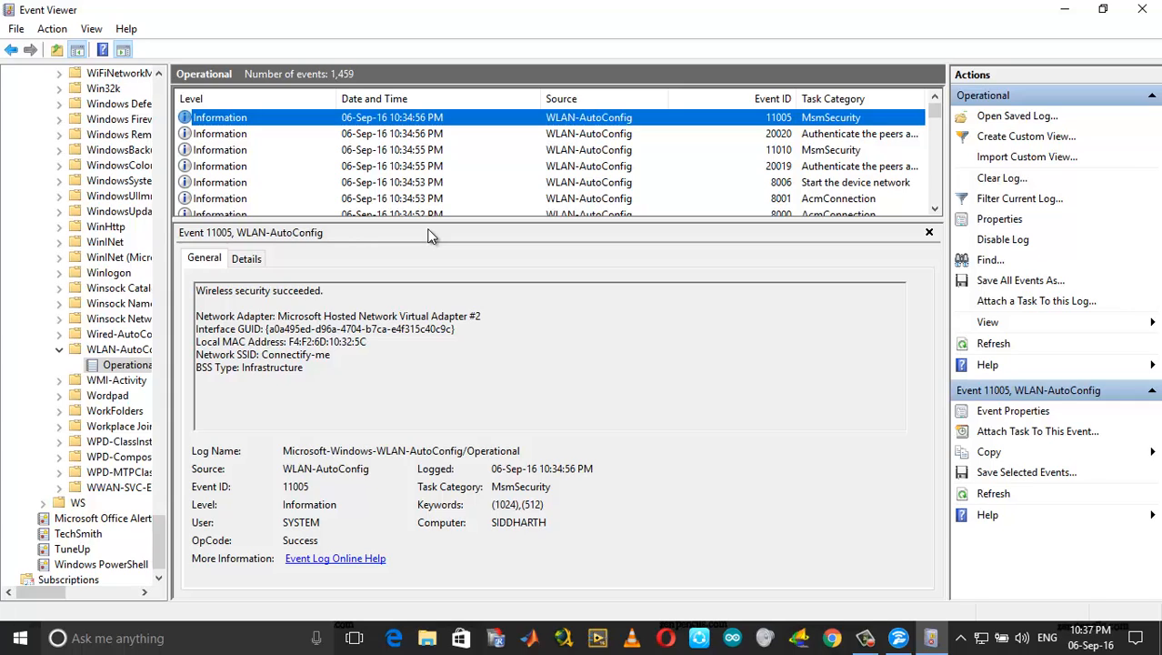
mouse_move(437, 202)
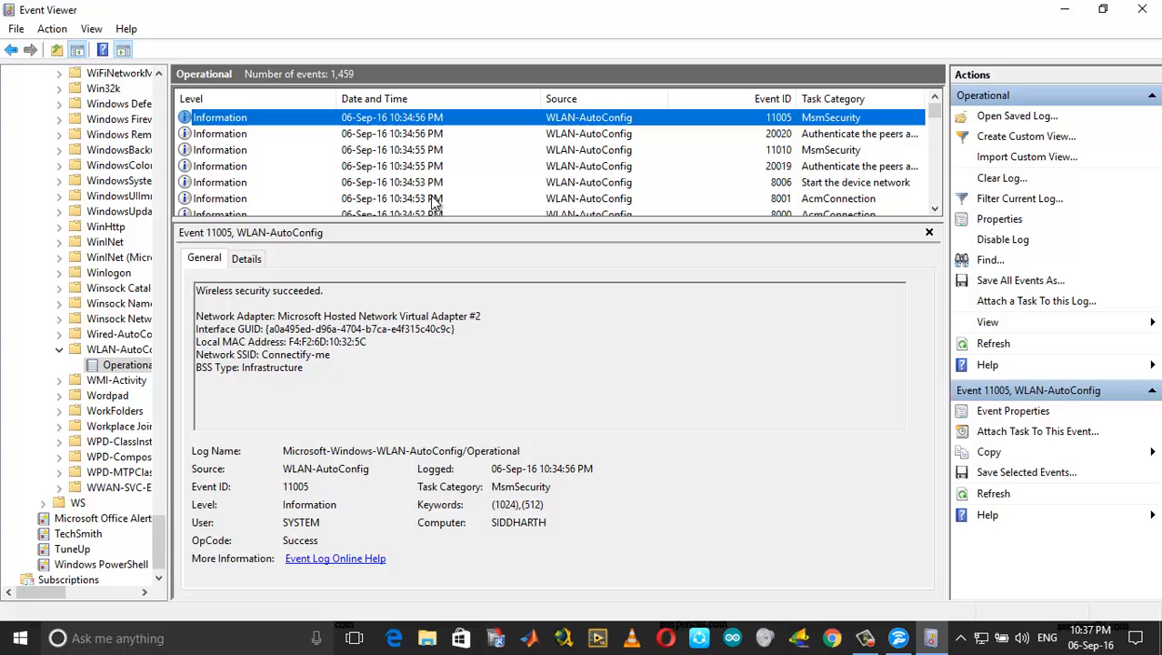
mouse_move(696, 330)
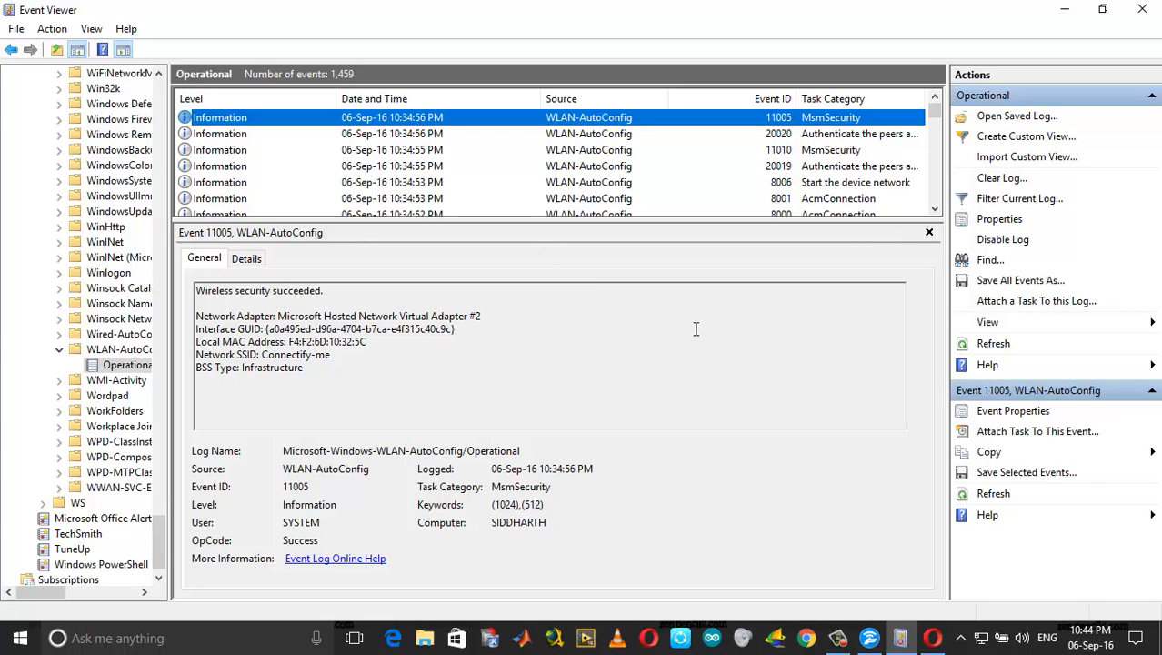
mouse_move(762, 333)
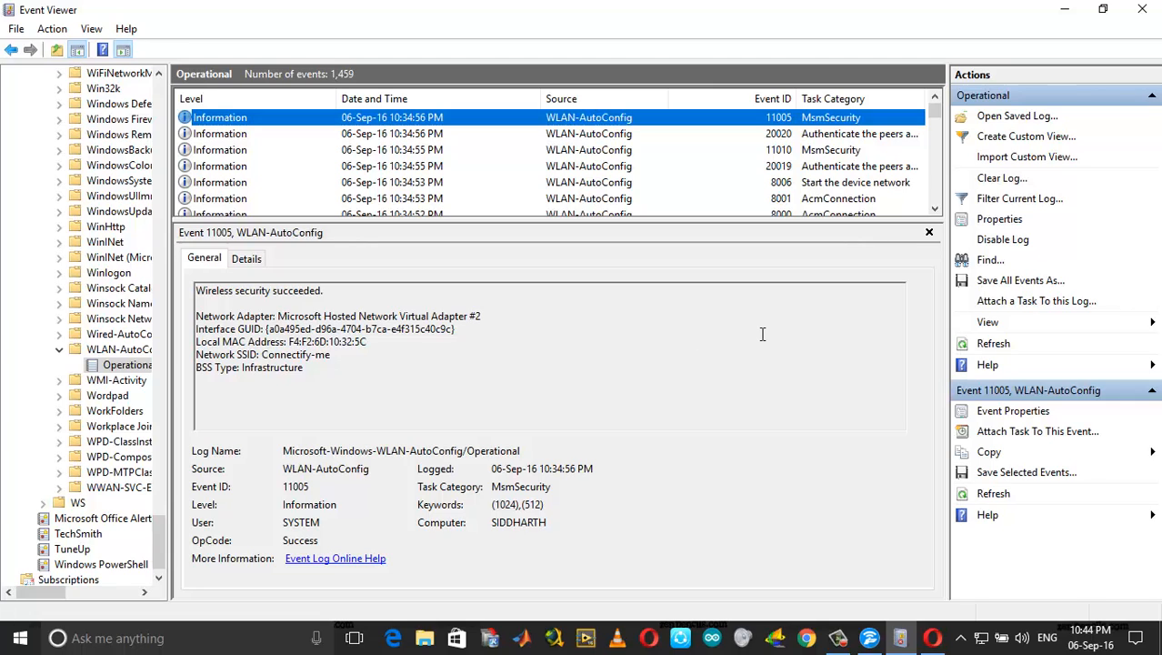
mouse_move(409, 134)
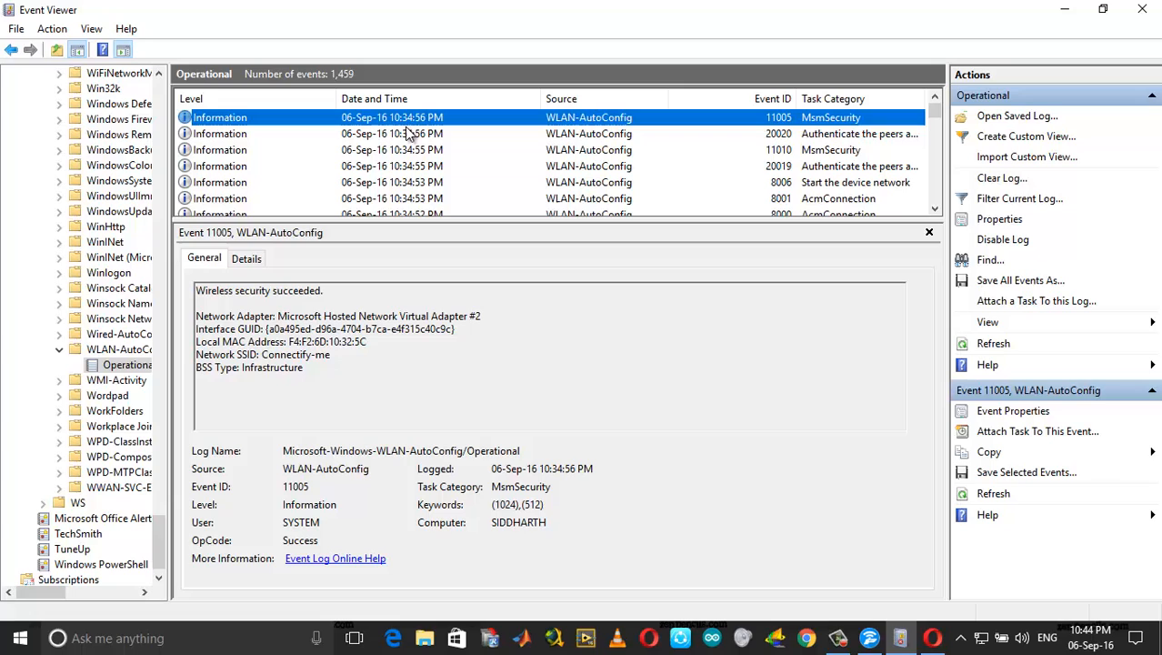
mouse_move(400, 127)
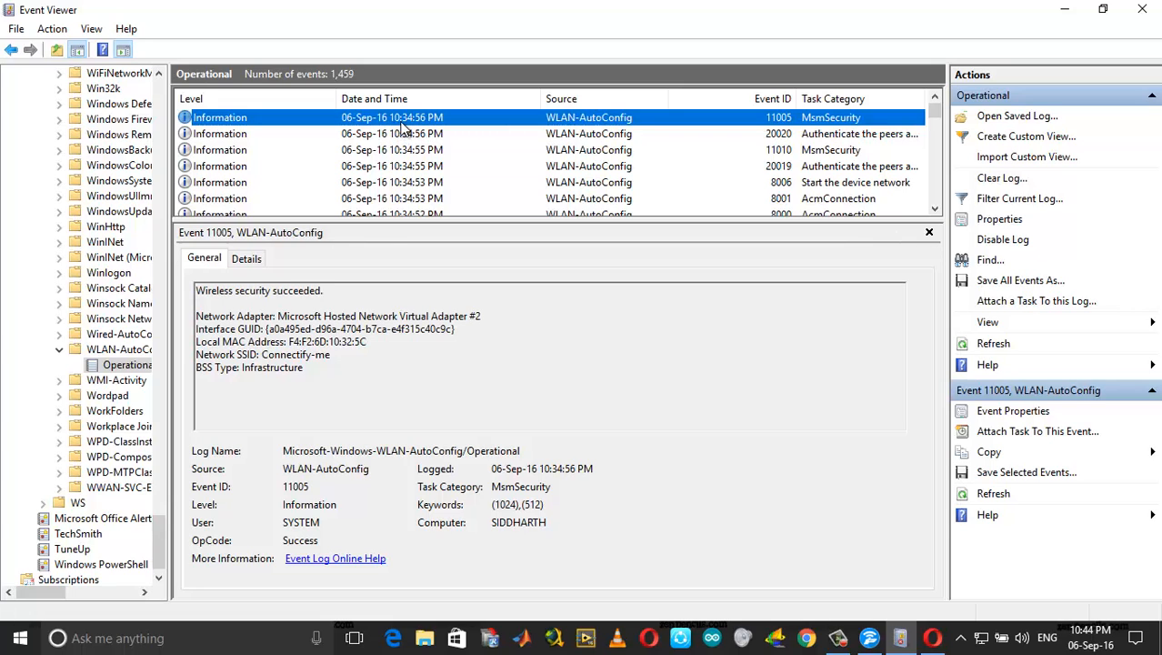
mouse_move(477, 182)
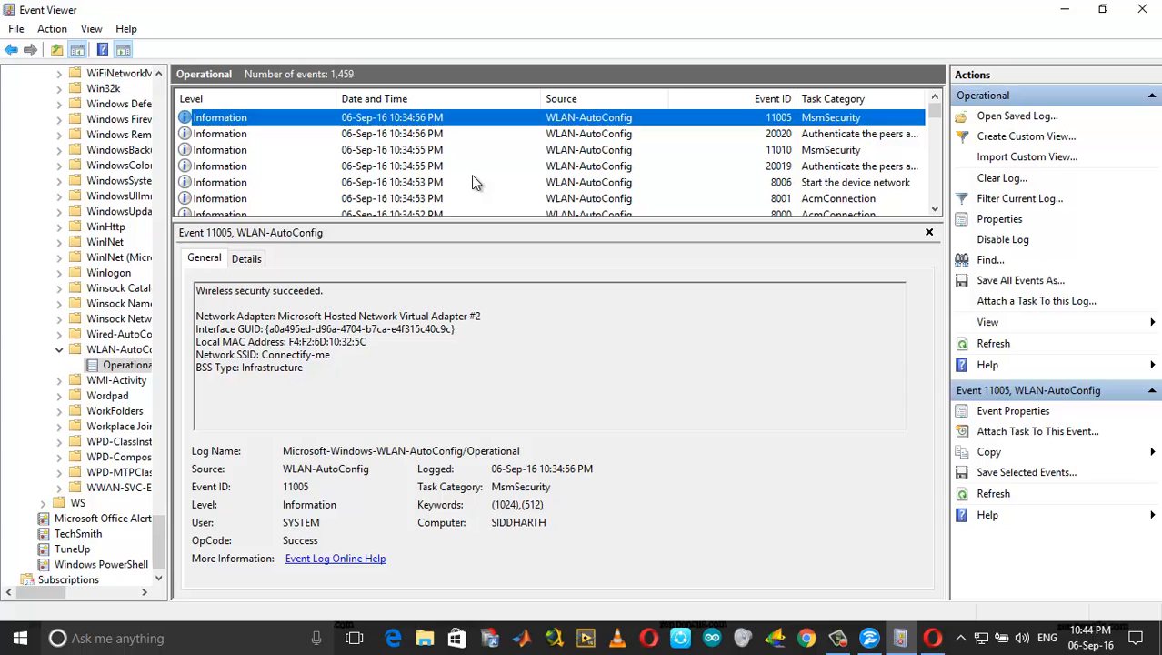
mouse_move(627, 357)
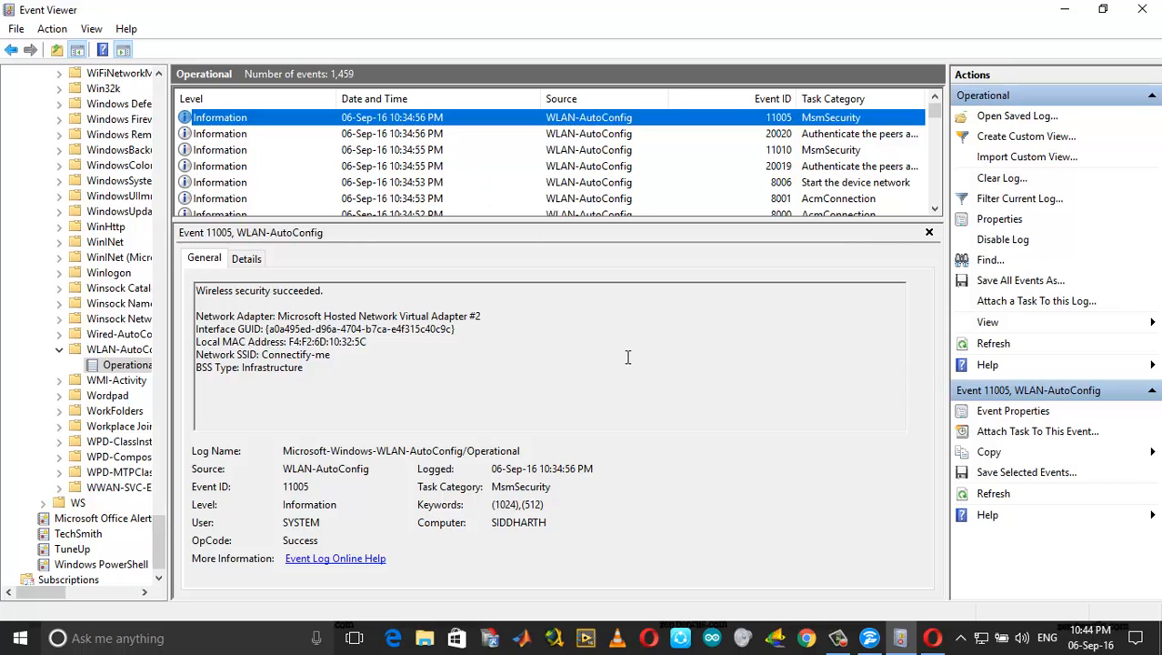
mouse_move(817, 625)
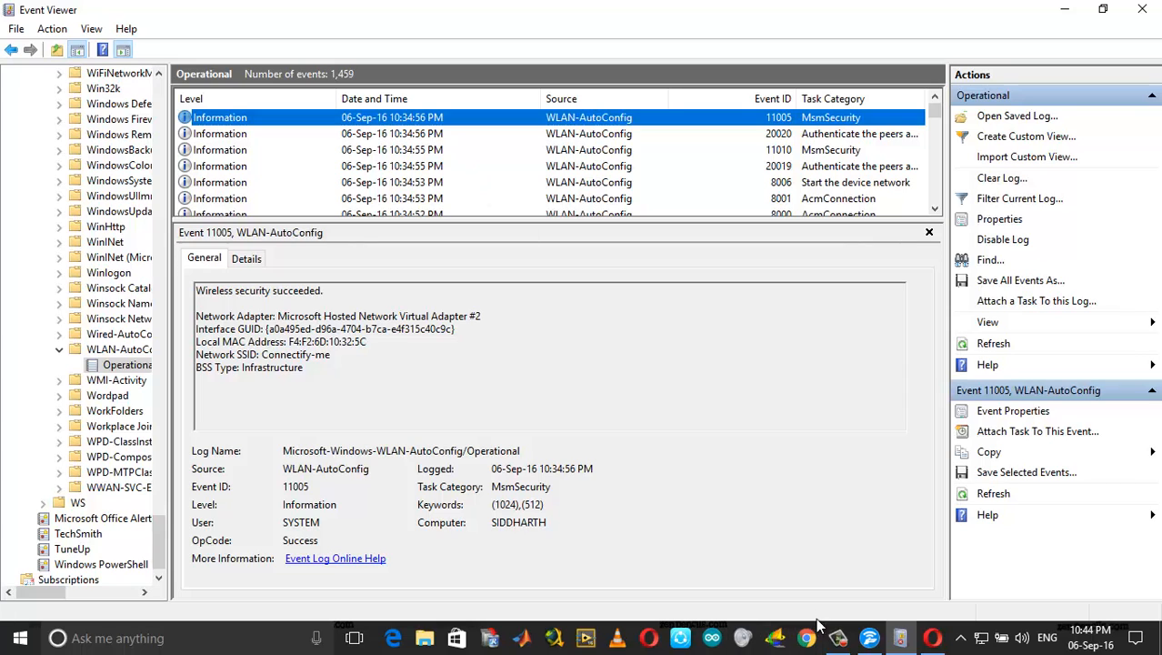